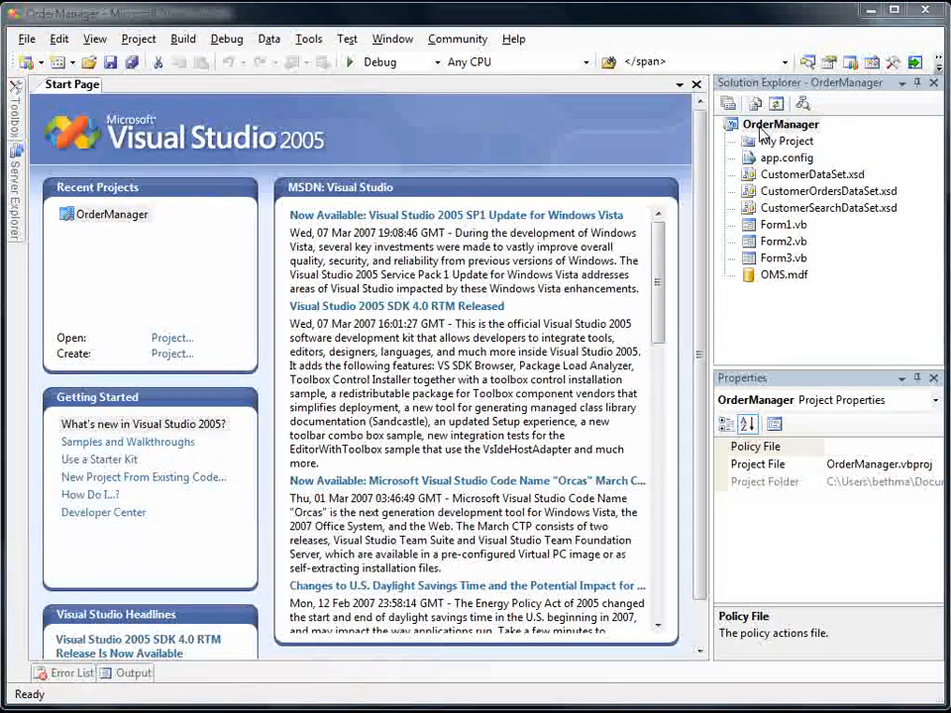
- Add a new Windows Form named Form4.vb to the OrderManager project
{"action": "right_click", "coordinate": [781, 124]}
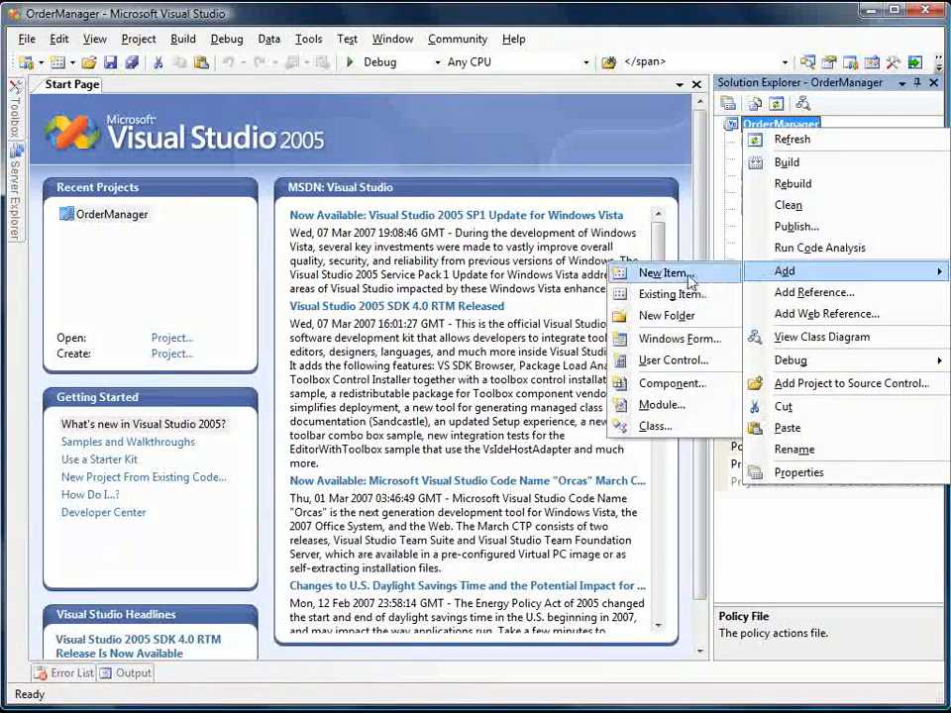
{"action": "left_click", "coordinate": [662, 273]}
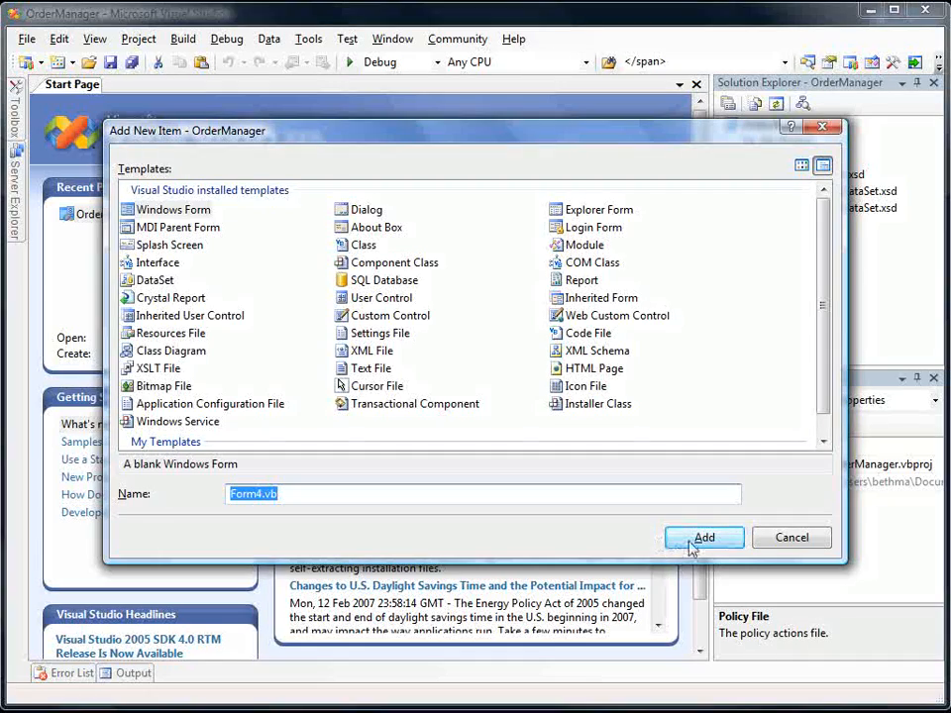
{"action": "left_click", "coordinate": [703, 537]}
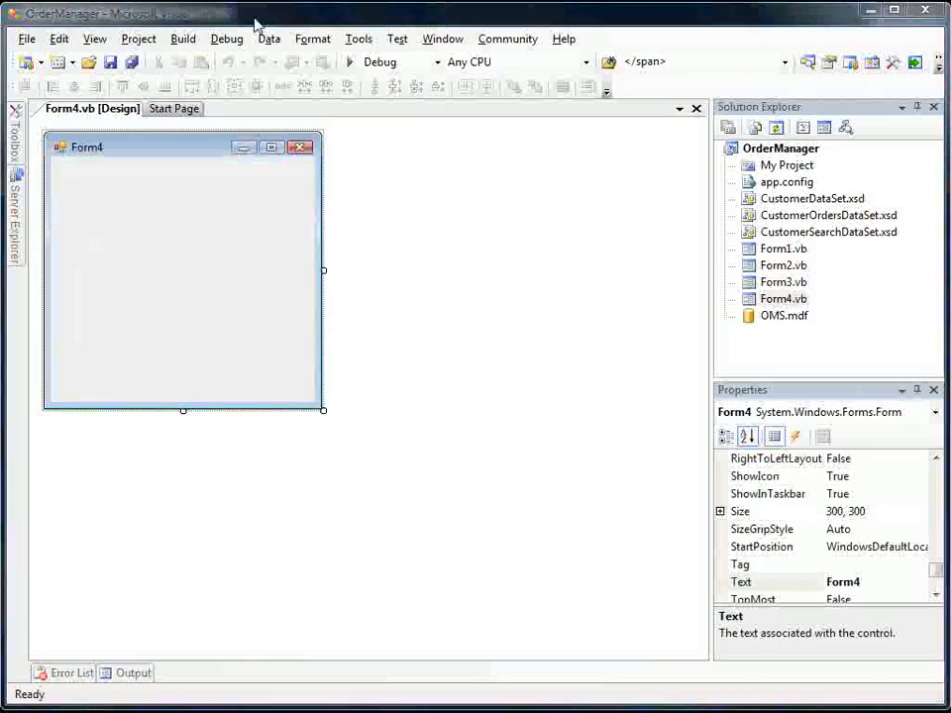
- Show the Data Sources window from the Data menu
{"action": "left_click", "coordinate": [268, 38]}
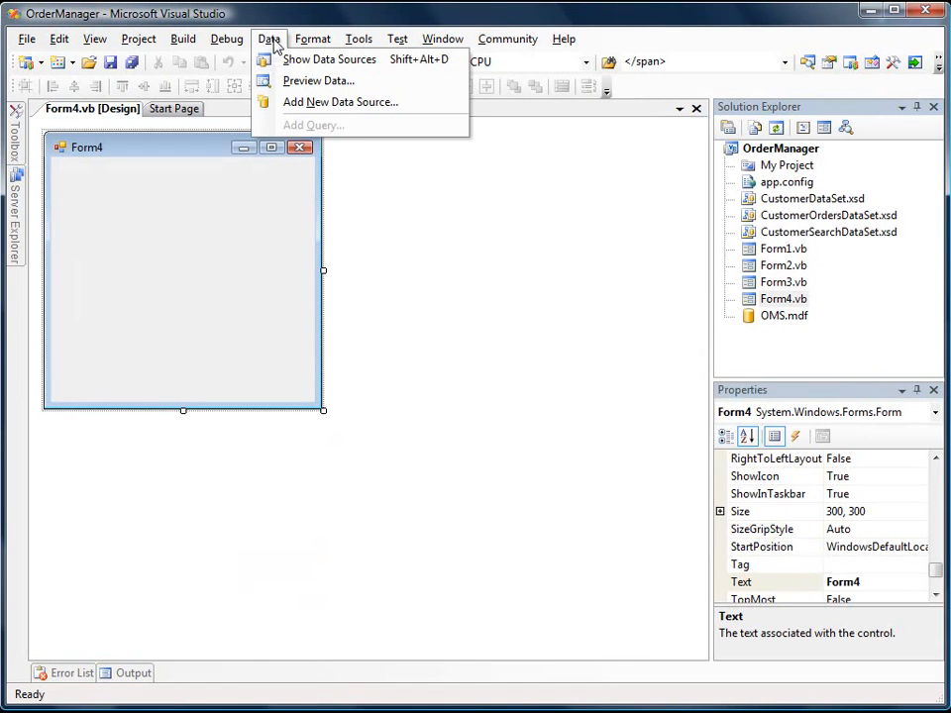
{"action": "left_click", "coordinate": [329, 59]}
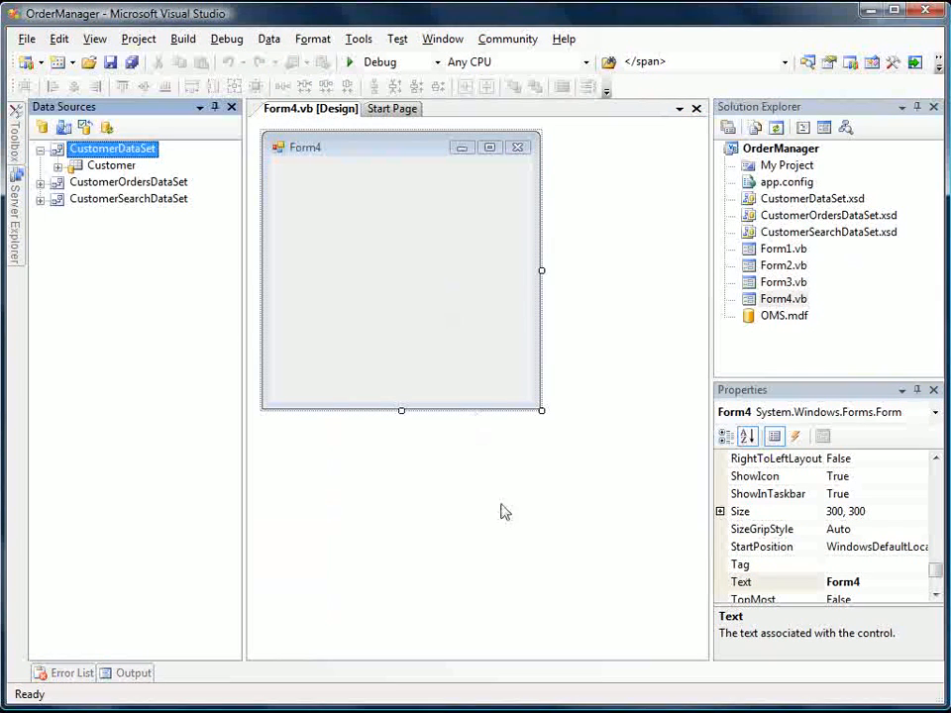
{"action": "mouse_move", "coordinate": [485, 580]}
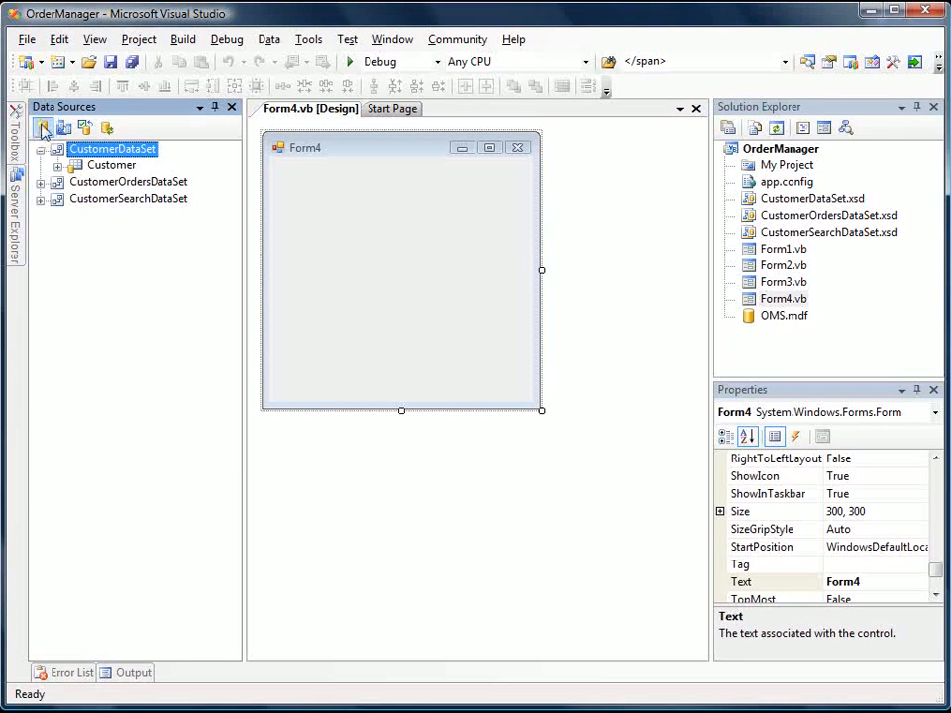
- Add OrdersDataSet with Orders and OrderDetail tables via the OMS database connection
{"action": "left_click", "coordinate": [44, 126]}
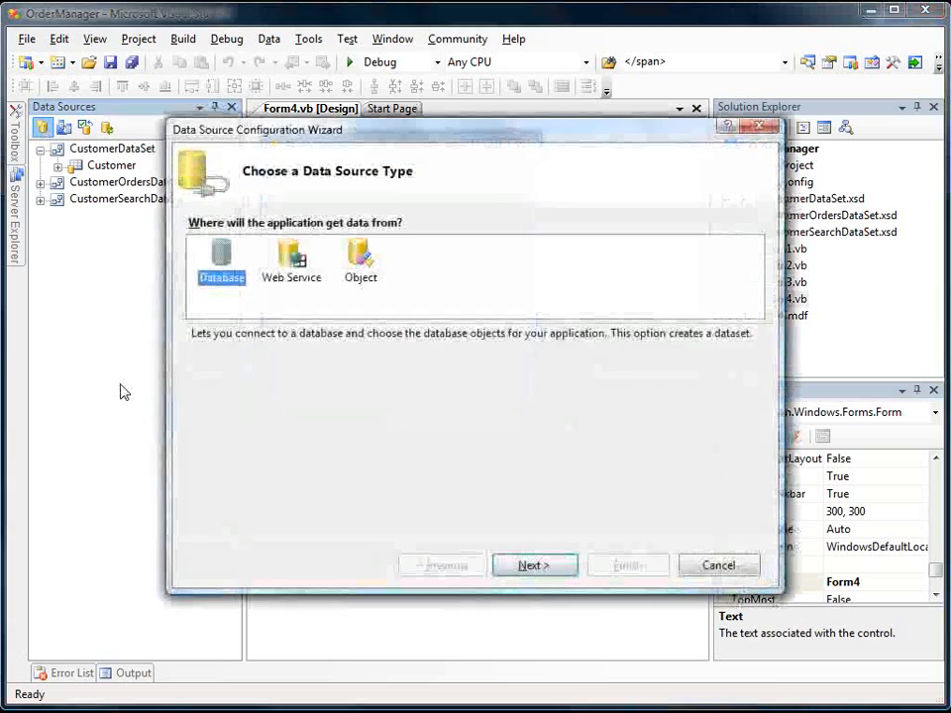
{"action": "mouse_move", "coordinate": [495, 454]}
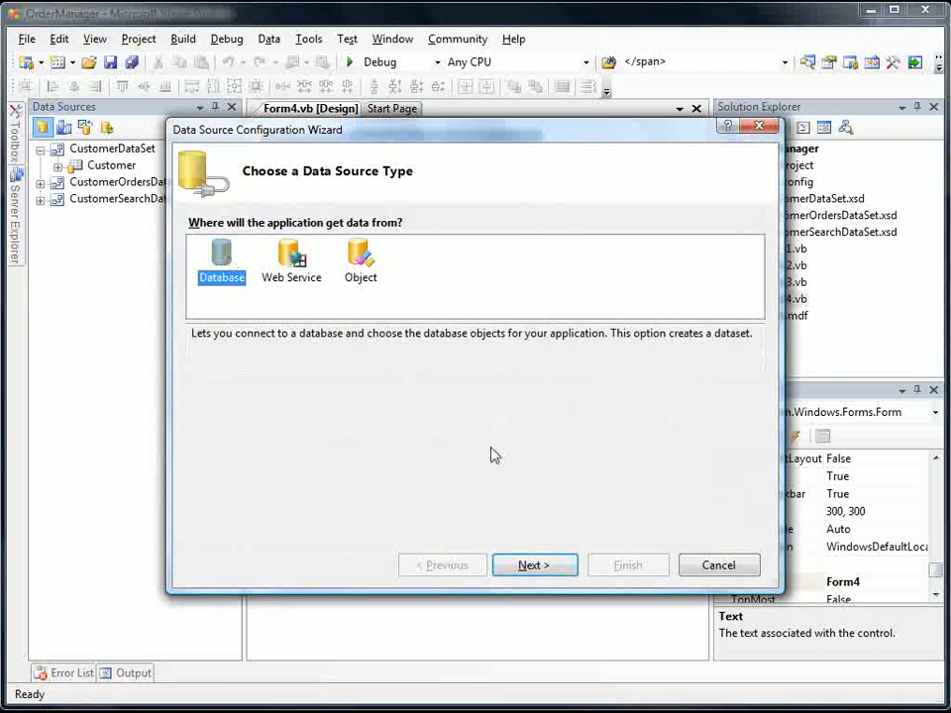
{"action": "left_click", "coordinate": [533, 565]}
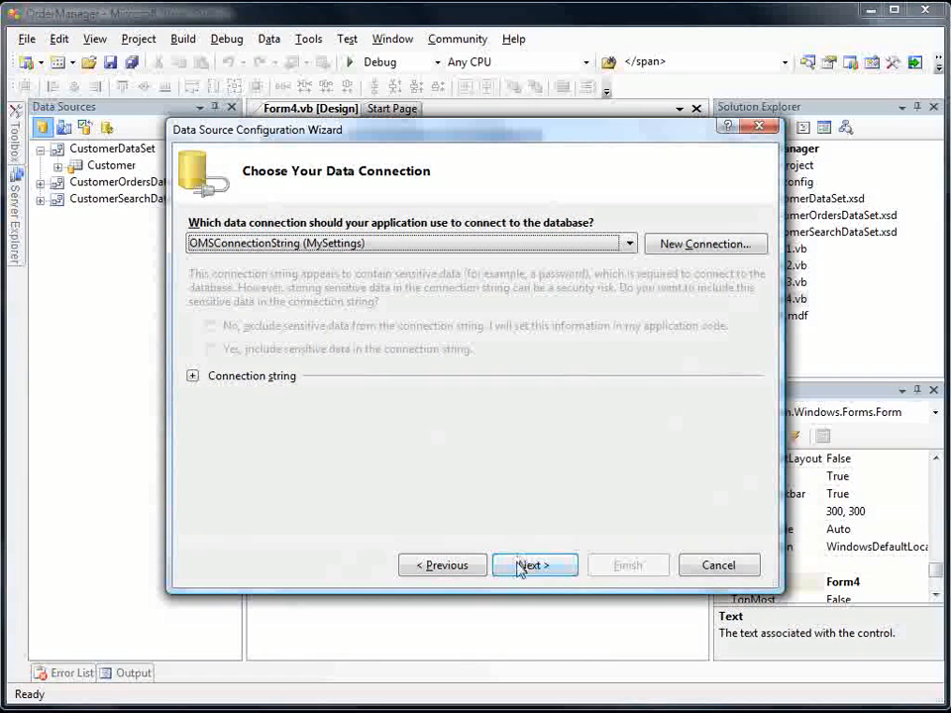
{"action": "left_click", "coordinate": [533, 564]}
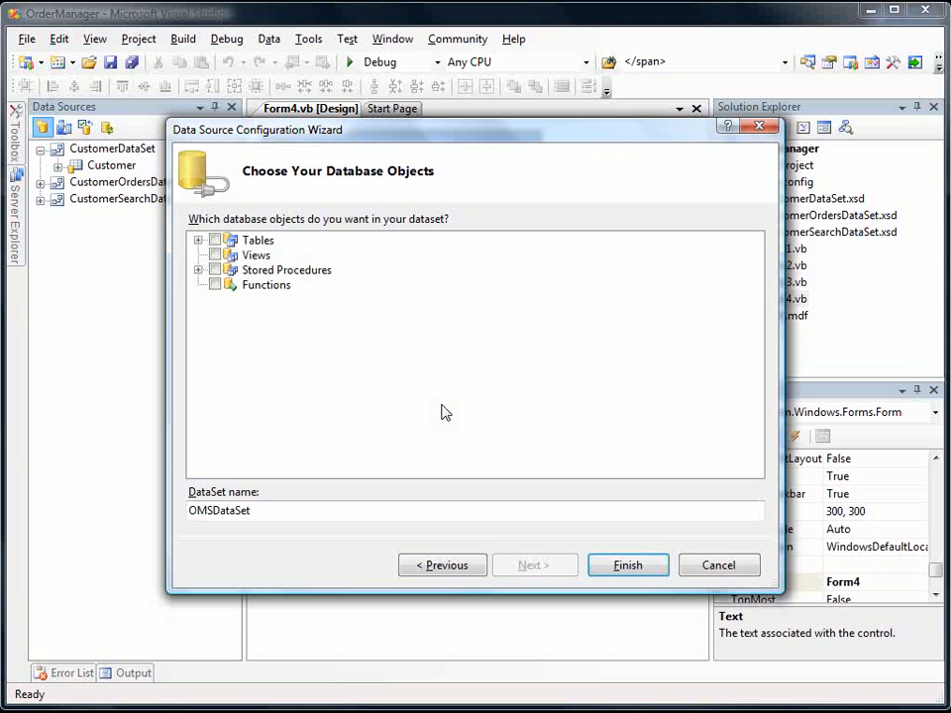
{"action": "left_click", "coordinate": [199, 239]}
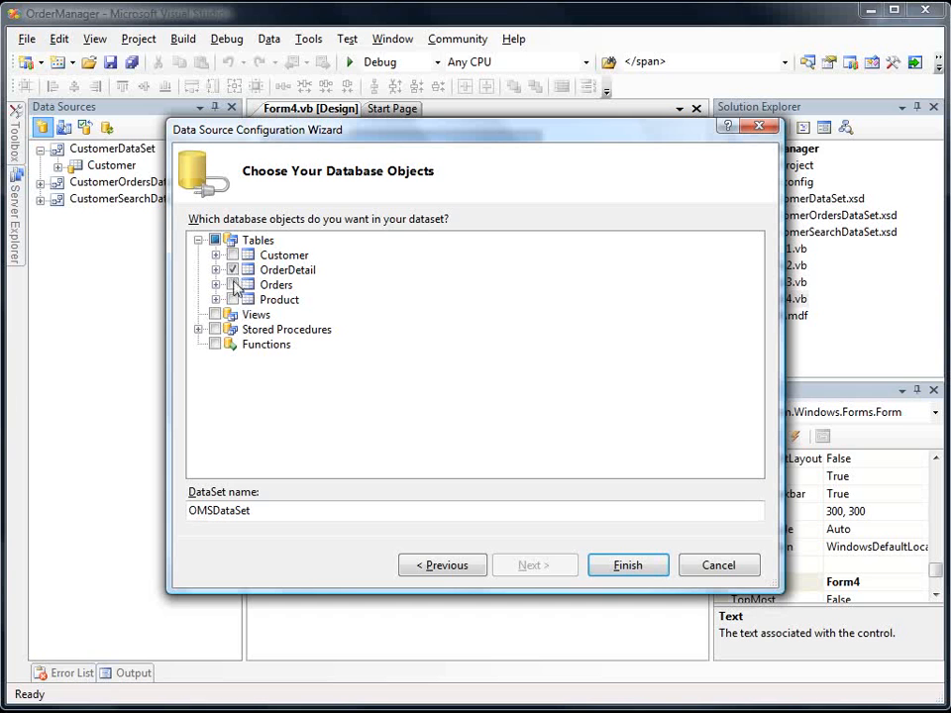
{"action": "left_click", "coordinate": [232, 285]}
{"action": "type", "text": "rders"}
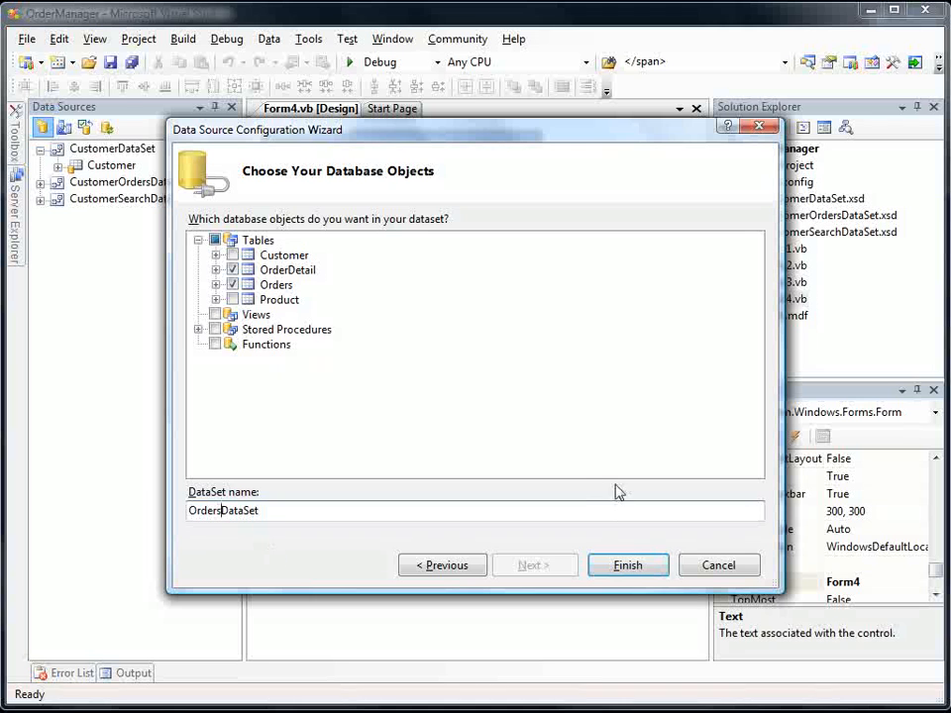
{"action": "left_click", "coordinate": [627, 565]}
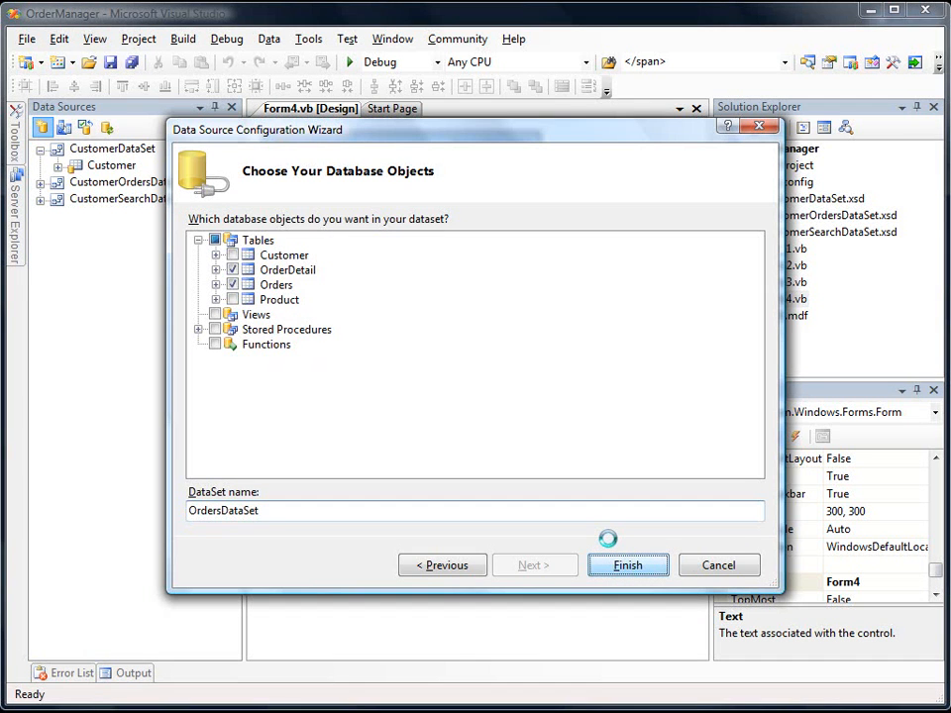
{"action": "left_click", "coordinate": [627, 565]}
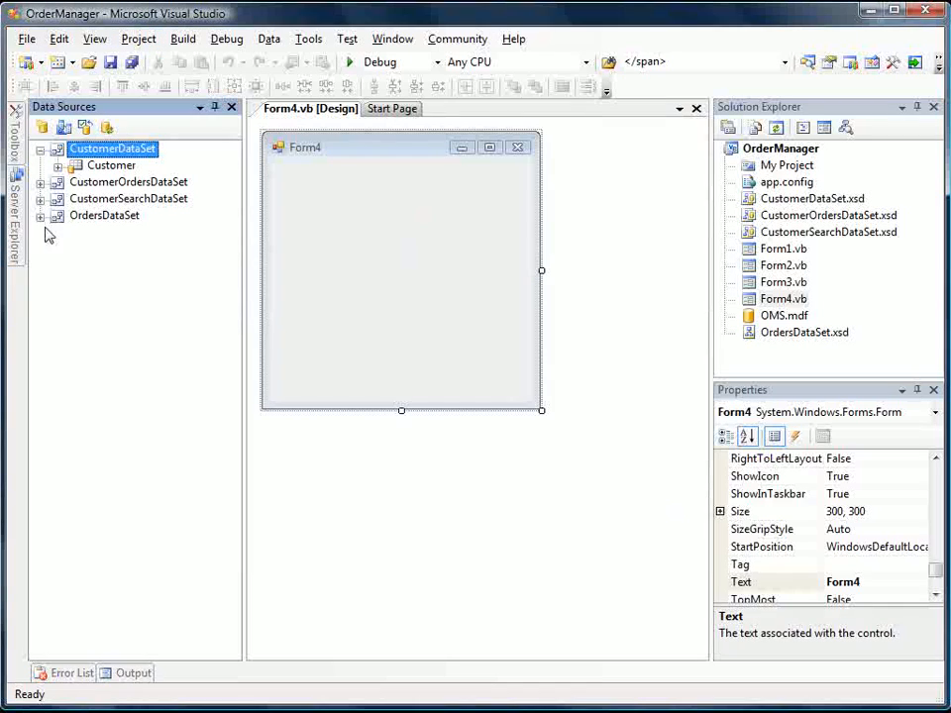
- Expand OrdersDataSet and drag the Orders table onto Form4 as detail fields
{"action": "left_click", "coordinate": [40, 215]}
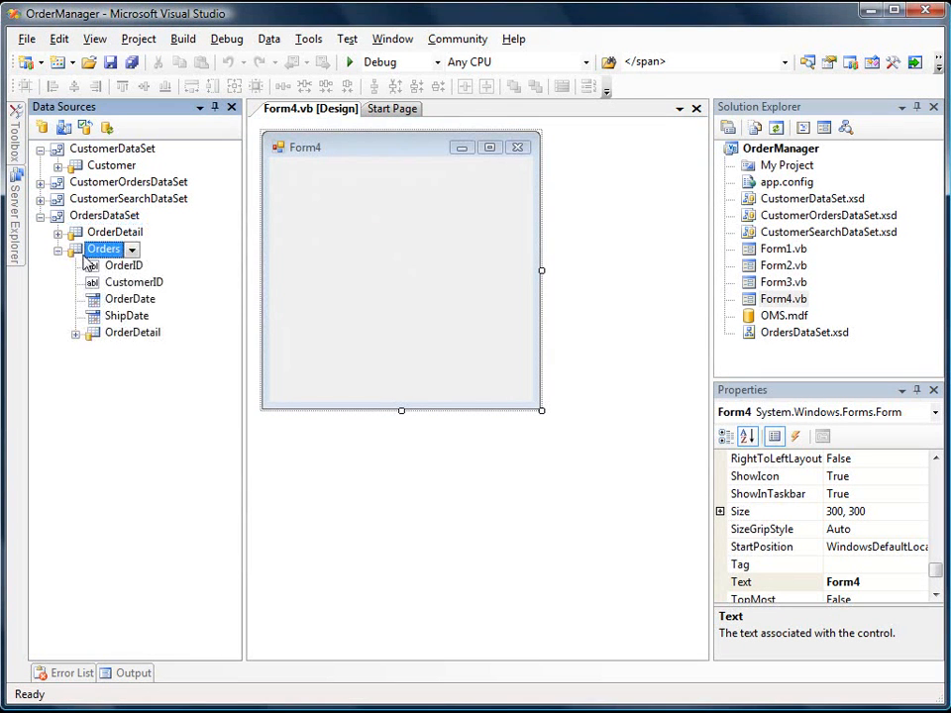
{"action": "left_click", "coordinate": [131, 249]}
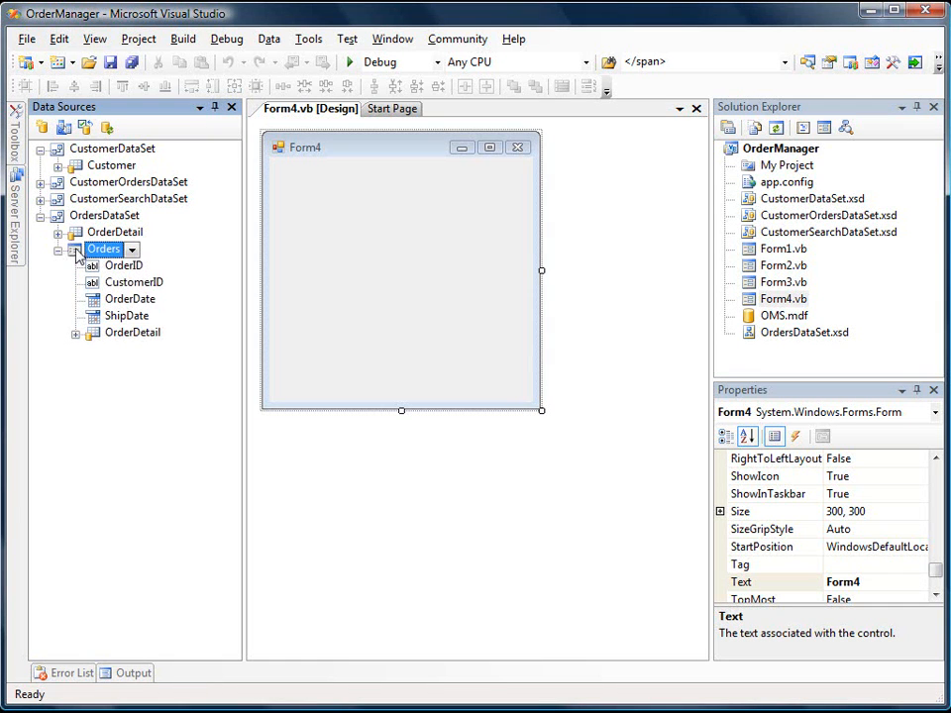
{"action": "left_click_drag", "start_coordinate": [103, 248], "coordinate": [396, 268]}
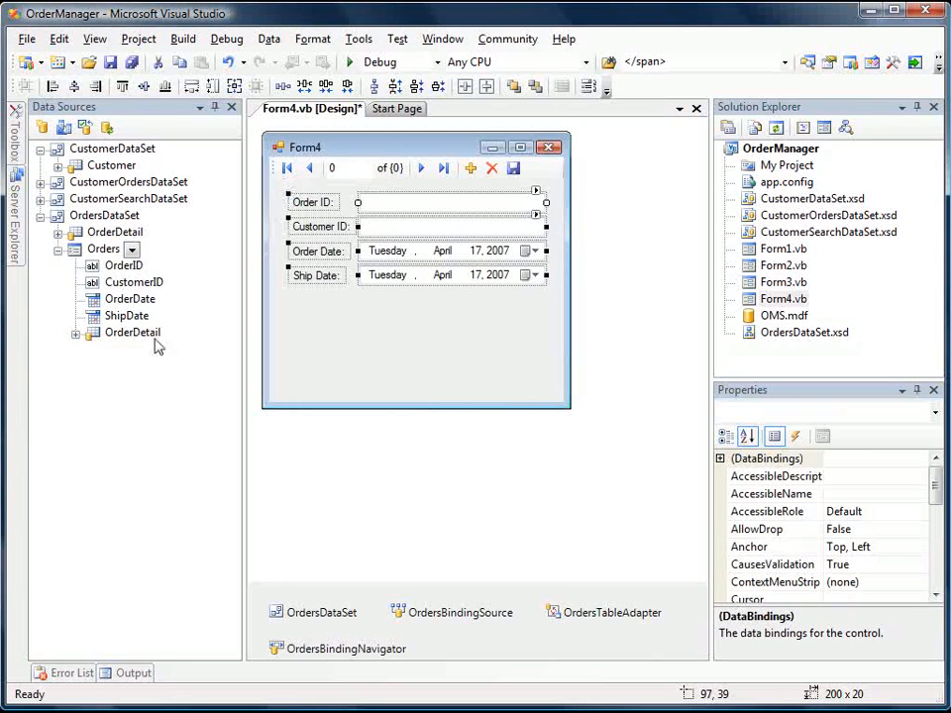
- Drag the OrderDetail table nested under Orders below the fields as a grid
{"action": "left_click", "coordinate": [132, 332]}
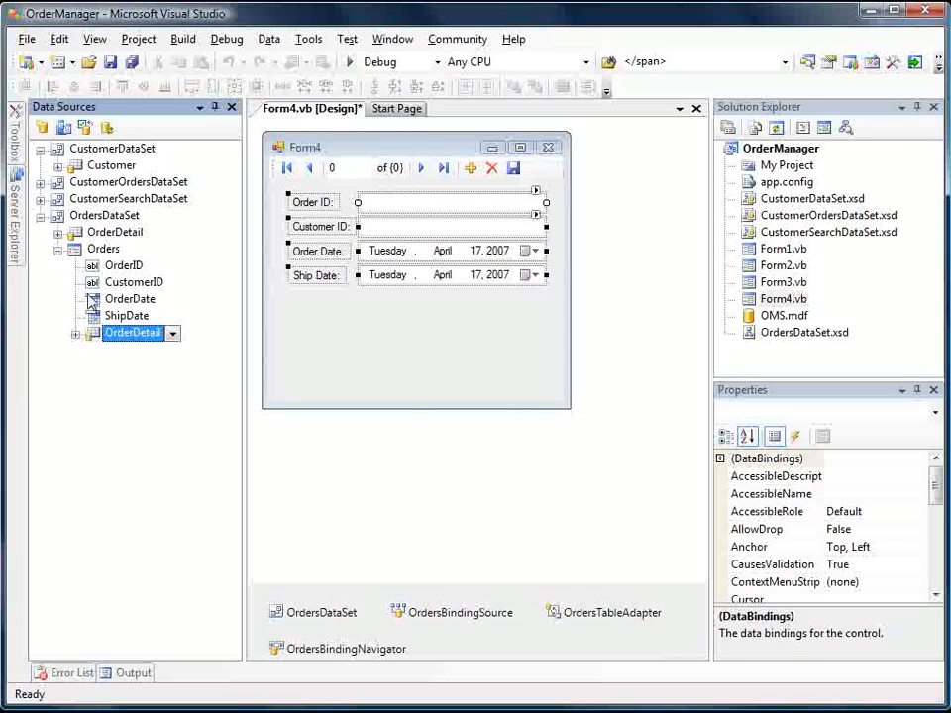
{"action": "left_click", "coordinate": [116, 232]}
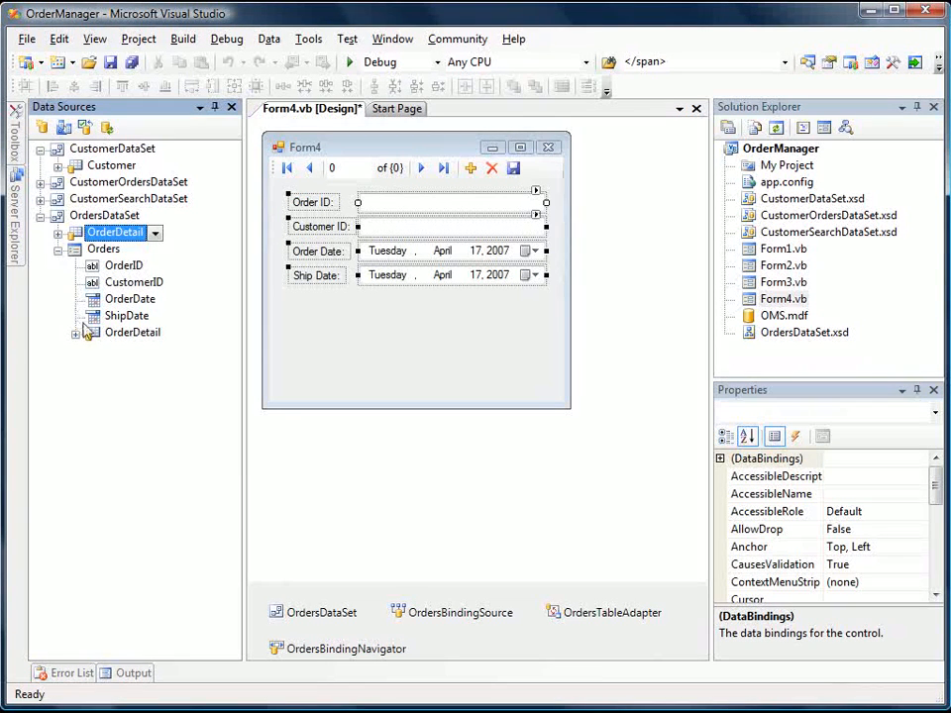
{"action": "left_click", "coordinate": [131, 332]}
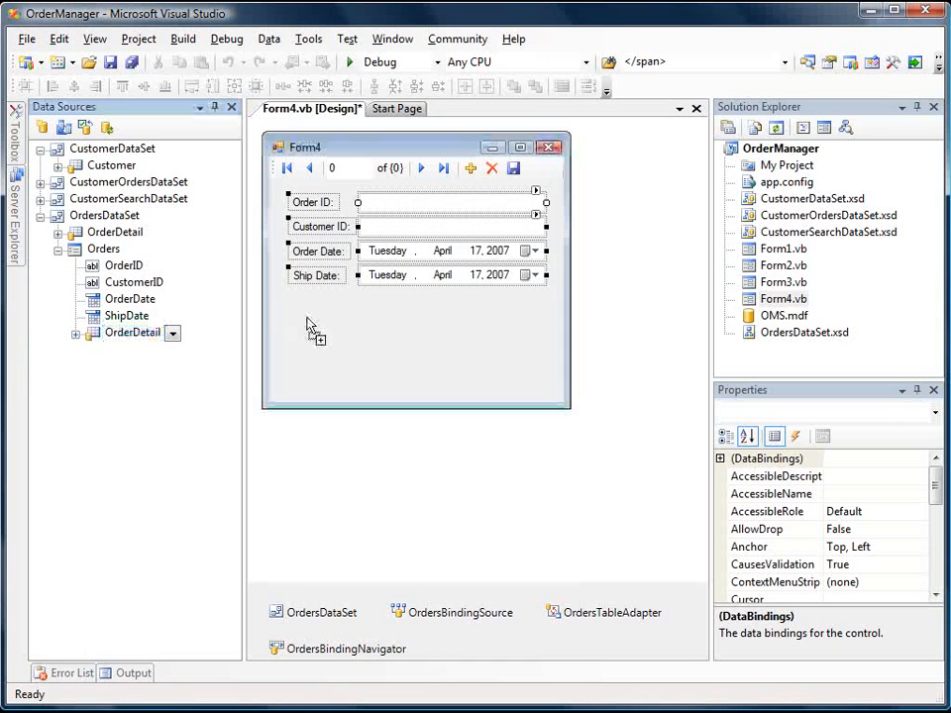
{"action": "left_click_drag", "start_coordinate": [133, 332], "coordinate": [426, 416]}
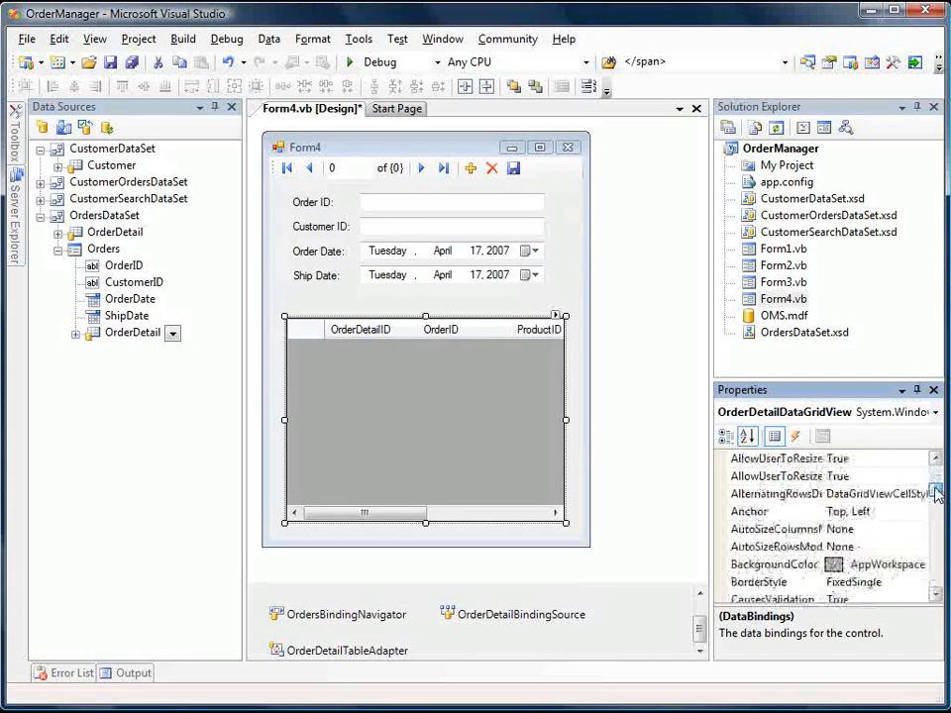
- Anchor the OrderDetail grid to all four edges and enlarge Form4 to show Price
{"action": "left_click", "coordinate": [774, 511]}
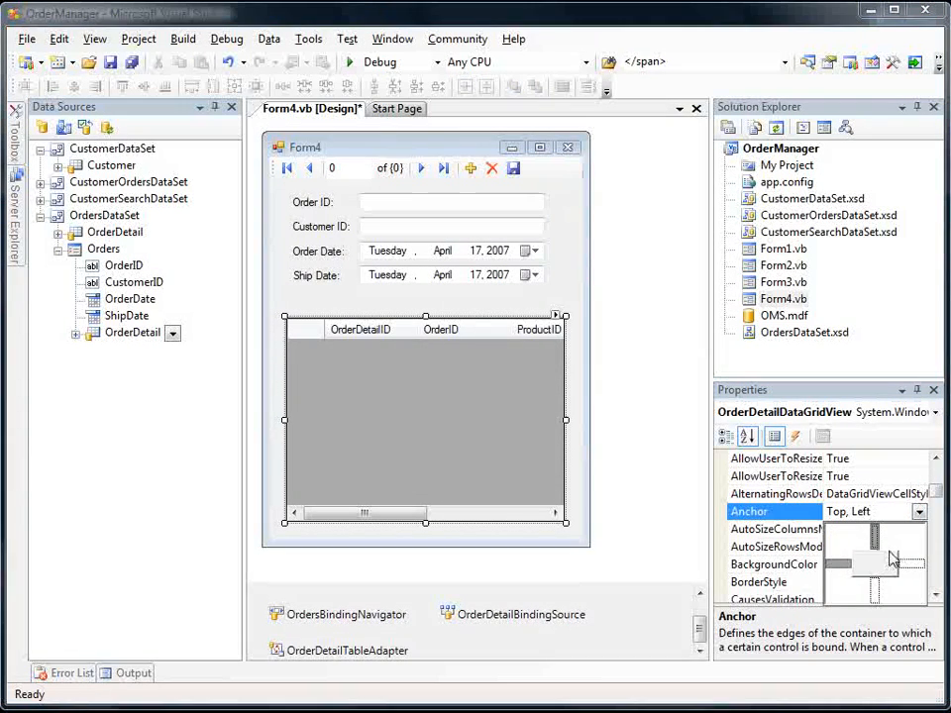
{"action": "left_click", "coordinate": [624, 273]}
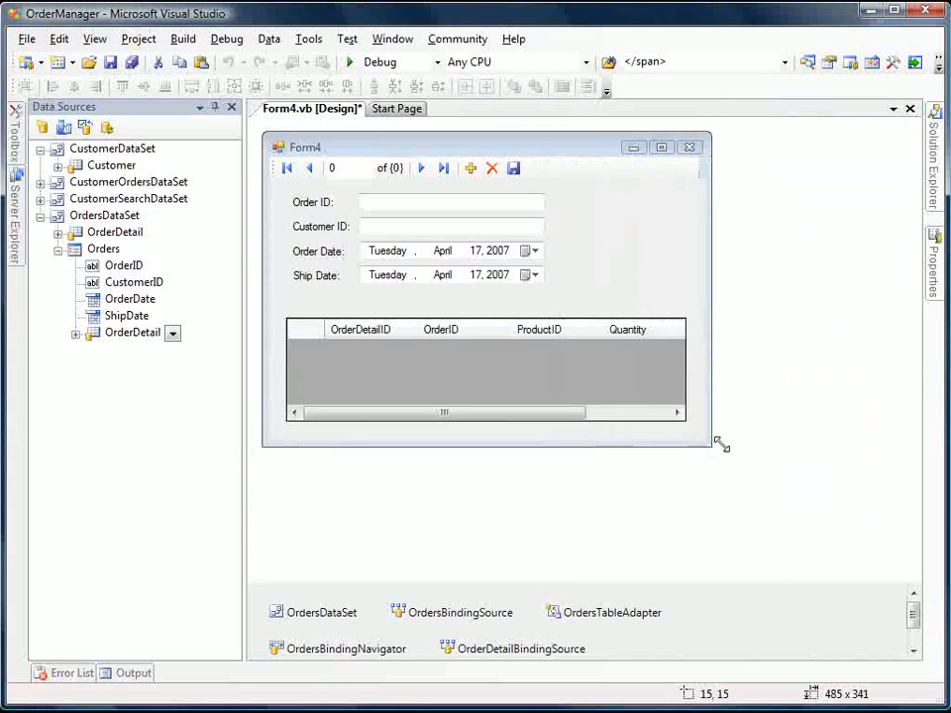
{"action": "left_click_drag", "start_coordinate": [720, 443], "coordinate": [777, 490]}
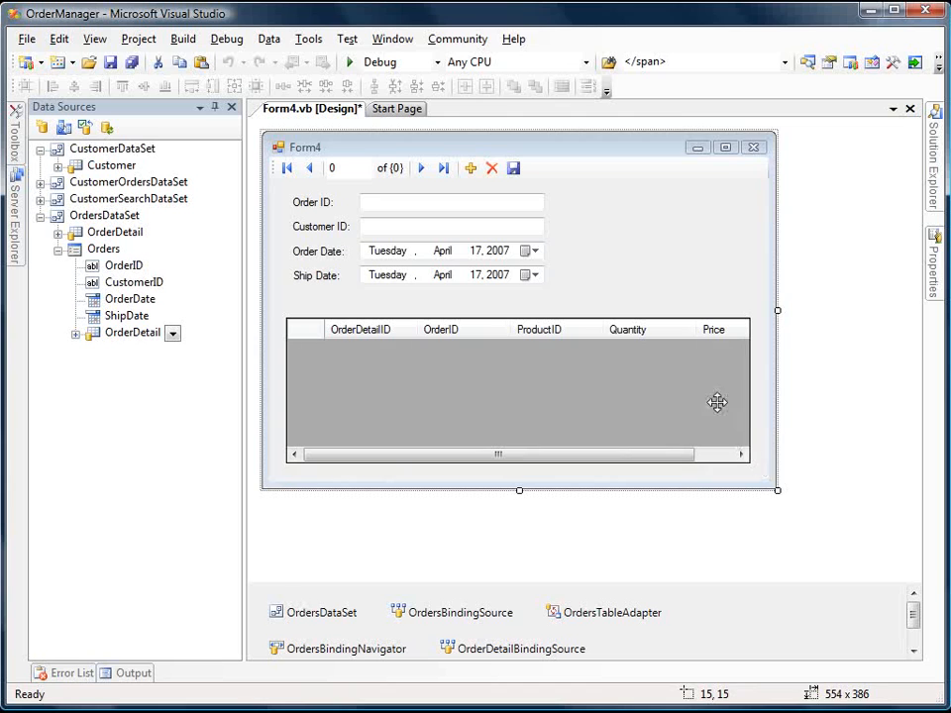
{"action": "left_click", "coordinate": [753, 315]}
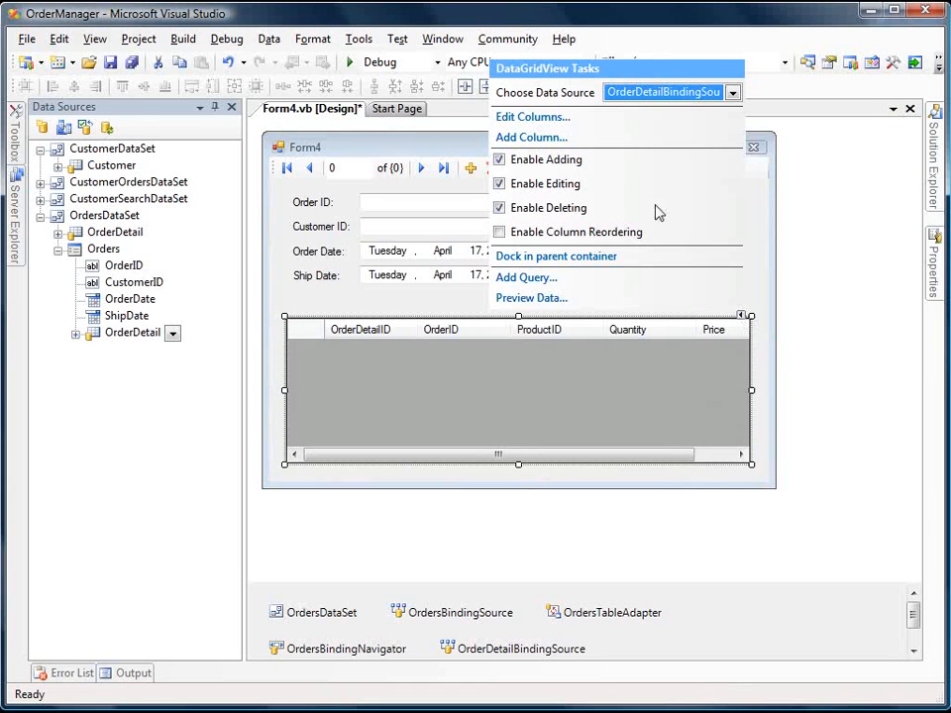
{"action": "left_click", "coordinate": [532, 116]}
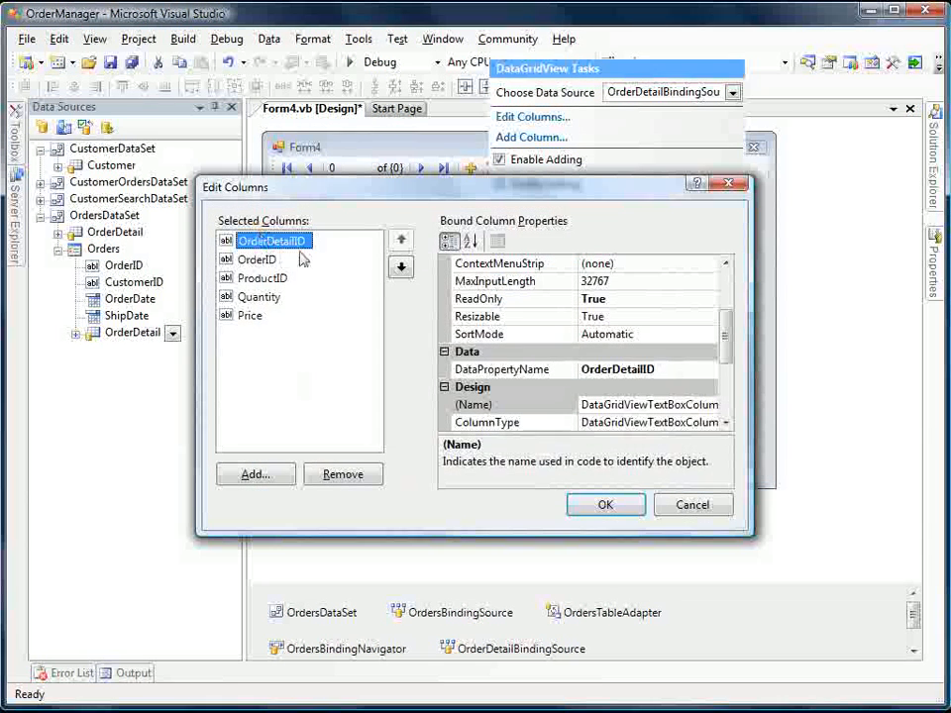
{"action": "left_click", "coordinate": [343, 473]}
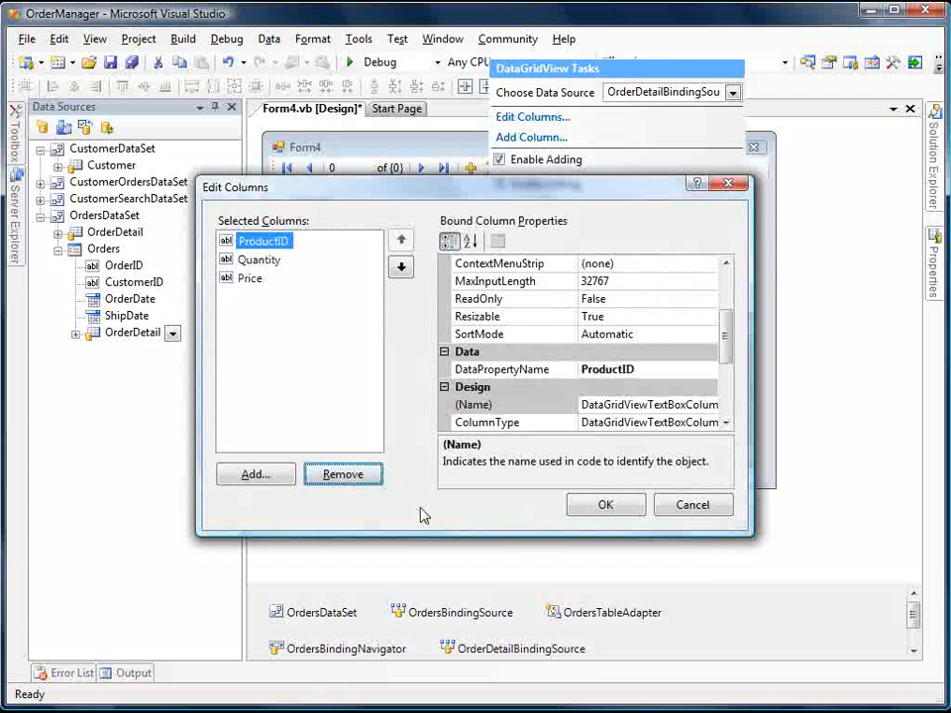
{"action": "left_click", "coordinate": [605, 504]}
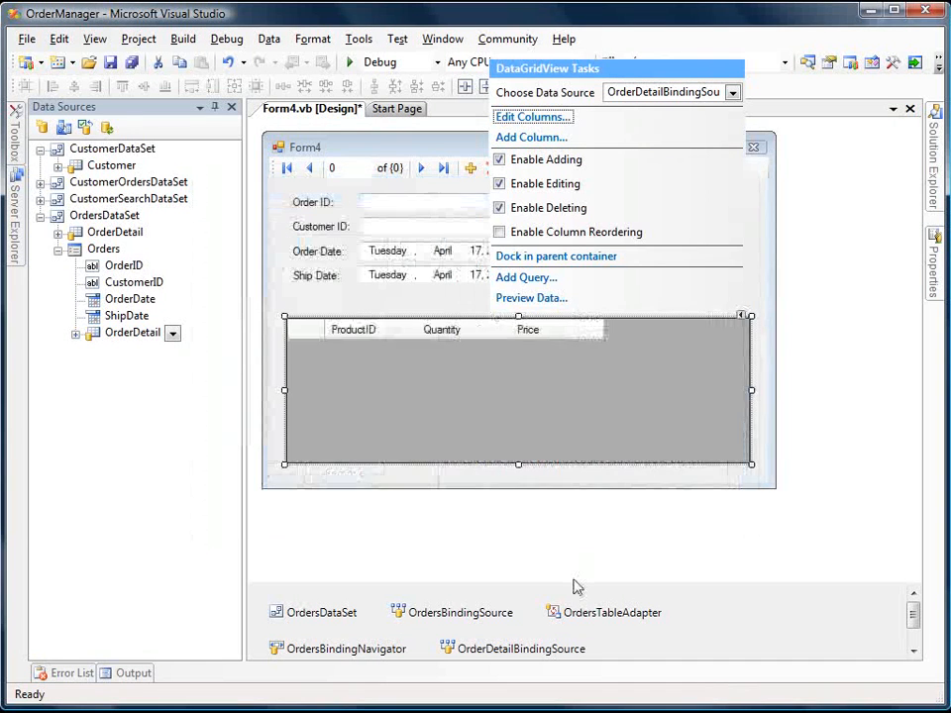
{"action": "mouse_move", "coordinate": [381, 462]}
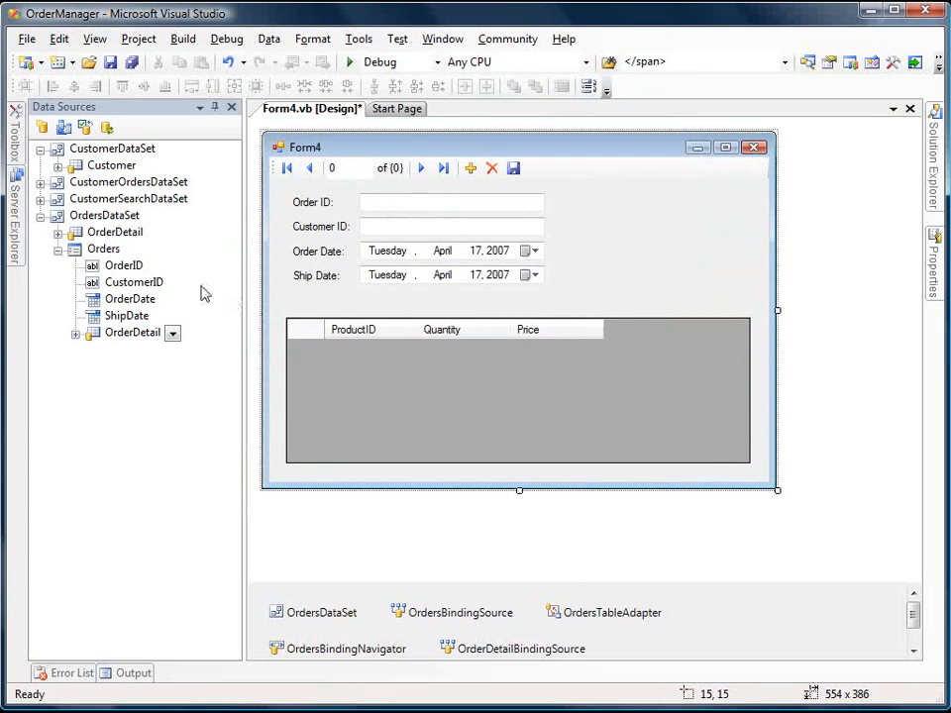
{"action": "mouse_move", "coordinate": [112, 584]}
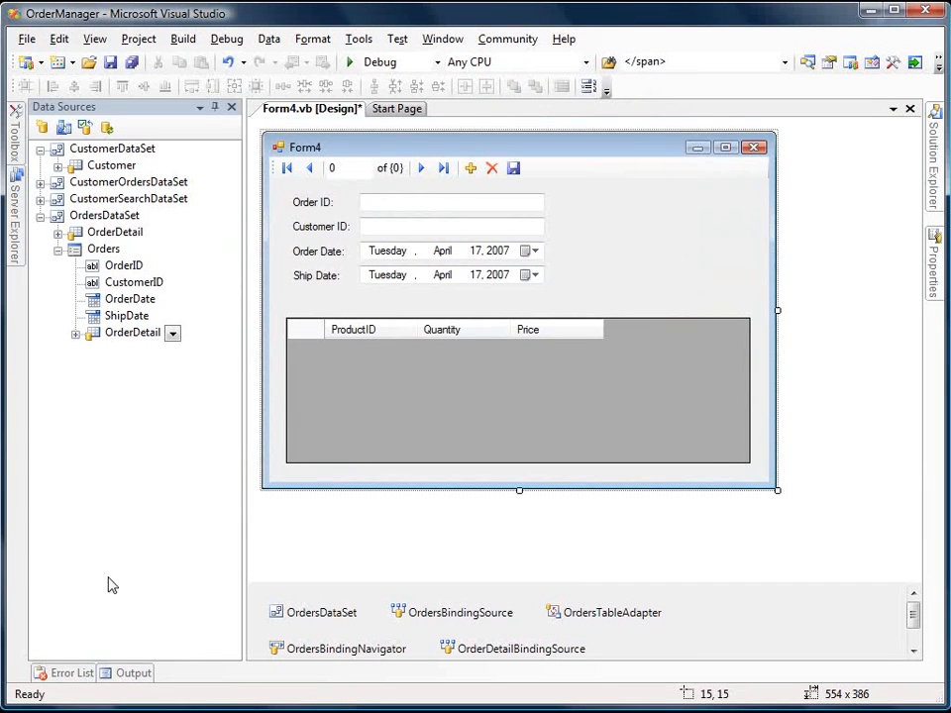
{"action": "mouse_move", "coordinate": [136, 466]}
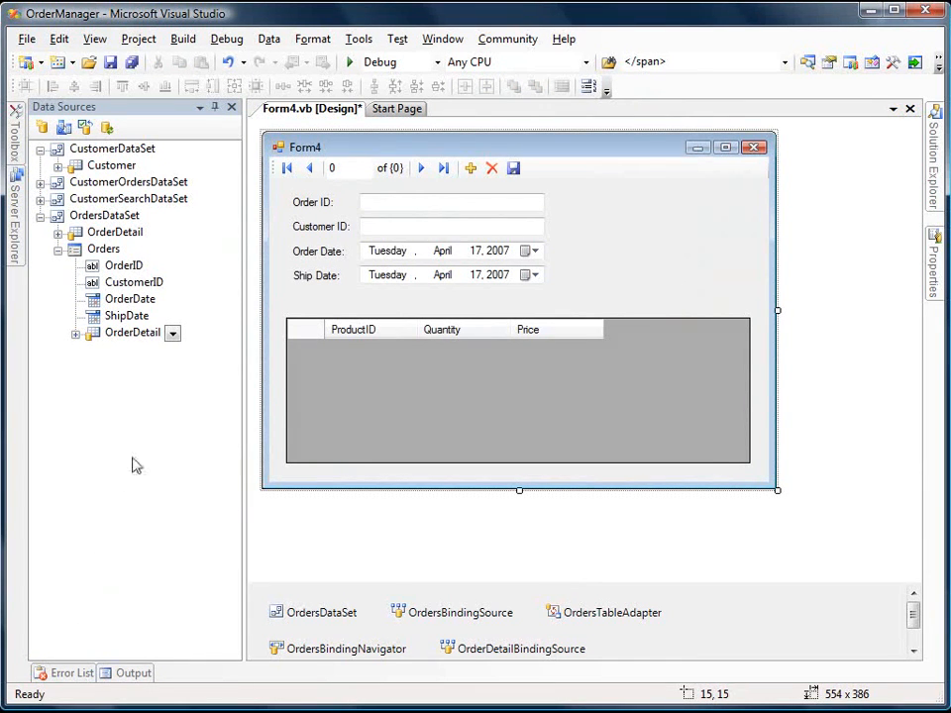
{"action": "mouse_move", "coordinate": [43, 127]}
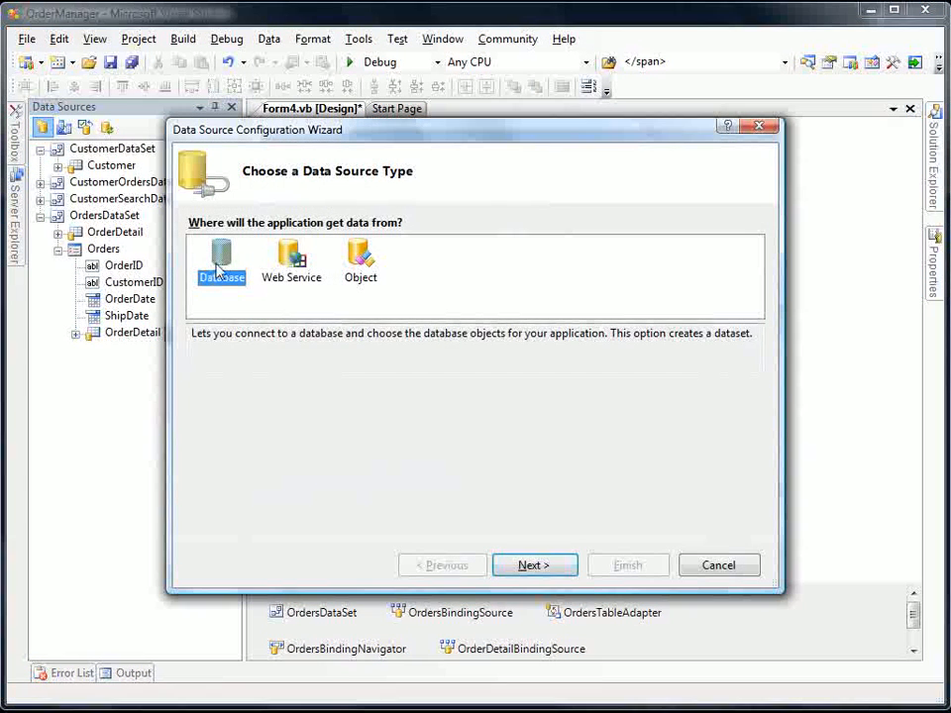
- Create ProductsLookupDataSet from the Product table, excluding the Description column
{"action": "left_click", "coordinate": [534, 564]}
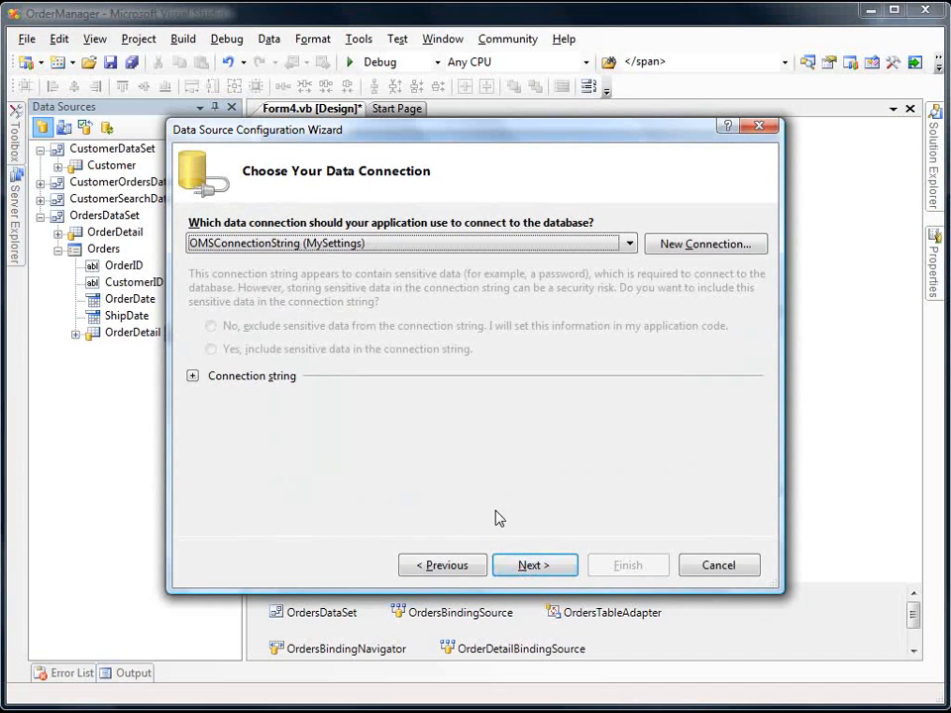
{"action": "left_click", "coordinate": [533, 565]}
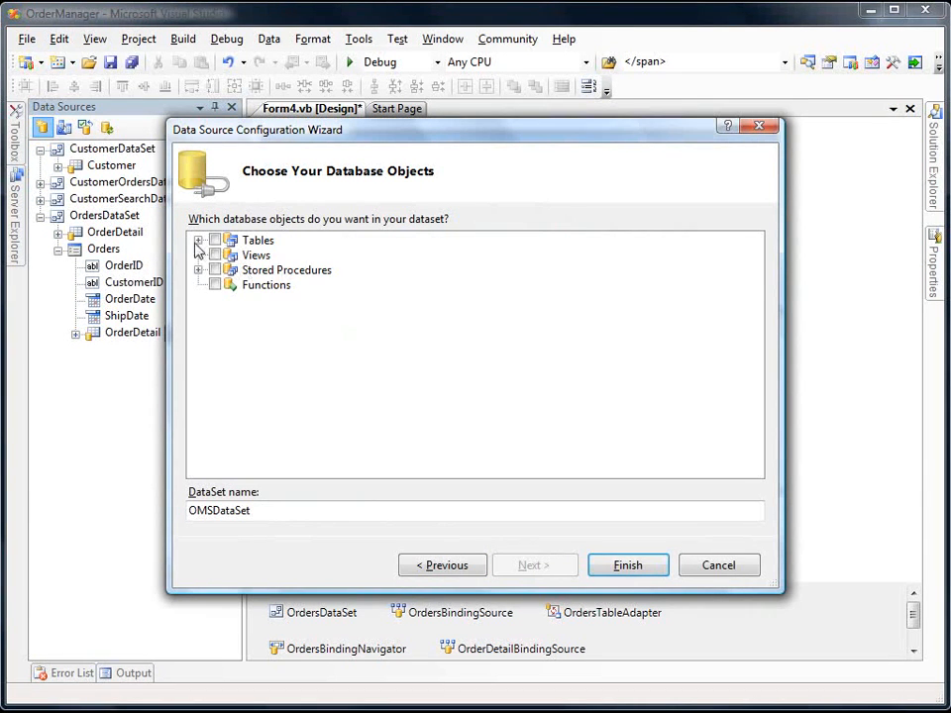
{"action": "left_click", "coordinate": [199, 239]}
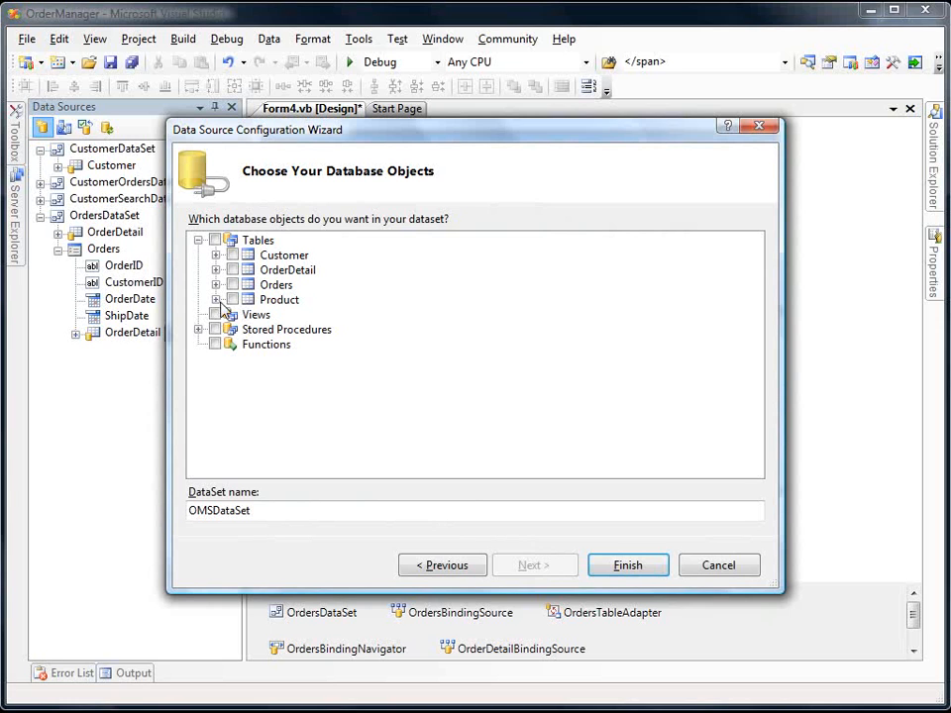
{"action": "left_click", "coordinate": [216, 299]}
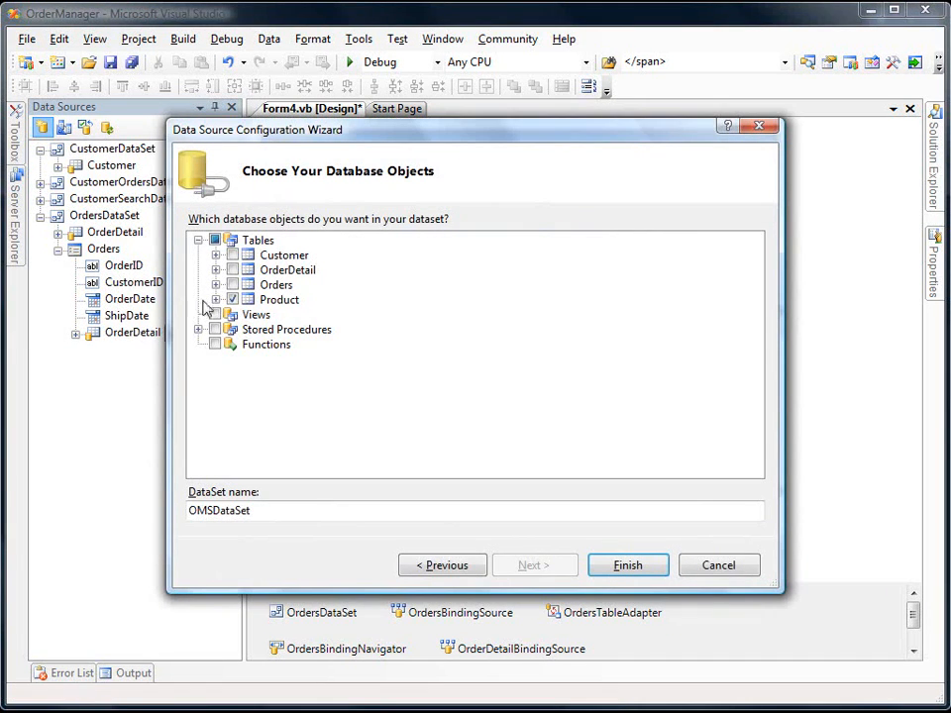
{"action": "left_click", "coordinate": [216, 299]}
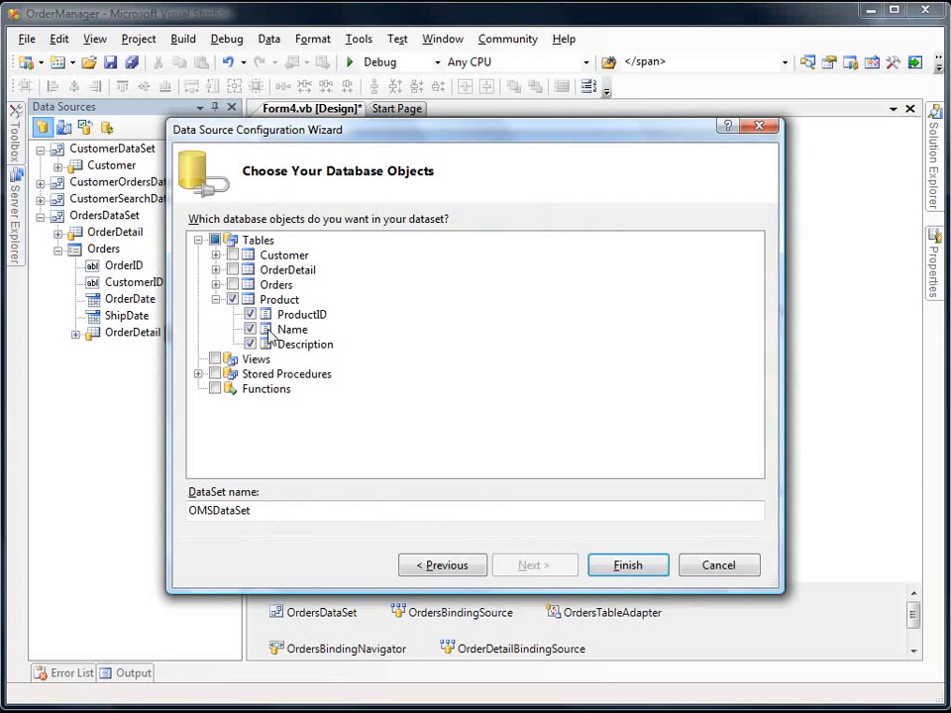
{"action": "left_click", "coordinate": [249, 344]}
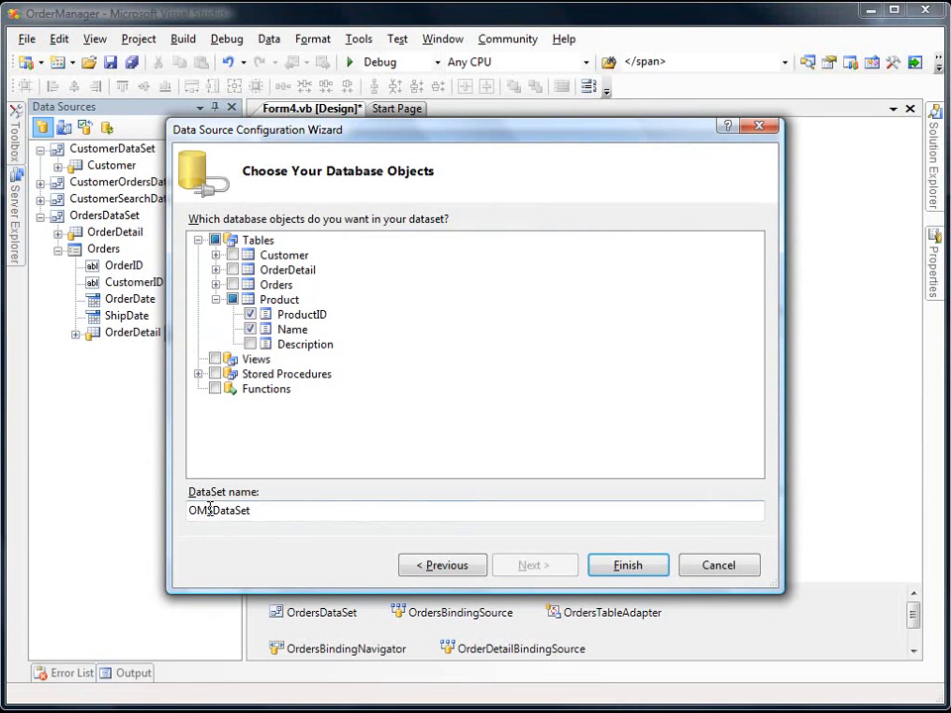
{"action": "type", "text": "ProdDataSet"}
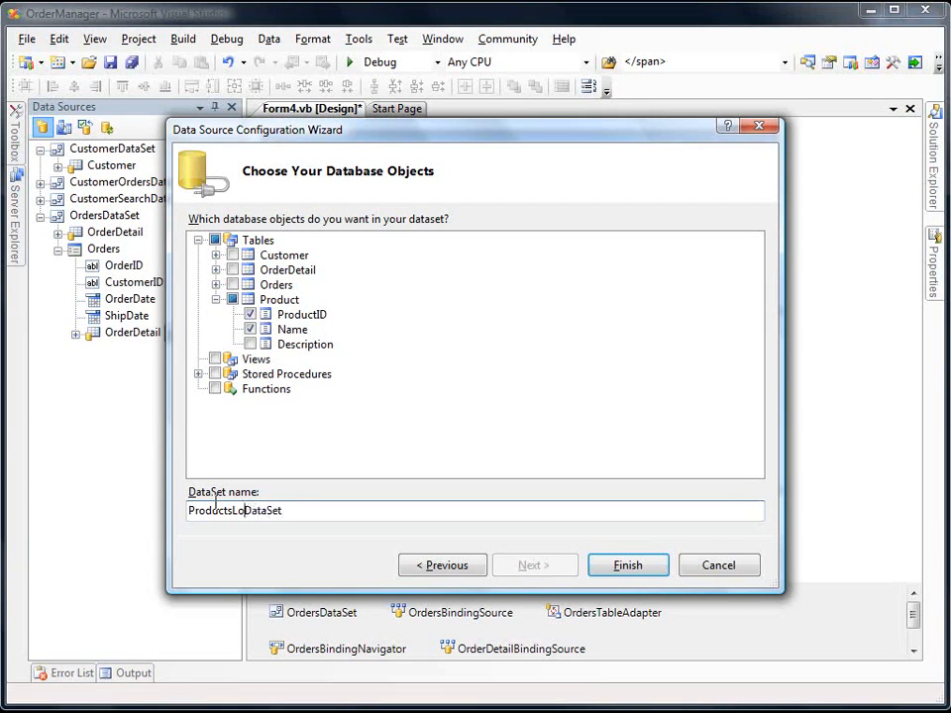
{"action": "type", "text": "okup"}
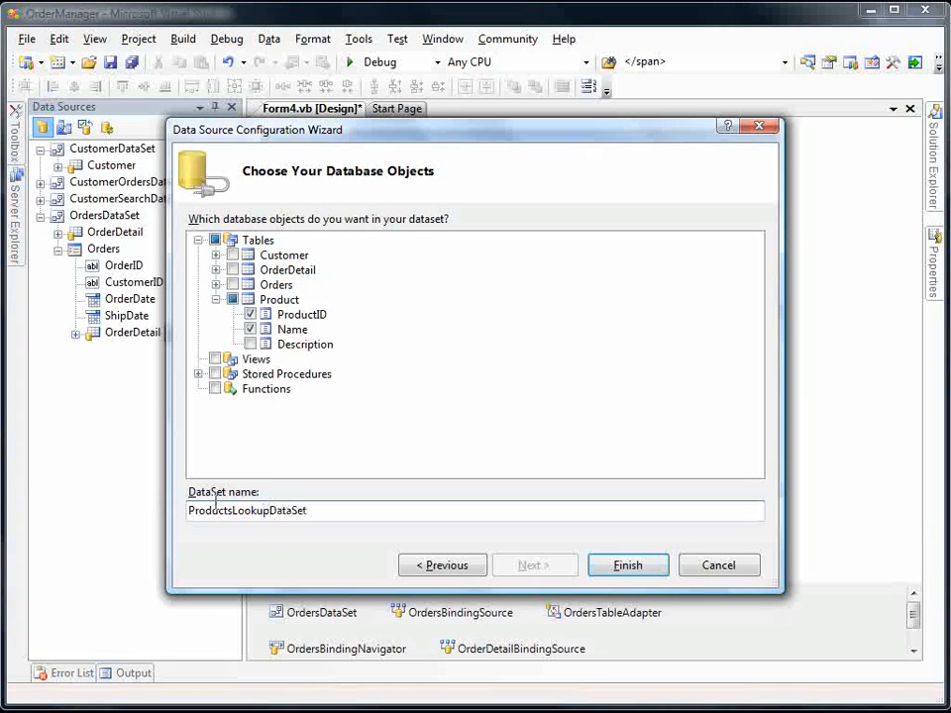
{"action": "left_click", "coordinate": [627, 564]}
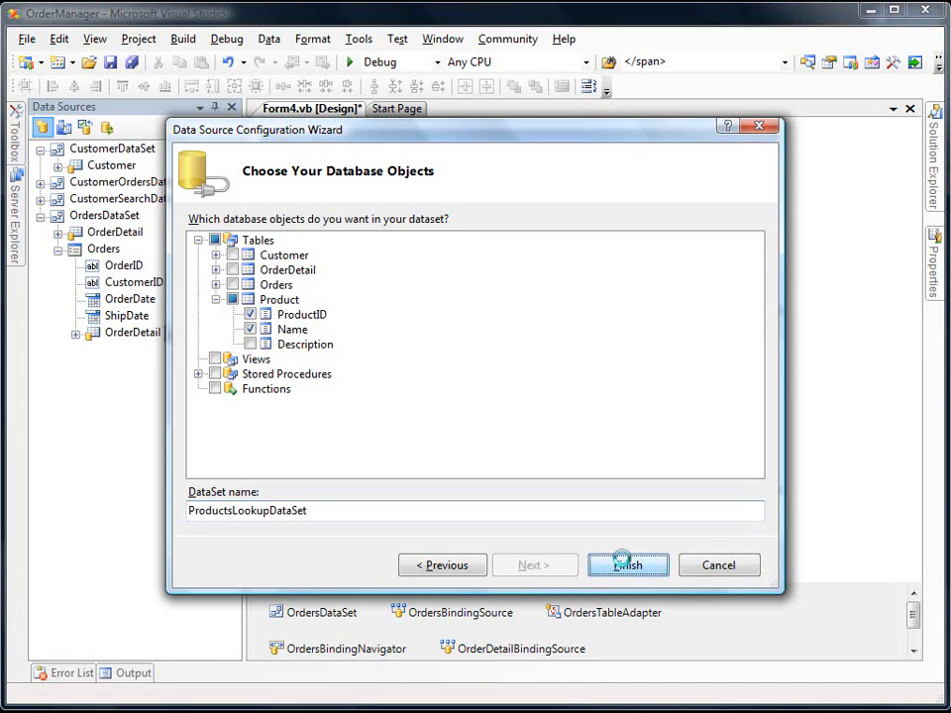
{"action": "left_click", "coordinate": [627, 565]}
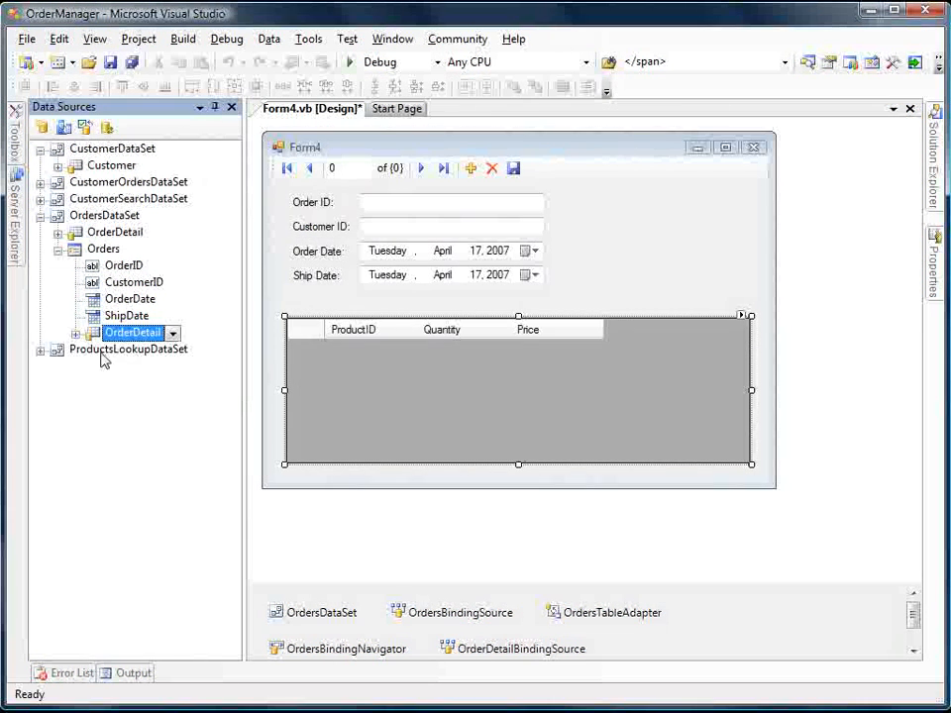
{"action": "mouse_move", "coordinate": [163, 363]}
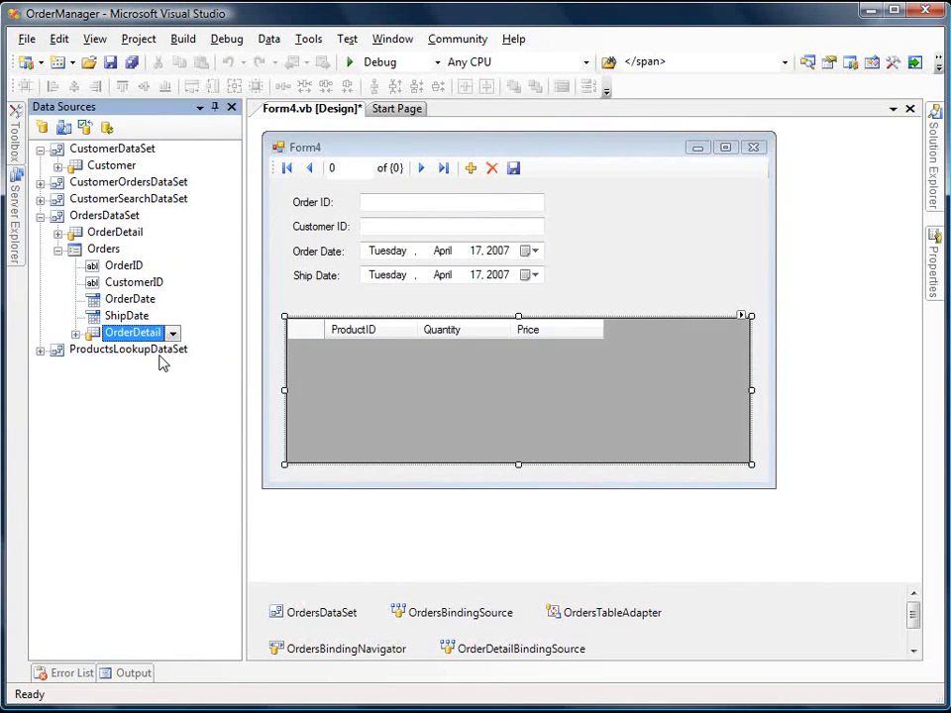
{"action": "mouse_move", "coordinate": [161, 371]}
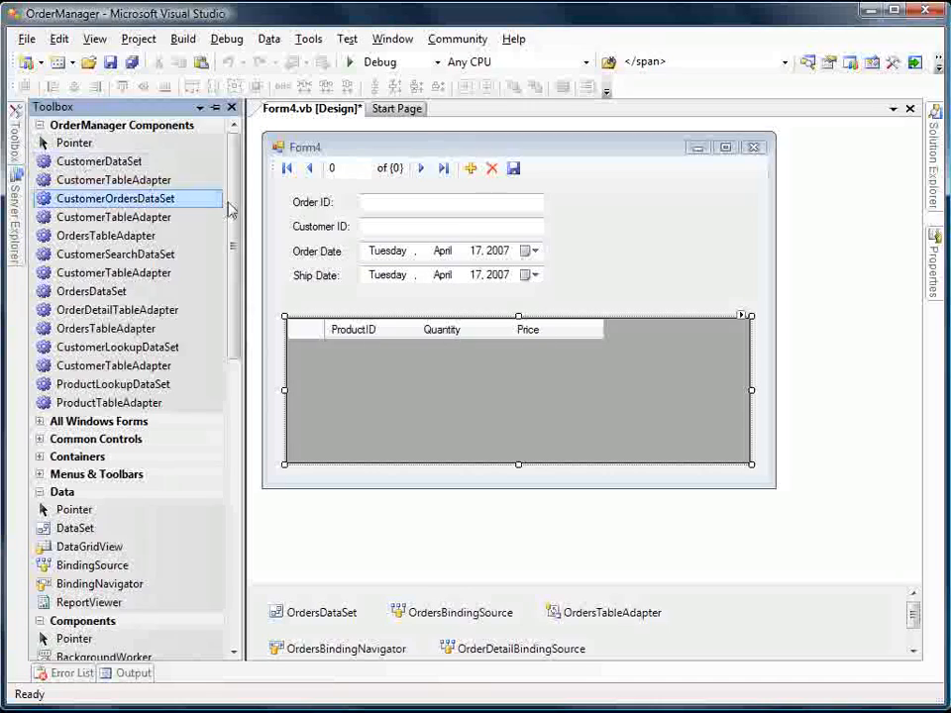
- Rename the new BindingSource to ProductsBindingSource
{"action": "scroll", "scroll_direction": "down", "scroll_amount": 3}
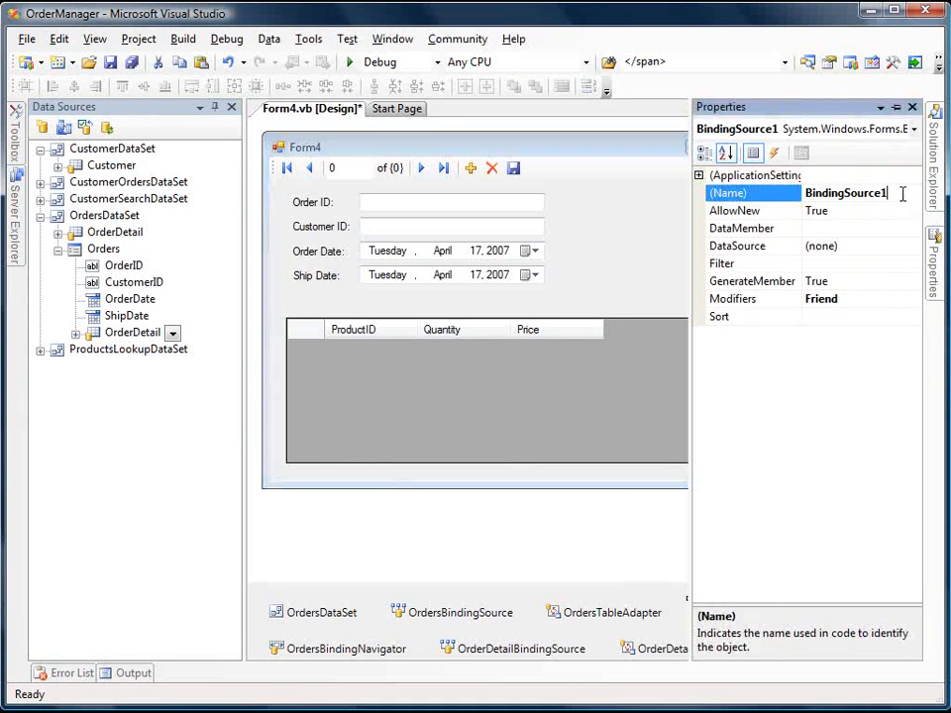
{"action": "type", "text": "ProBindingSource"}
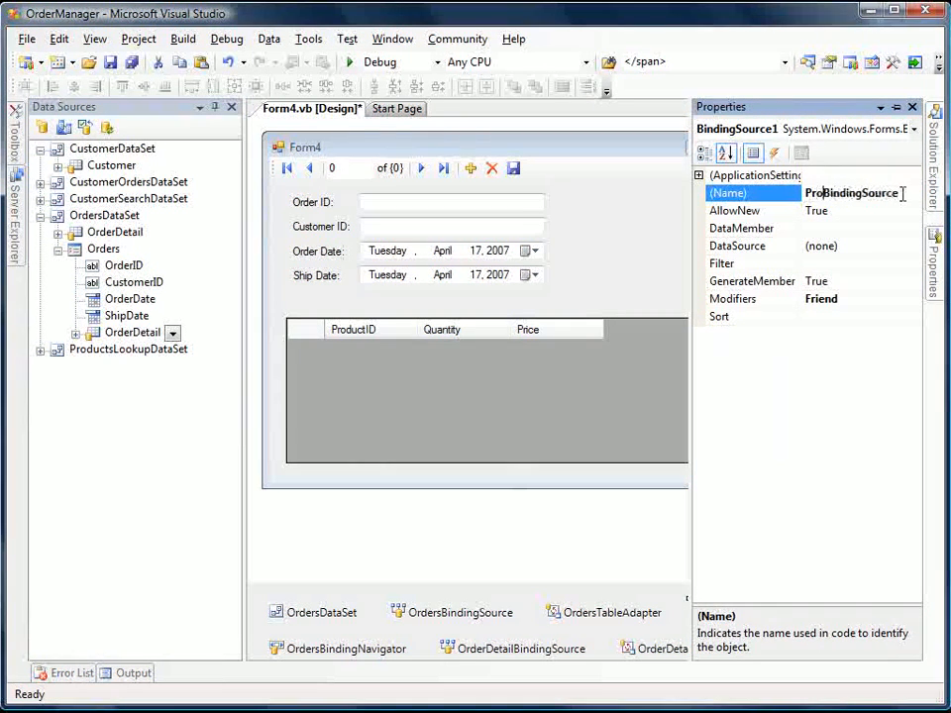
{"action": "type", "text": "ProductsBindingSource"}
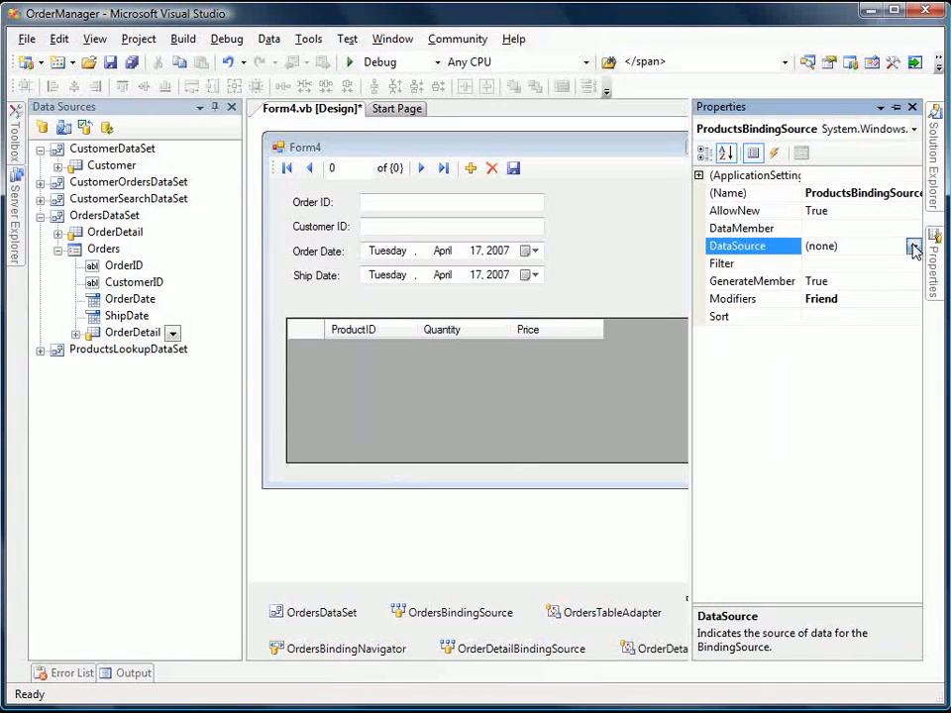
- Set ProductsBindingSource's DataSource to ProductsLookupDataSet and DataMember to Product
{"action": "left_click", "coordinate": [912, 245]}
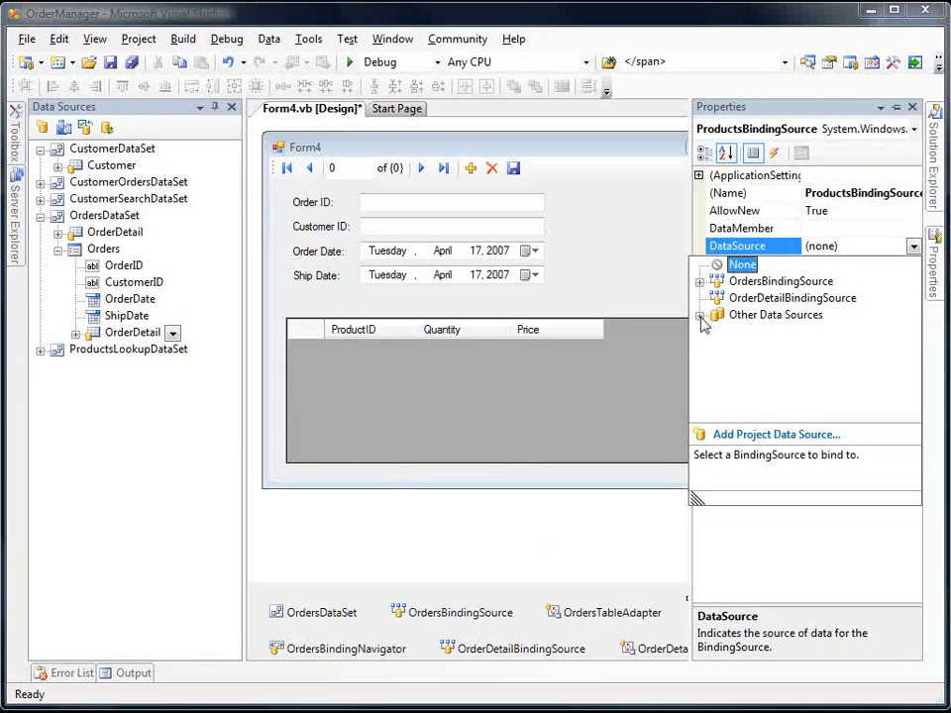
{"action": "left_click", "coordinate": [703, 315]}
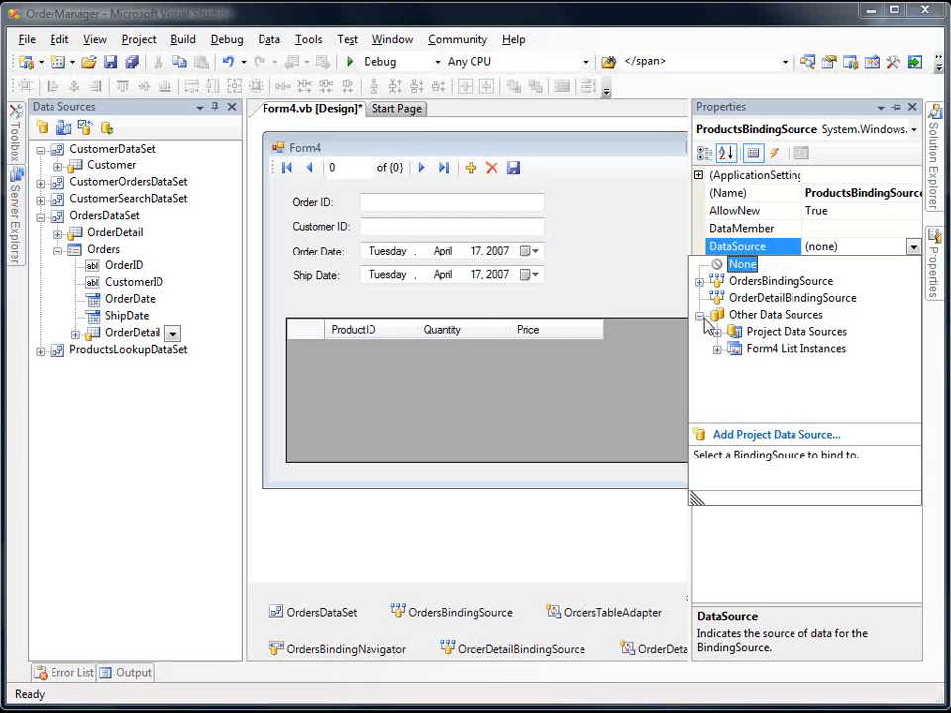
{"action": "left_click", "coordinate": [717, 331]}
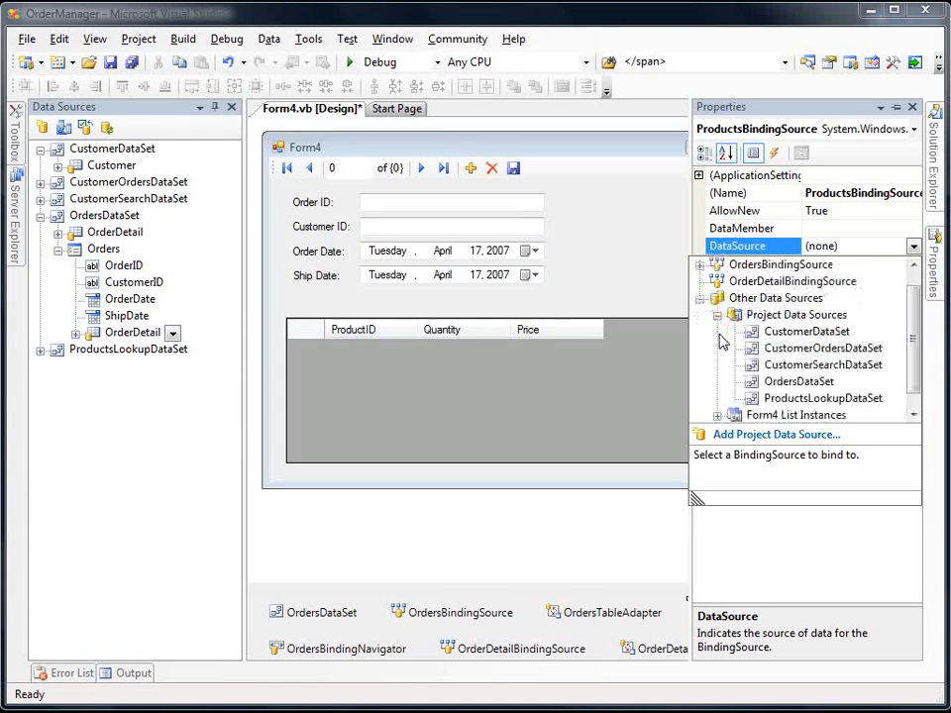
{"action": "mouse_move", "coordinate": [822, 398]}
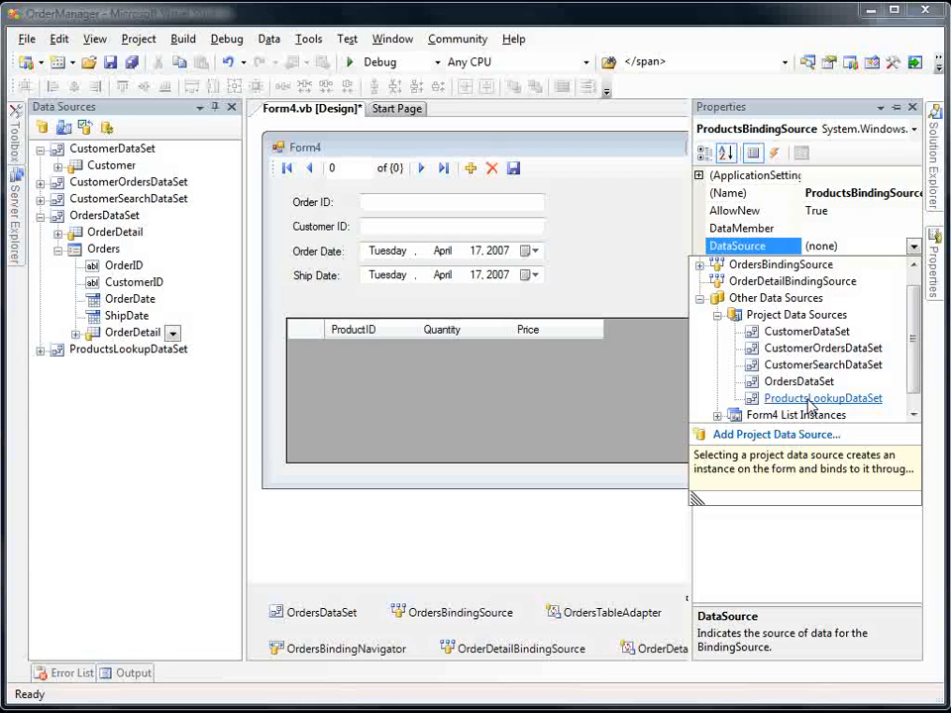
{"action": "left_click", "coordinate": [822, 397]}
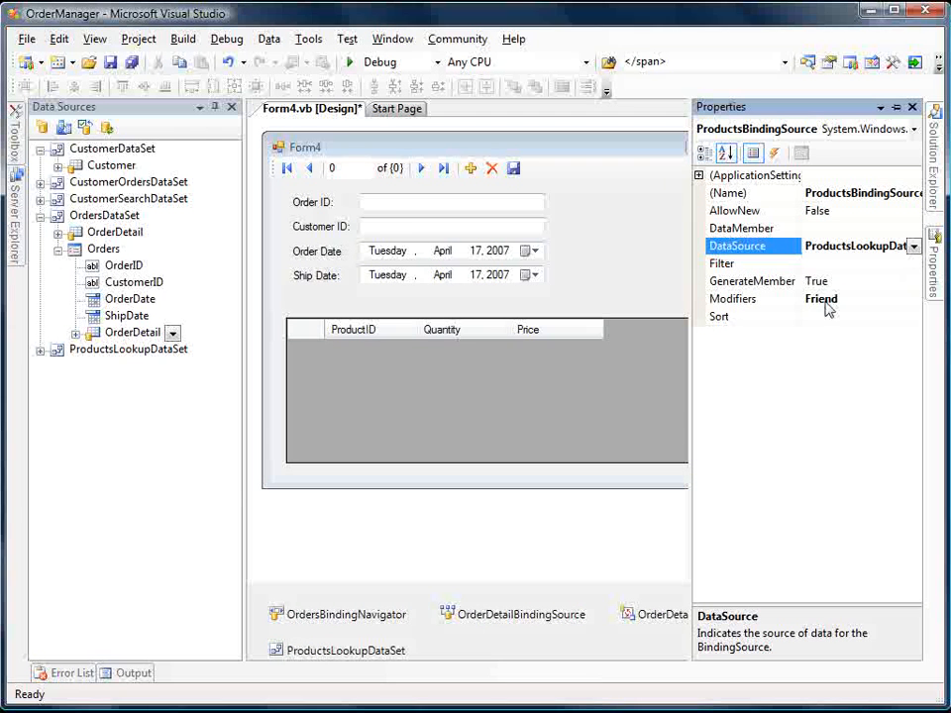
{"action": "left_click", "coordinate": [912, 228]}
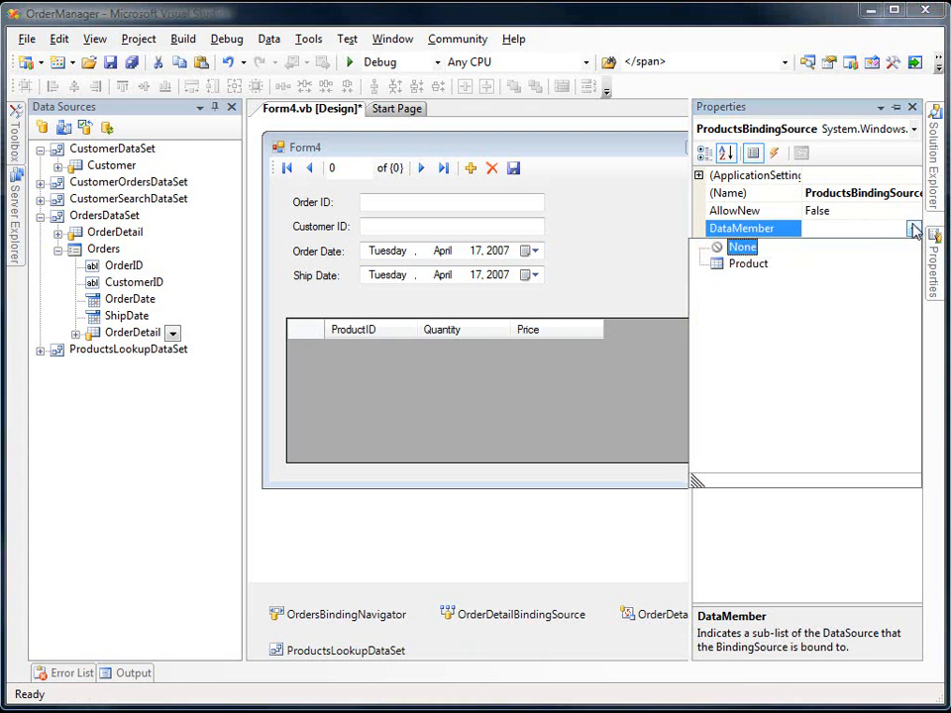
{"action": "left_click", "coordinate": [747, 263]}
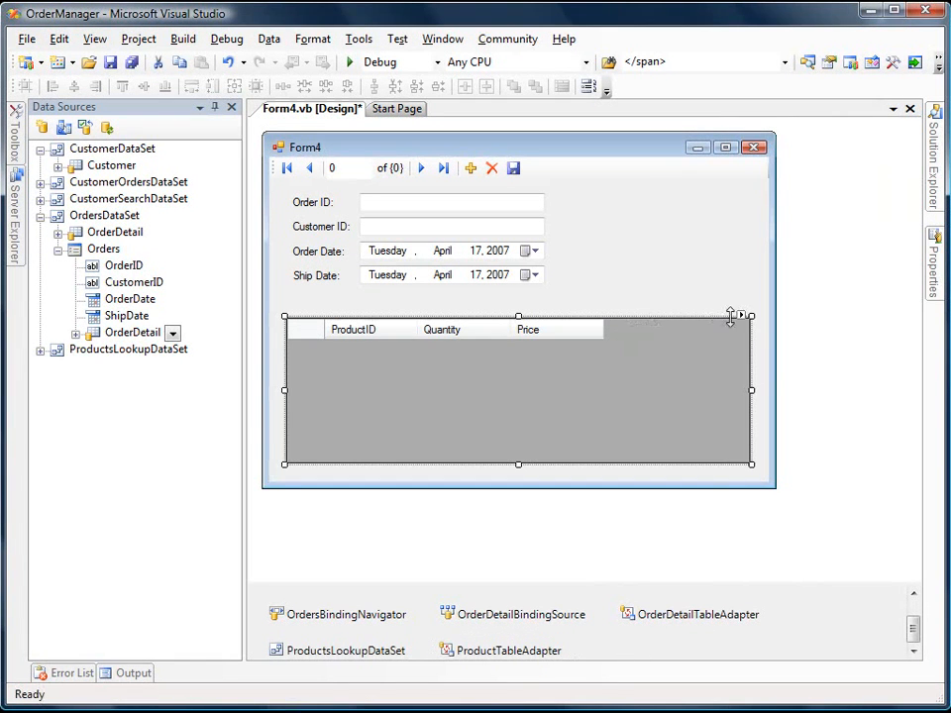
- In the grid's Edit Columns, change ProductID to a DataGridViewComboBoxColumn
{"action": "left_click", "coordinate": [741, 317]}
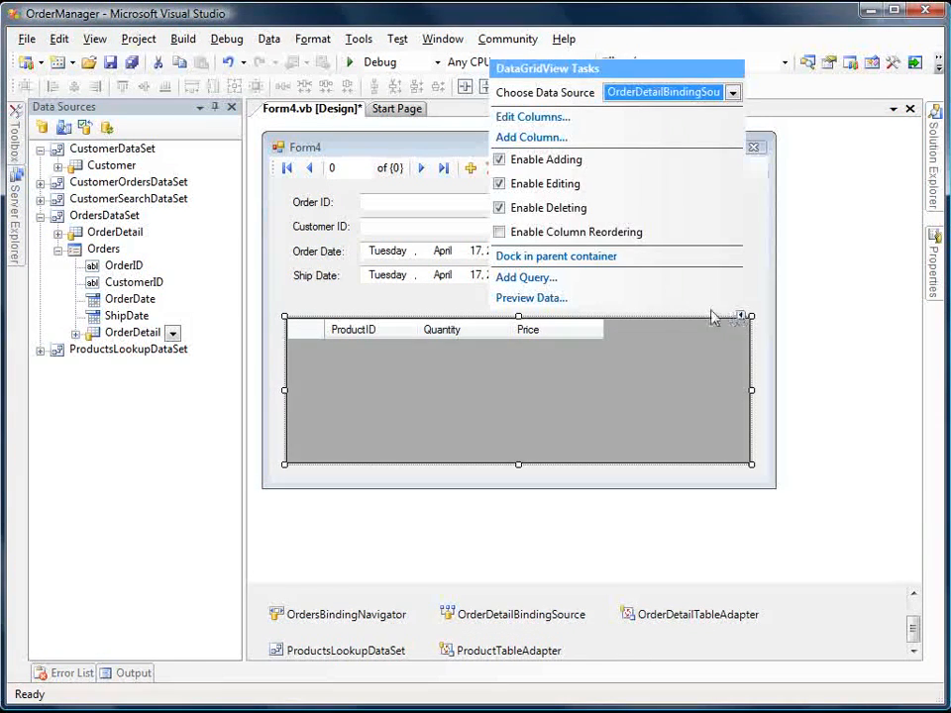
{"action": "mouse_move", "coordinate": [532, 116]}
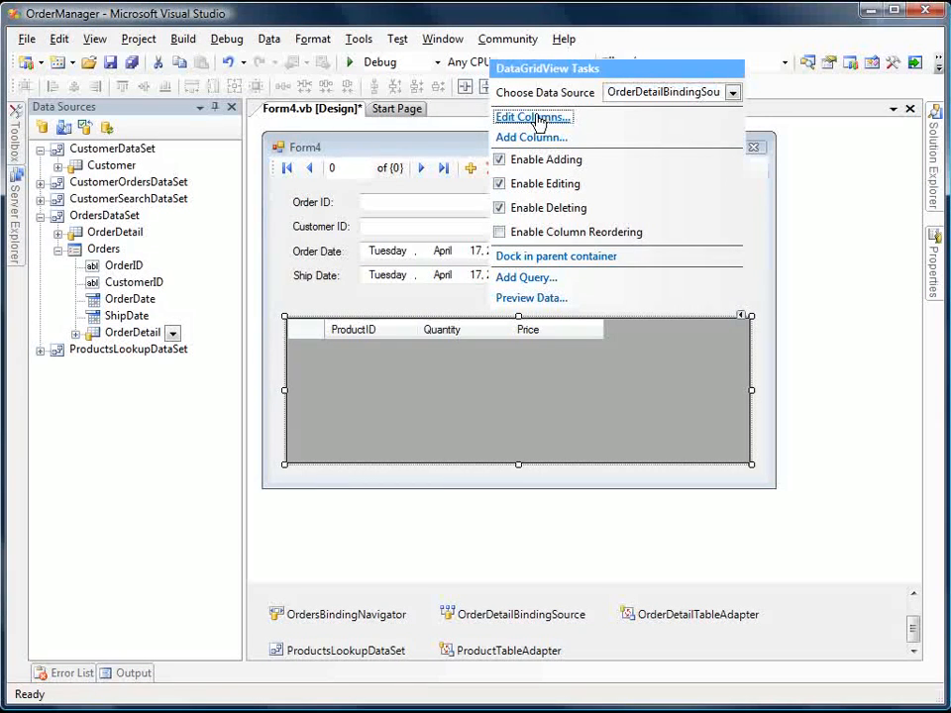
{"action": "left_click", "coordinate": [532, 117]}
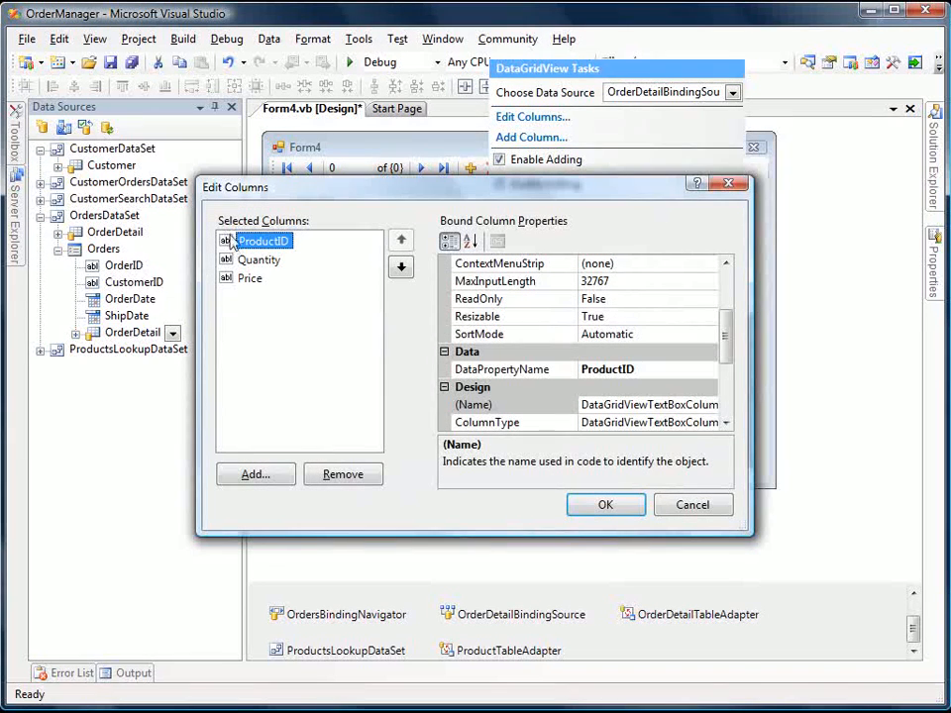
{"action": "scroll", "scroll_direction": "down", "scroll_amount": 3}
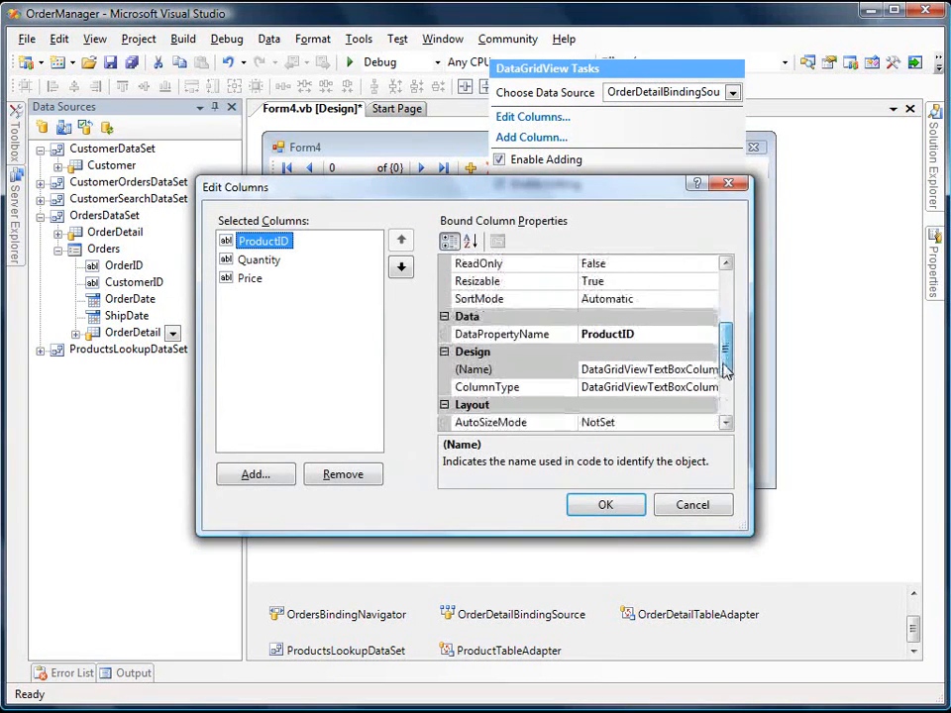
{"action": "left_click", "coordinate": [709, 387]}
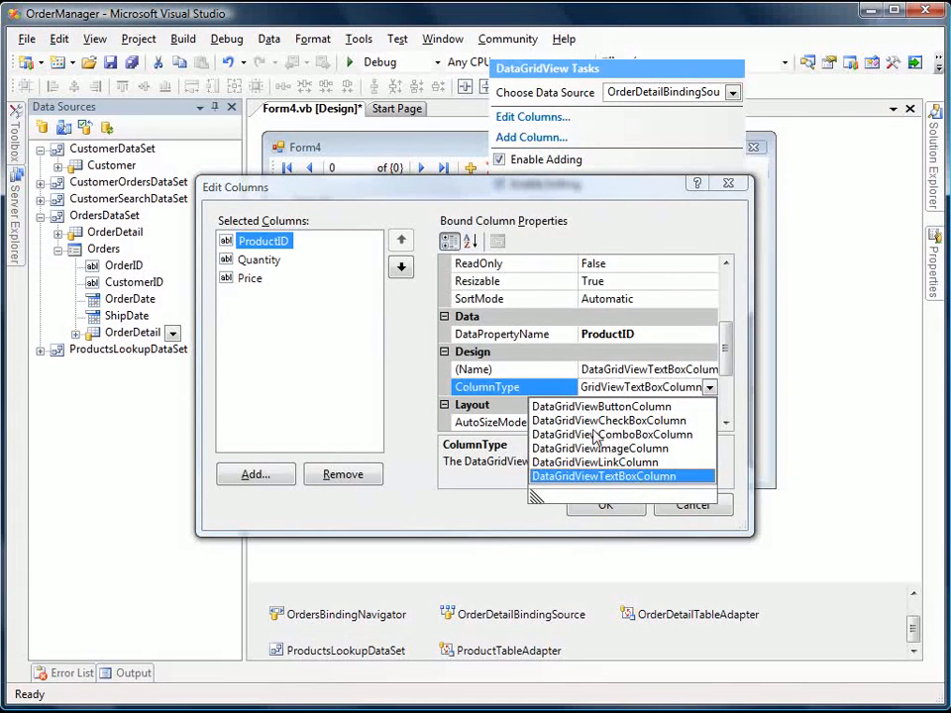
{"action": "left_click", "coordinate": [611, 434]}
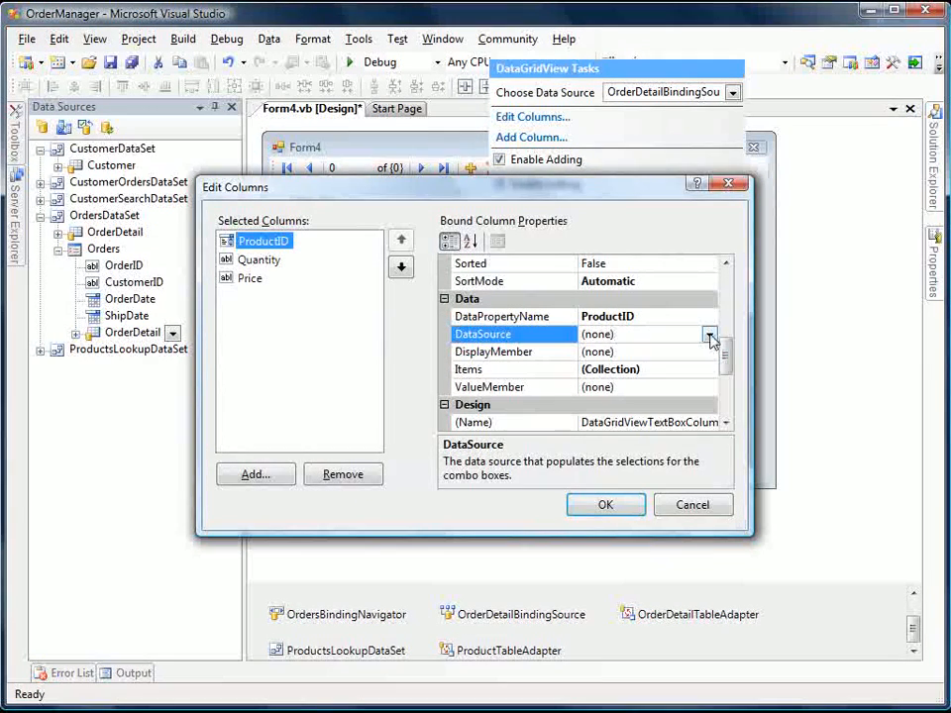
- Set the combo's DataSource to ProductsBindingSource, DisplayMember Name, ValueMember ProductID
{"action": "left_click", "coordinate": [709, 333]}
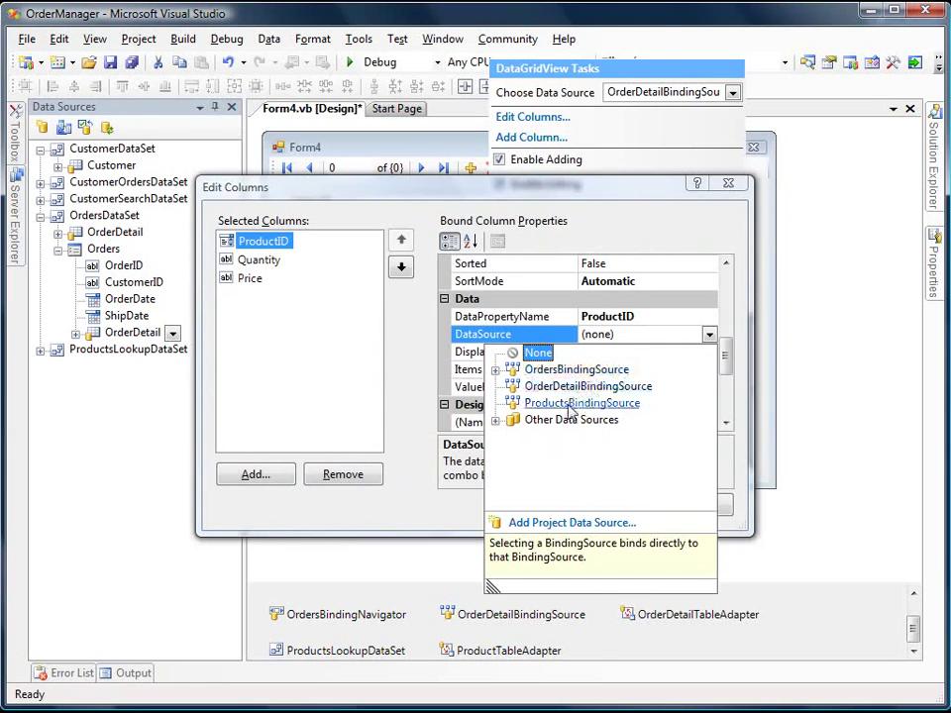
{"action": "left_click", "coordinate": [581, 402]}
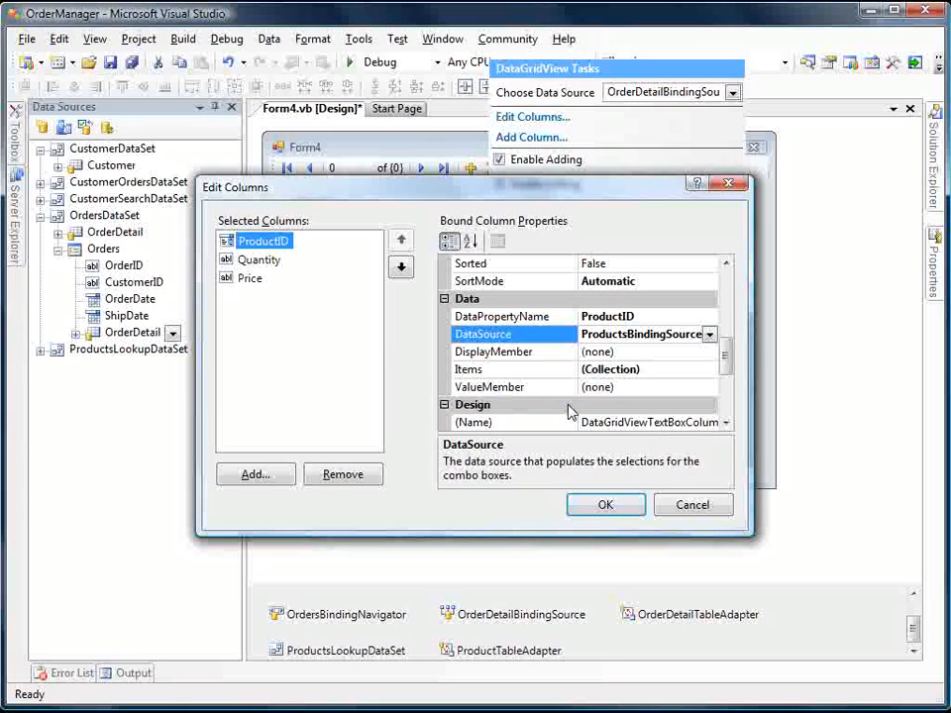
{"action": "left_click", "coordinate": [709, 352]}
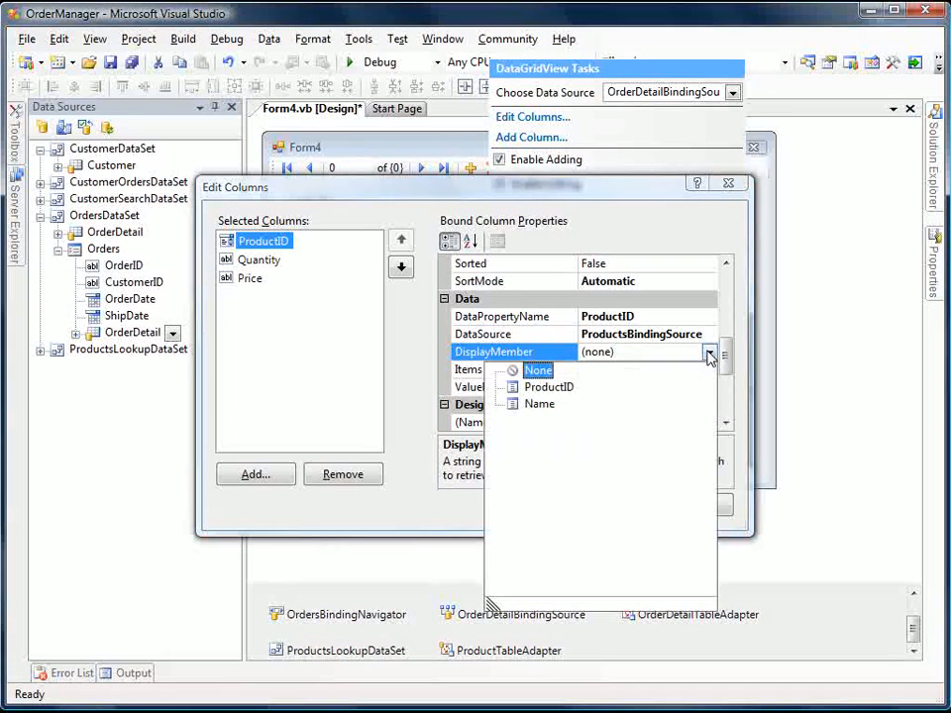
{"action": "left_click", "coordinate": [538, 403]}
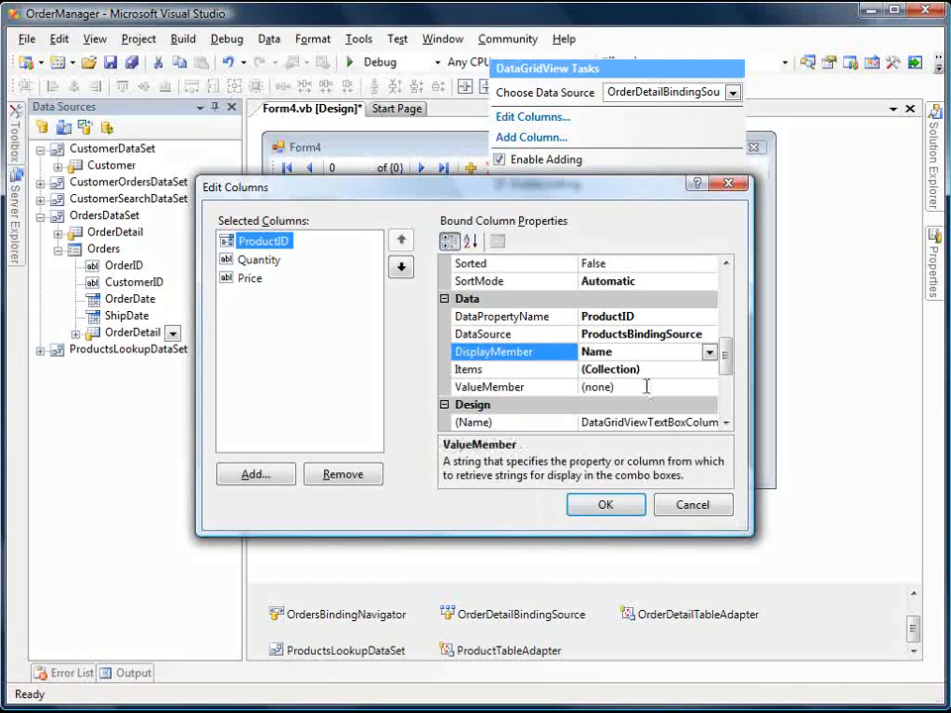
{"action": "left_click", "coordinate": [708, 387]}
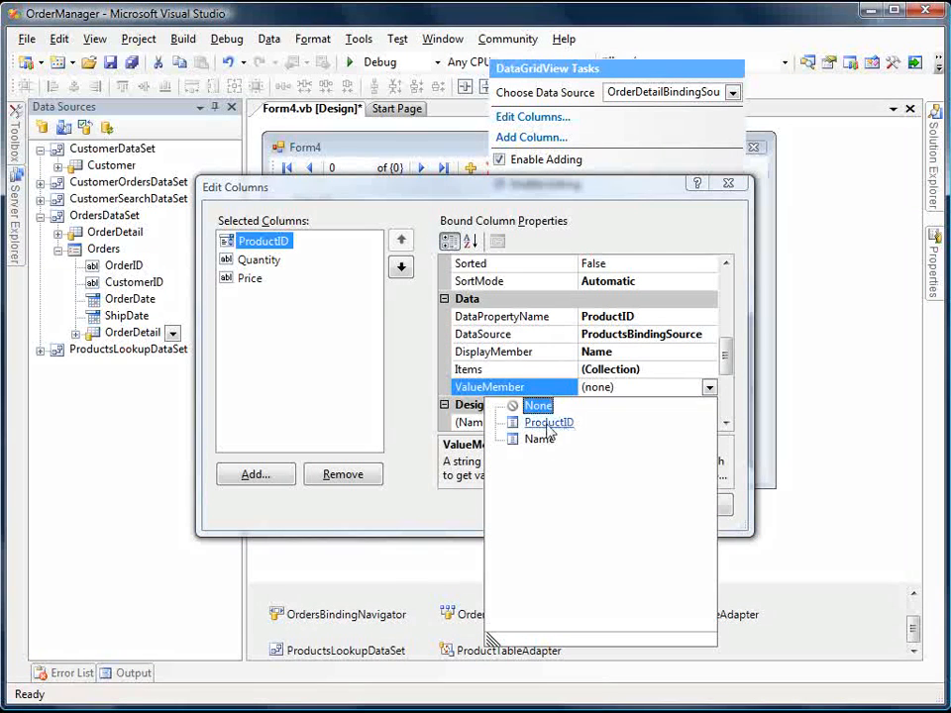
{"action": "left_click", "coordinate": [548, 422]}
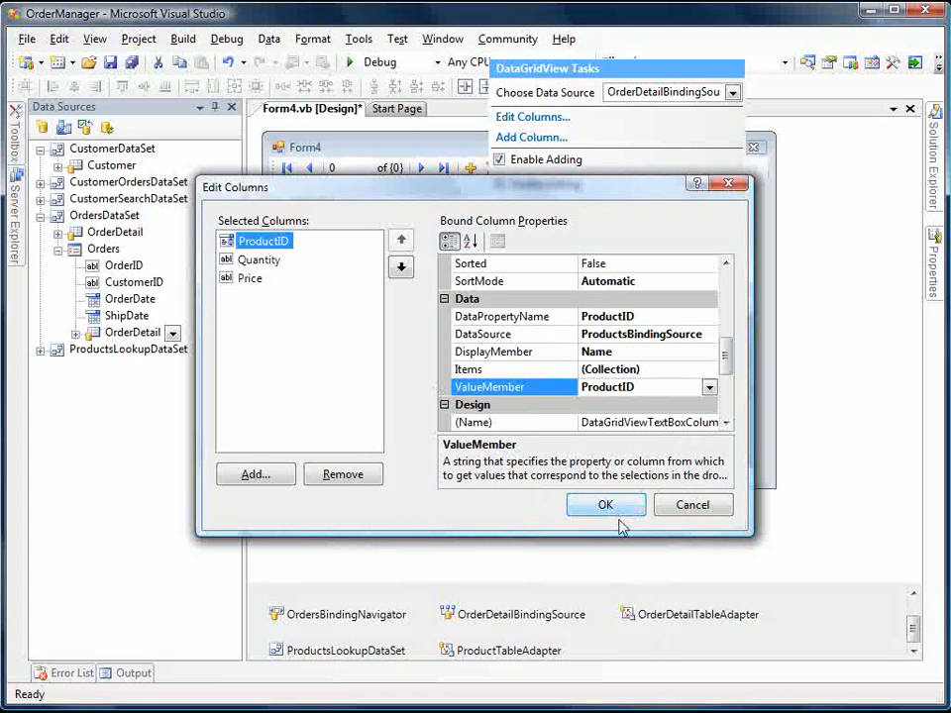
{"action": "left_click", "coordinate": [605, 504]}
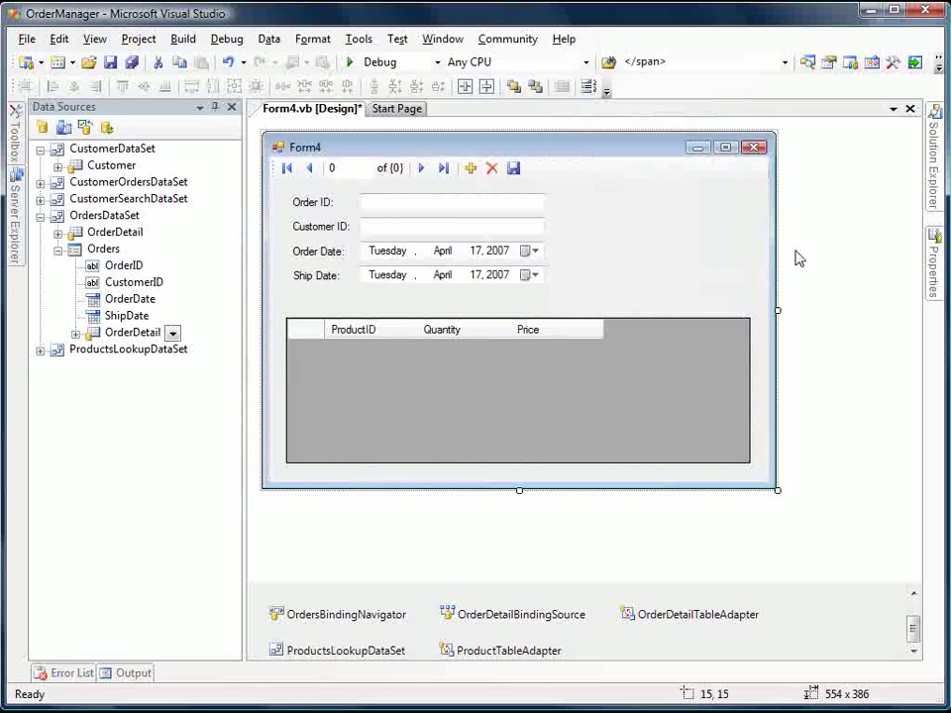
- In Form4's code, add OrderDetailBindingSource.EndEdit and OrderDetail table update to the save handler
{"action": "right_click", "coordinate": [800, 258]}
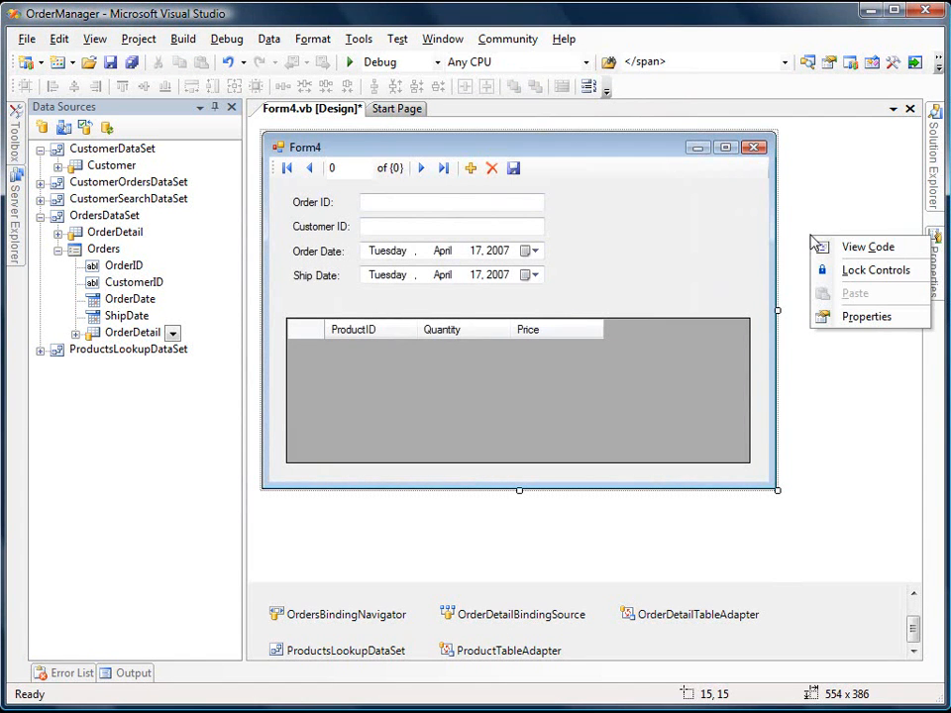
{"action": "left_click", "coordinate": [868, 246]}
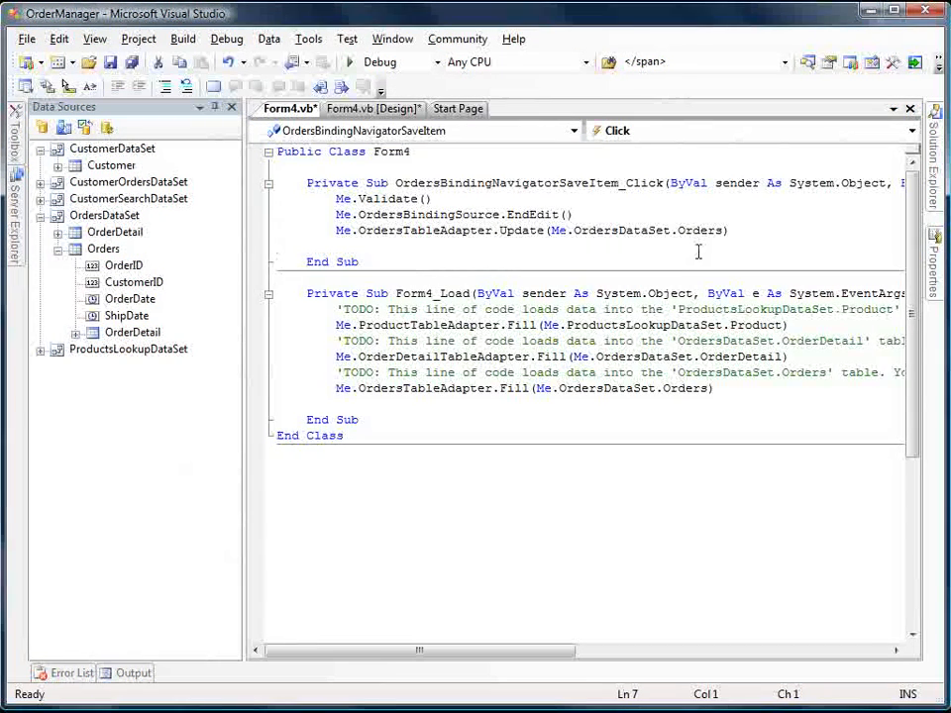
{"action": "type", "text": "Me."}
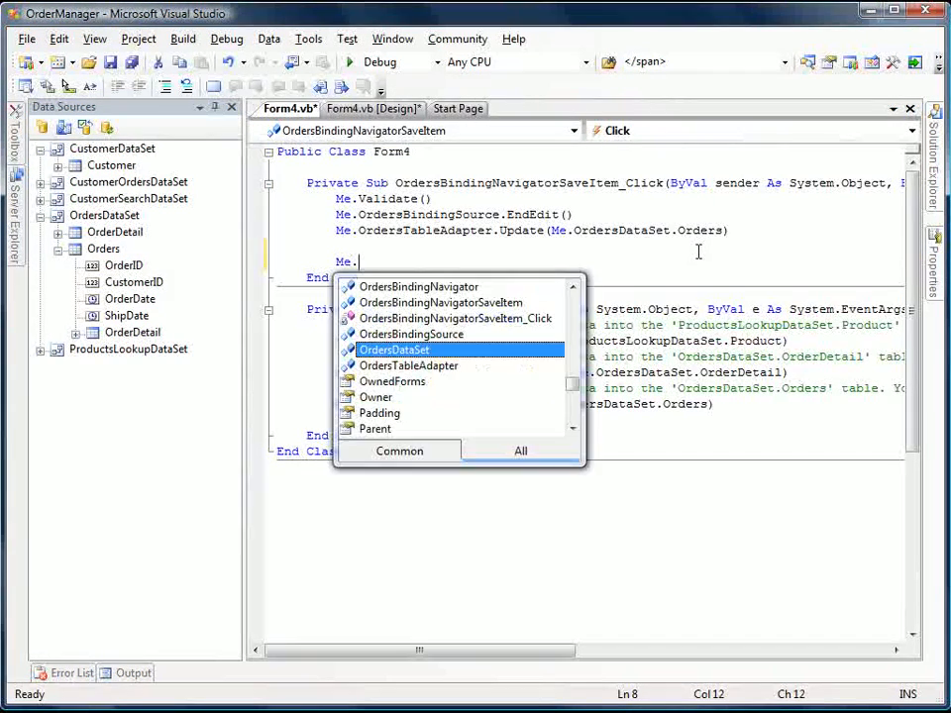
{"action": "type", "text": "o"}
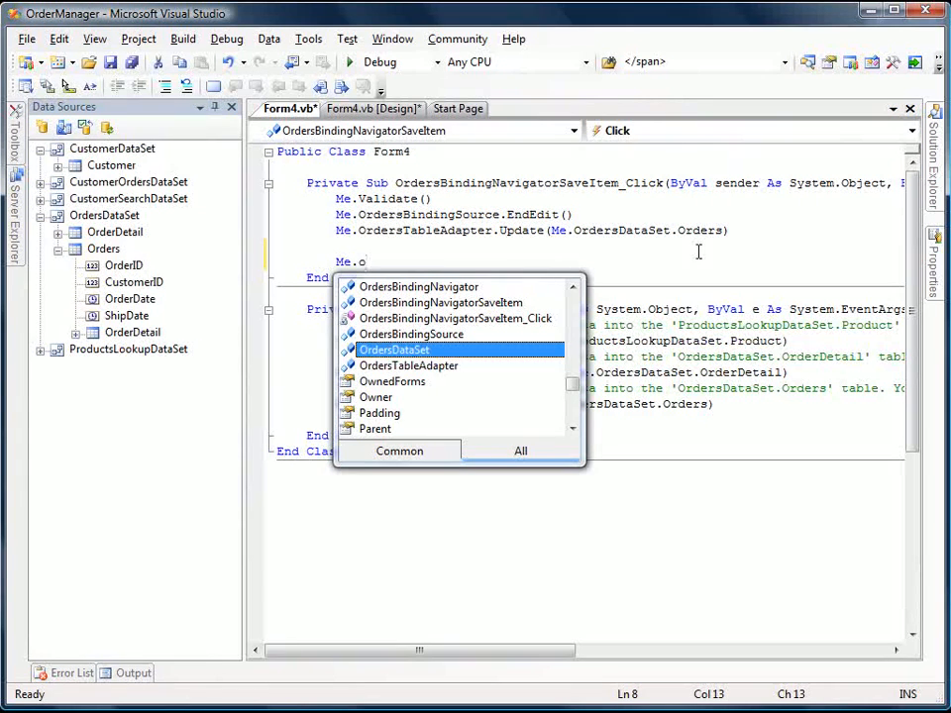
{"action": "type", "text": "rders"}
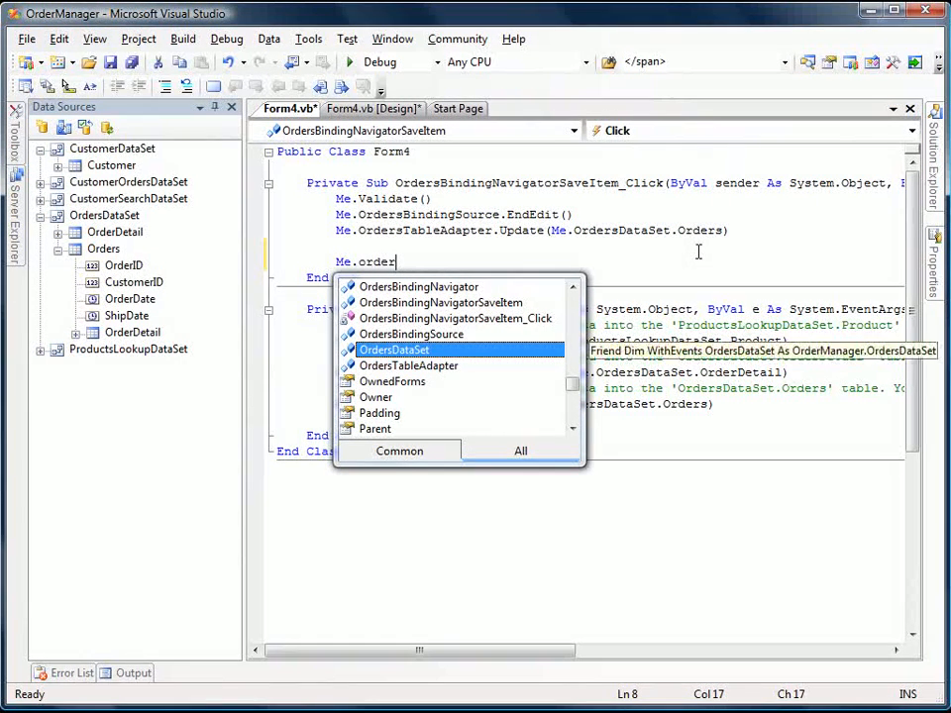
{"action": "type", "text": "deta"}
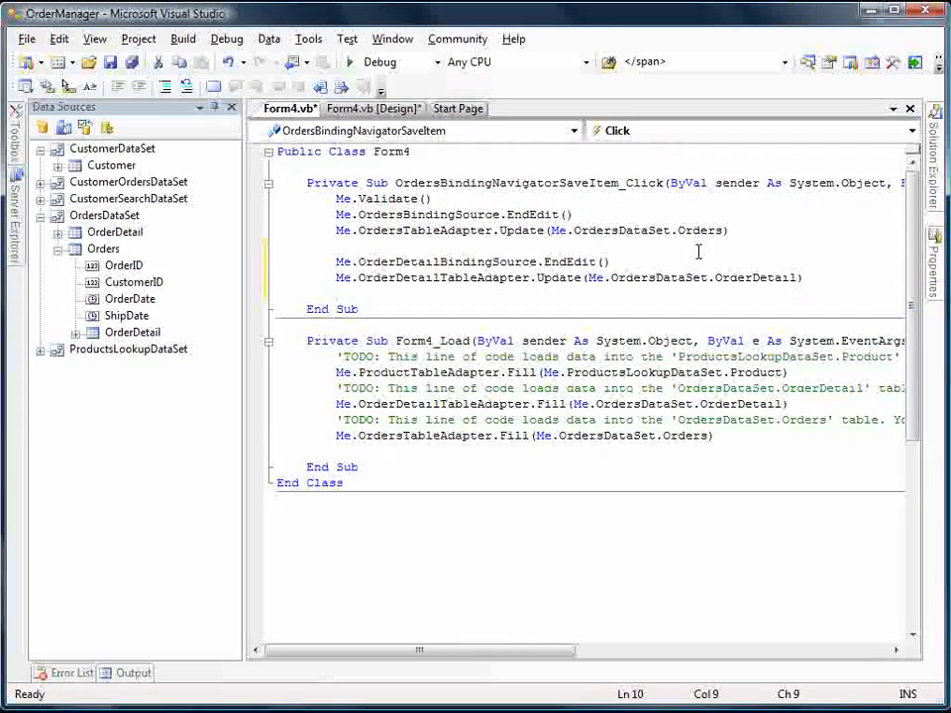
{"action": "mouse_move", "coordinate": [350, 62]}
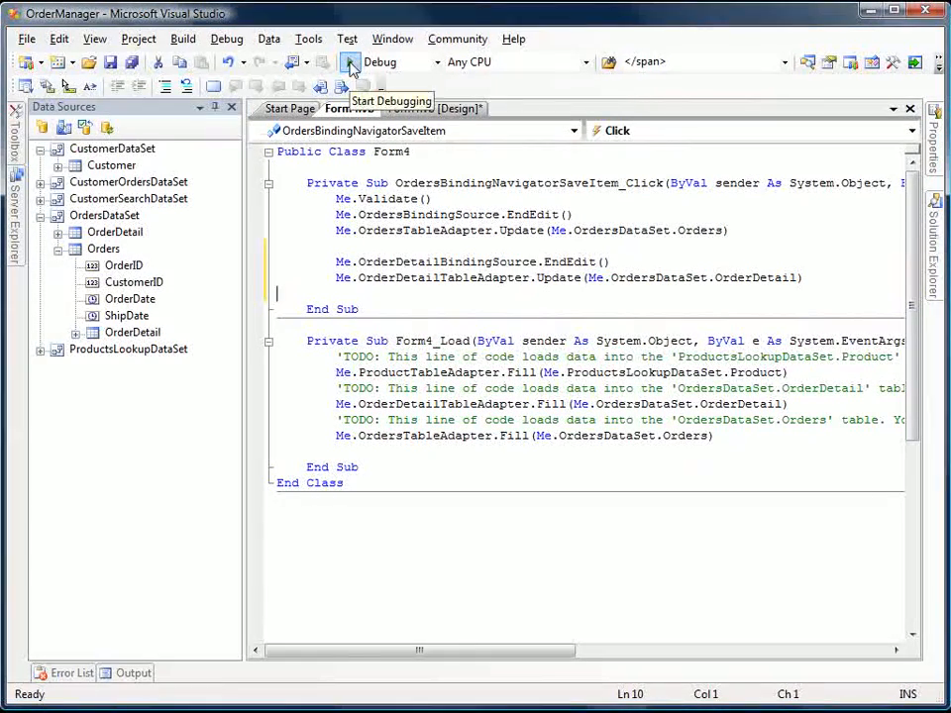
{"action": "left_click", "coordinate": [350, 63]}
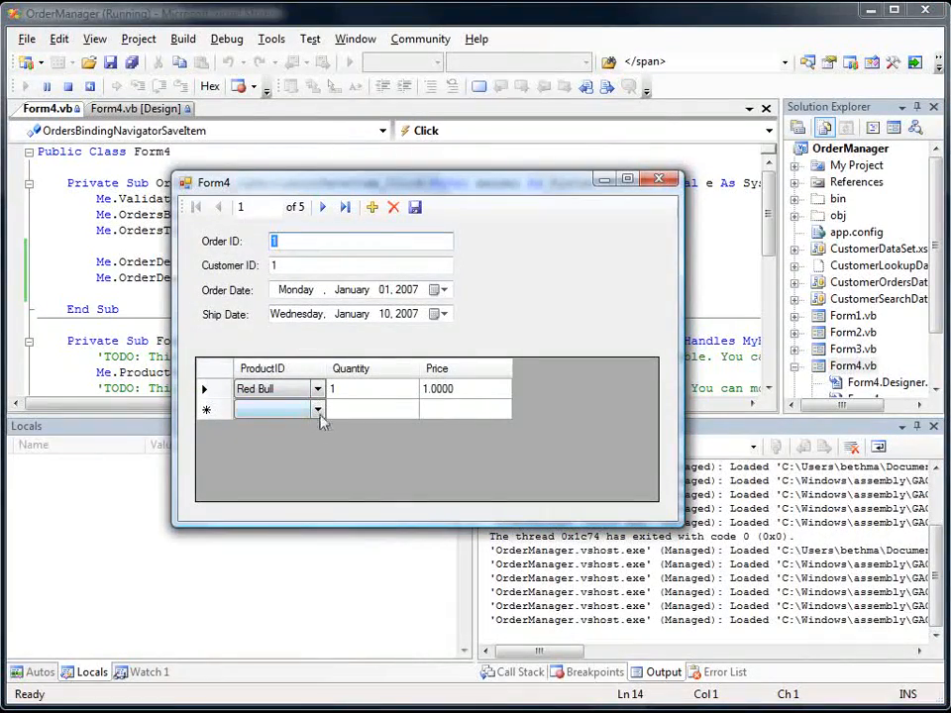
{"action": "left_click", "coordinate": [317, 410]}
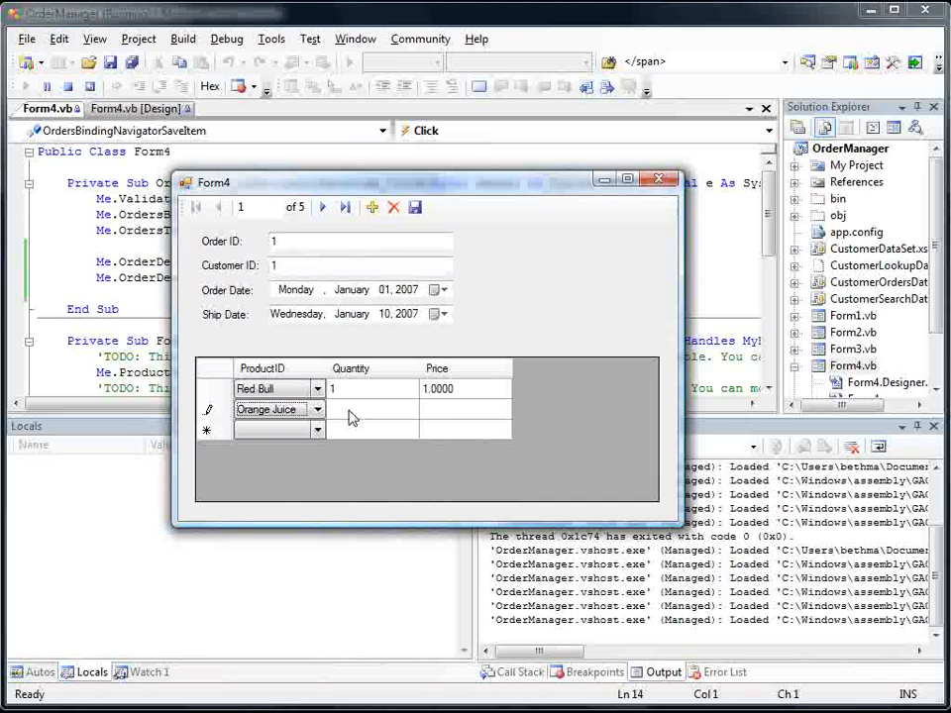
{"action": "type", "text": "3"}
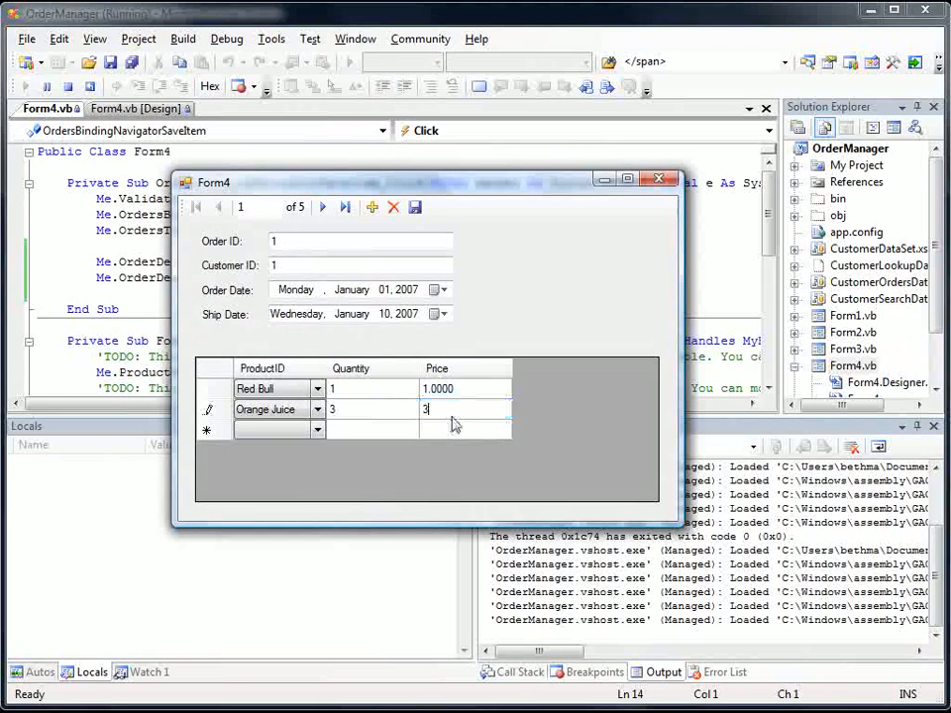
{"action": "left_click", "coordinate": [278, 409]}
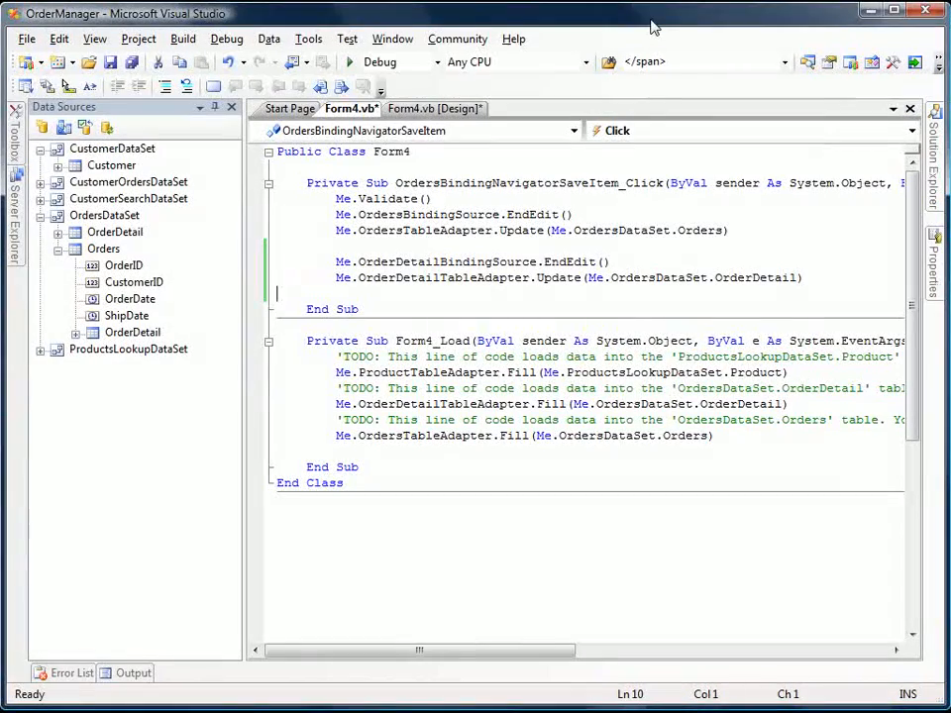
- Create CustomerLookupDataSet with the Customer table's CustomerID and LastName columns
{"action": "left_click", "coordinate": [434, 108]}
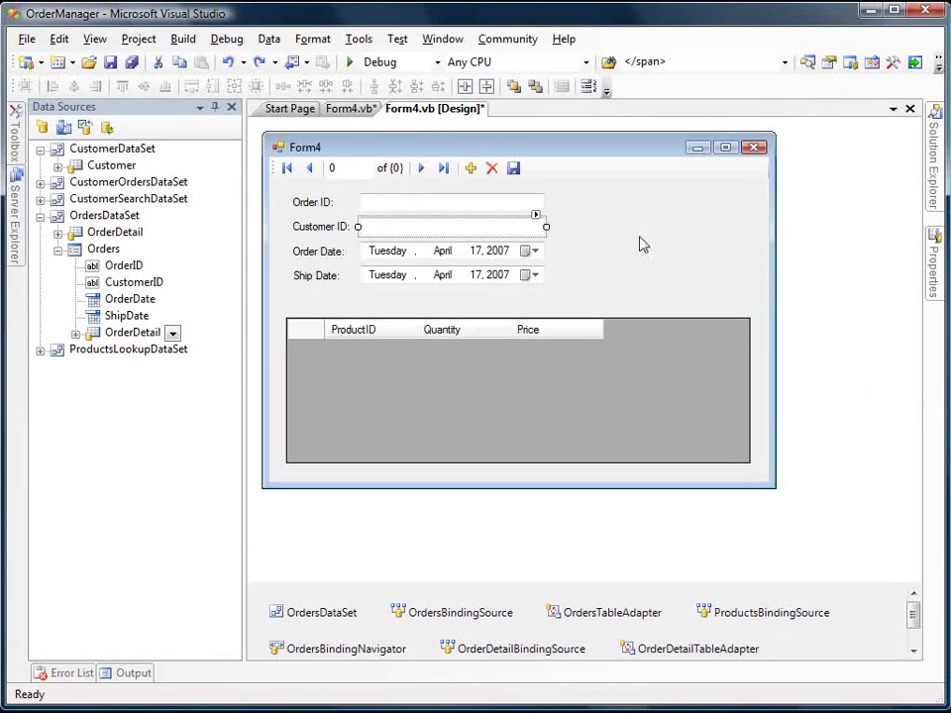
{"action": "mouse_move", "coordinate": [423, 270]}
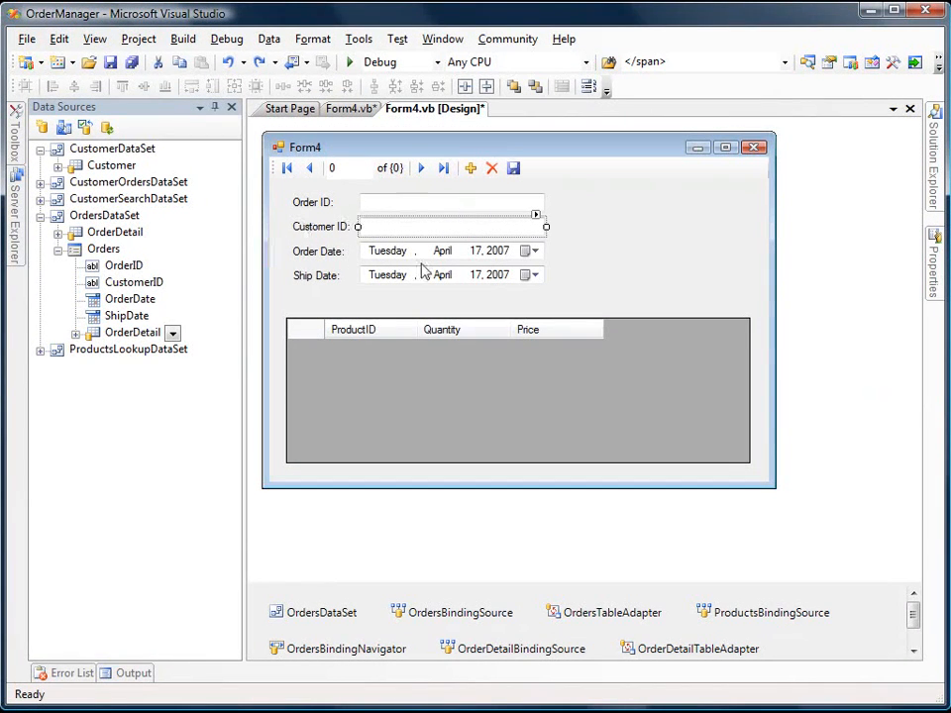
{"action": "mouse_move", "coordinate": [498, 319]}
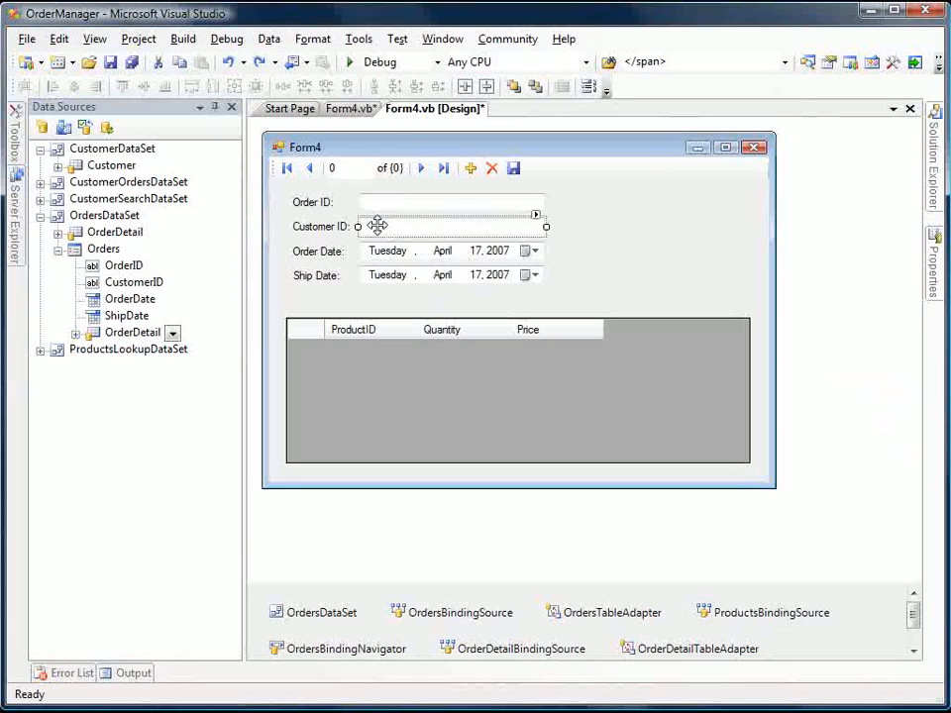
{"action": "mouse_move", "coordinate": [452, 199]}
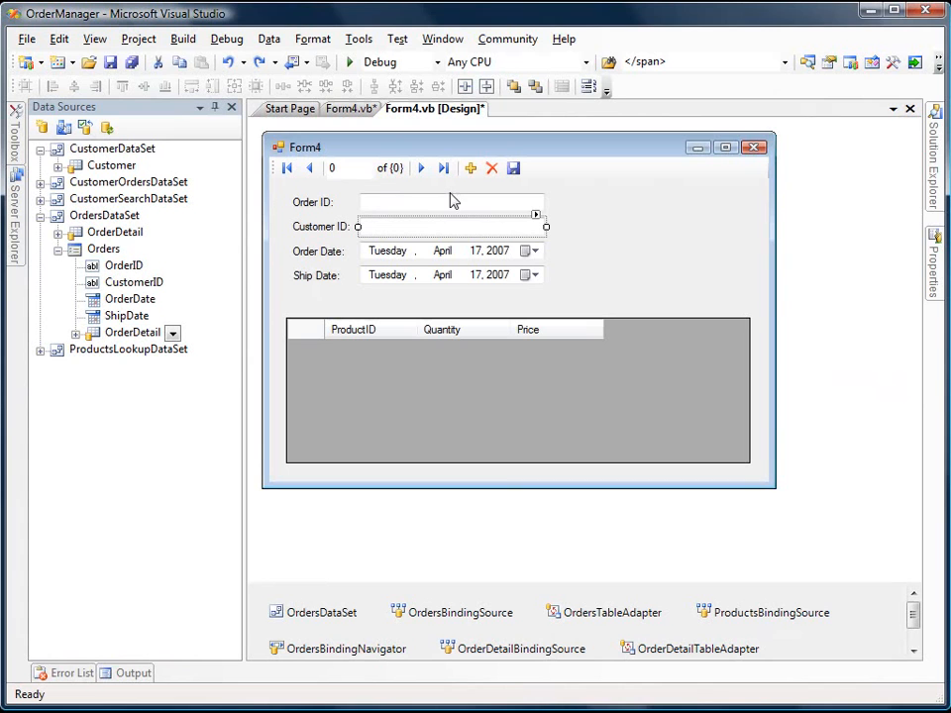
{"action": "mouse_move", "coordinate": [44, 126]}
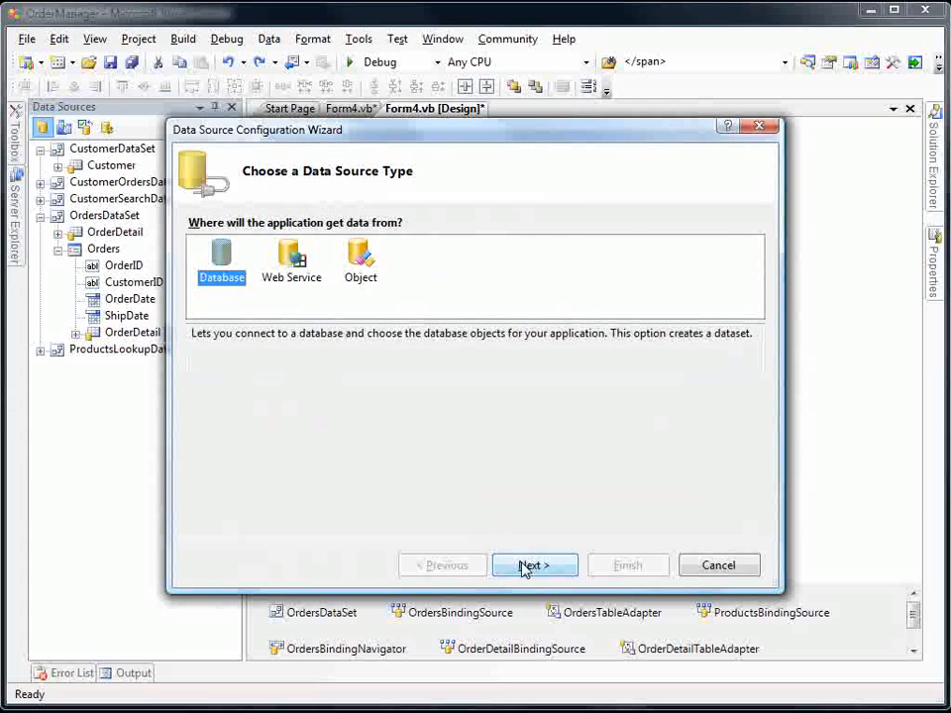
{"action": "left_click", "coordinate": [534, 564]}
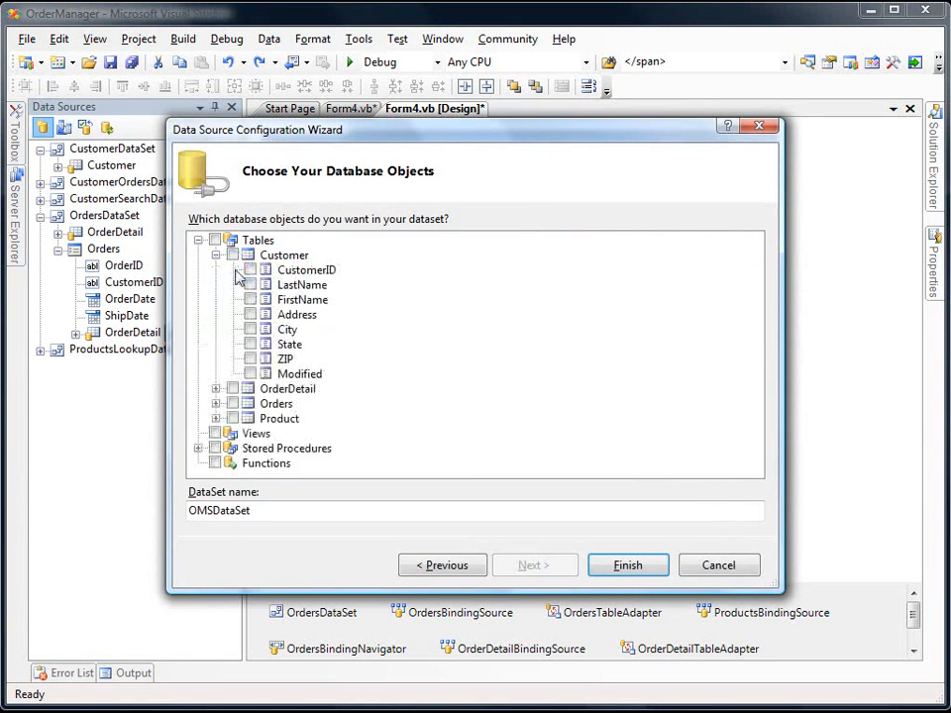
{"action": "left_click", "coordinate": [250, 270]}
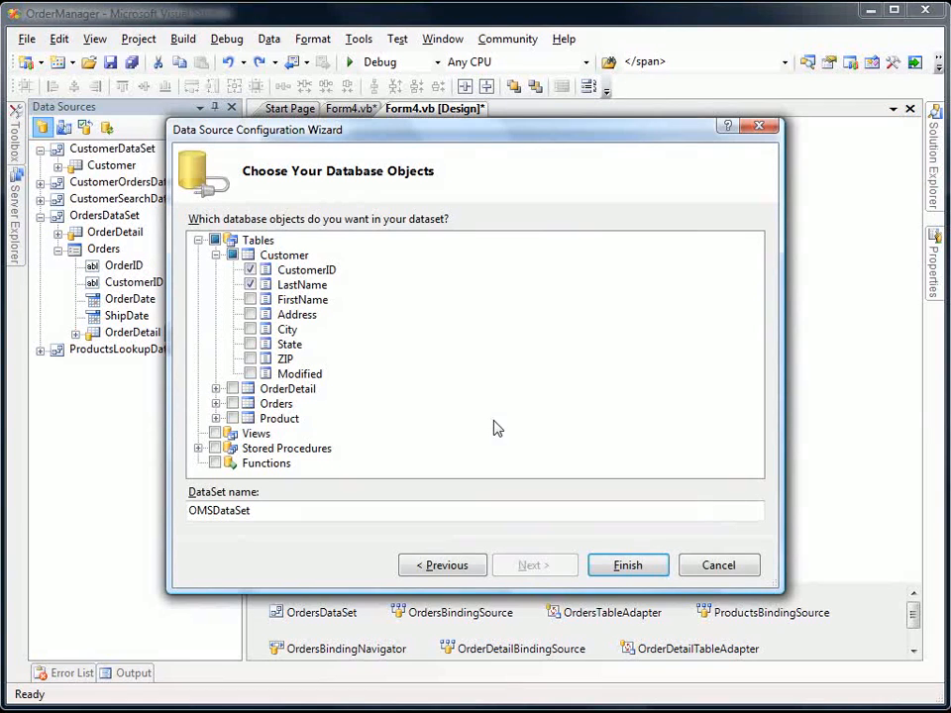
{"action": "type", "text": "CDataSet"}
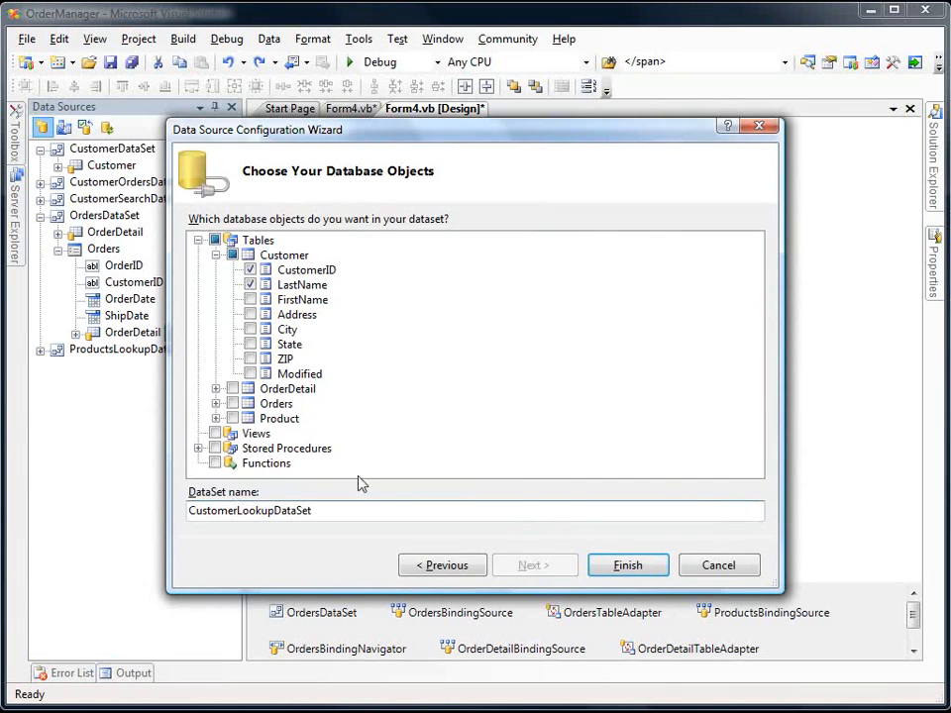
{"action": "left_click", "coordinate": [627, 565]}
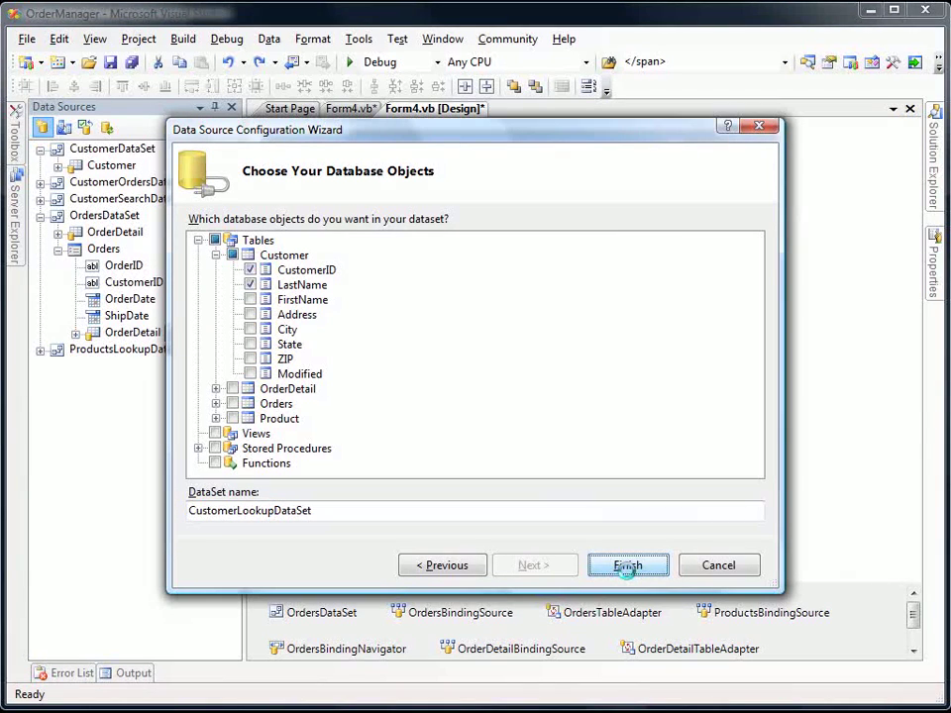
{"action": "left_click", "coordinate": [626, 565]}
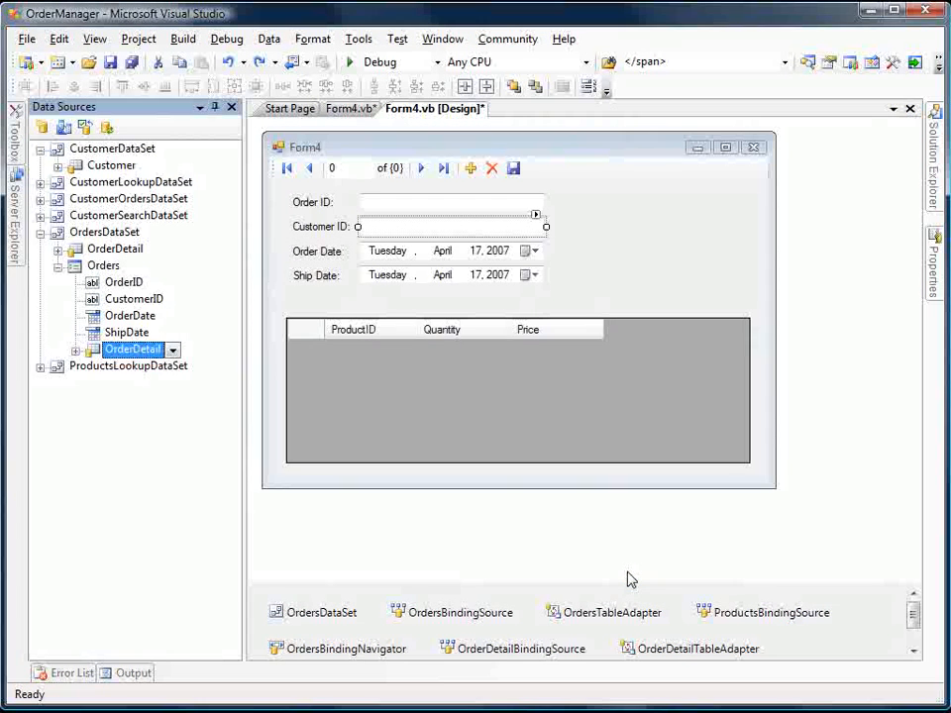
{"action": "mouse_move", "coordinate": [364, 220]}
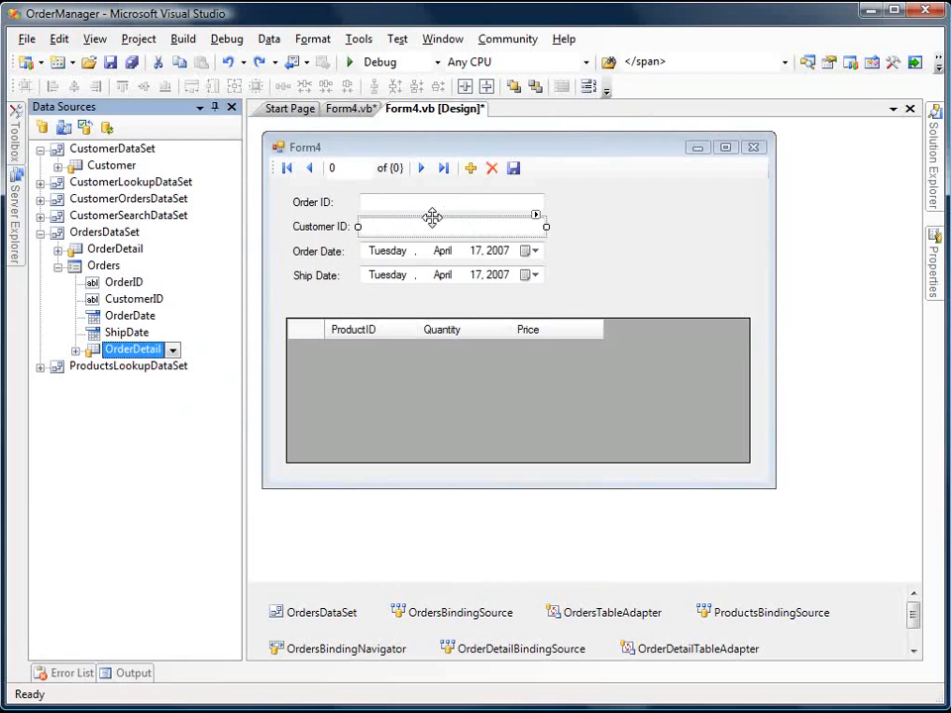
{"action": "mouse_move", "coordinate": [518, 225]}
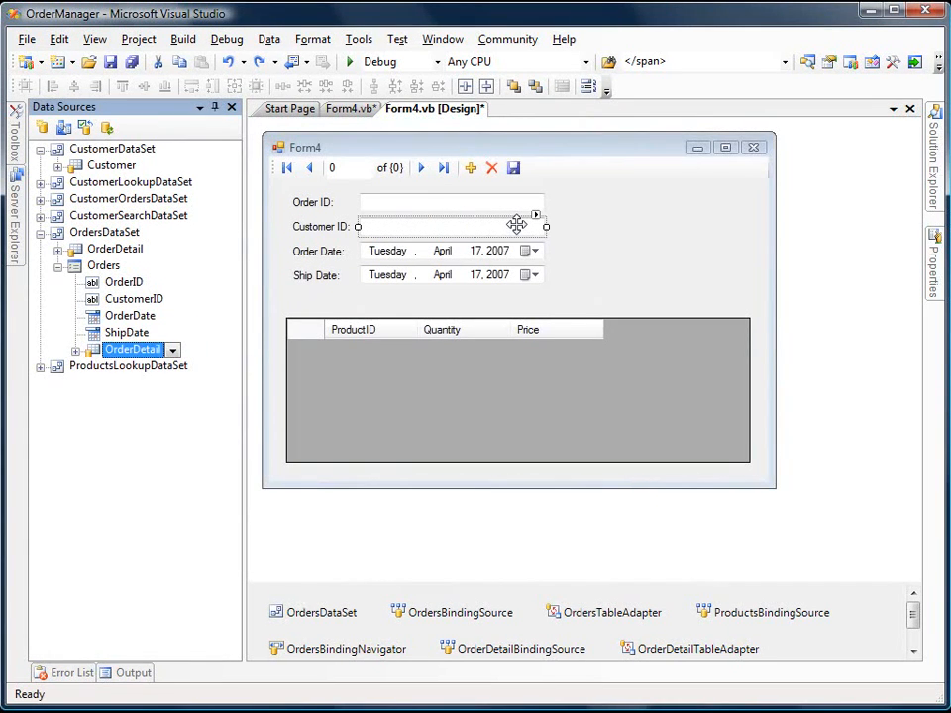
{"action": "mouse_move", "coordinate": [616, 232]}
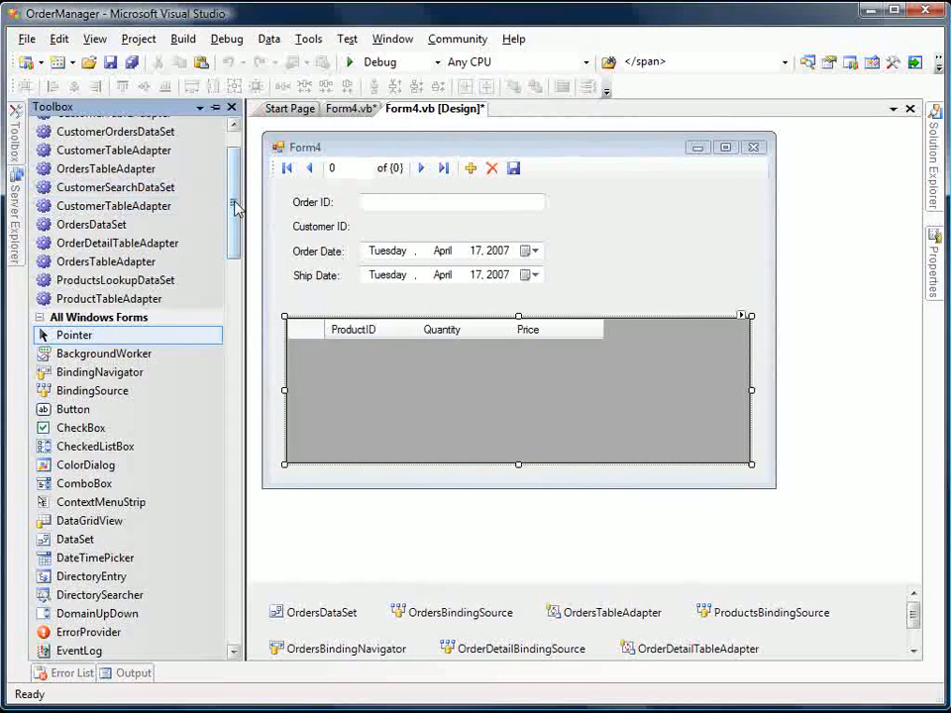
- Name the new binding source CustomerBindingSource and view its available data sources
{"action": "scroll", "scroll_direction": "down", "scroll_amount": 3}
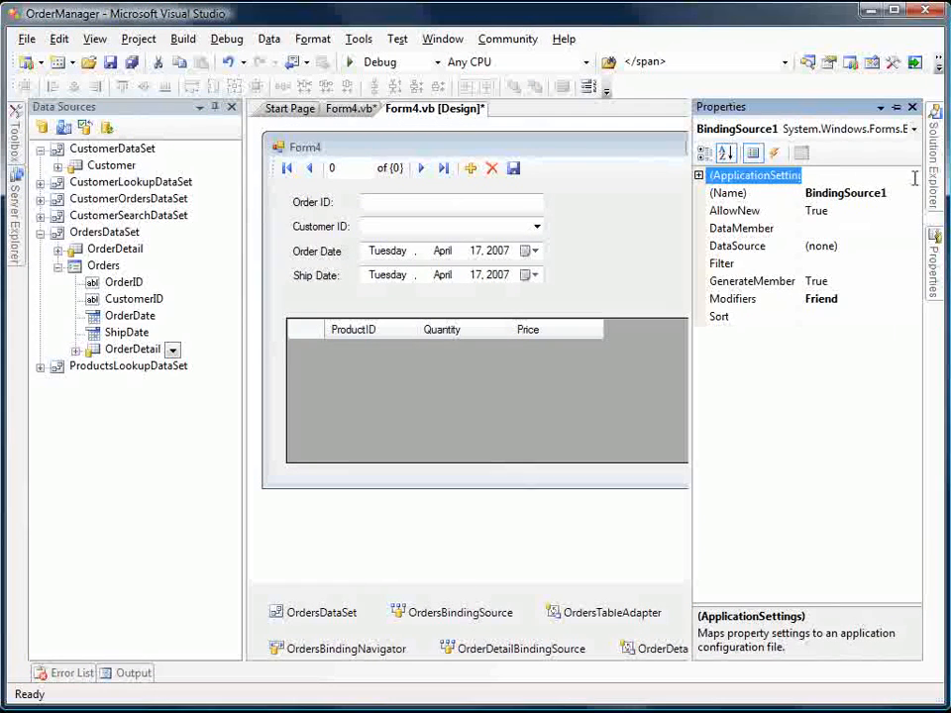
{"action": "left_click", "coordinate": [753, 192]}
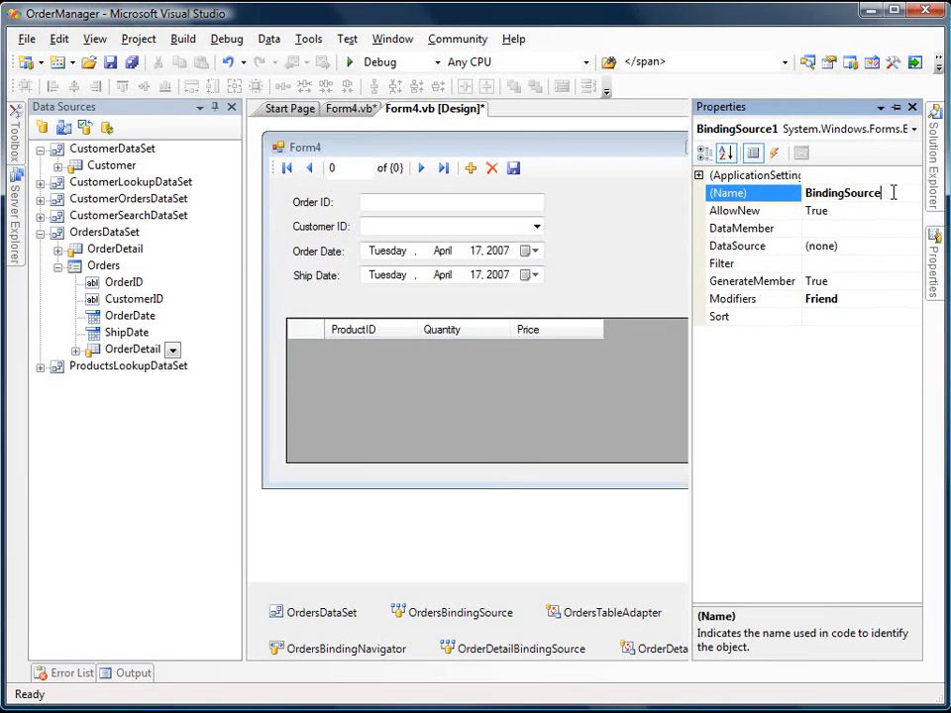
{"action": "type", "text": "CustomerBindingSource"}
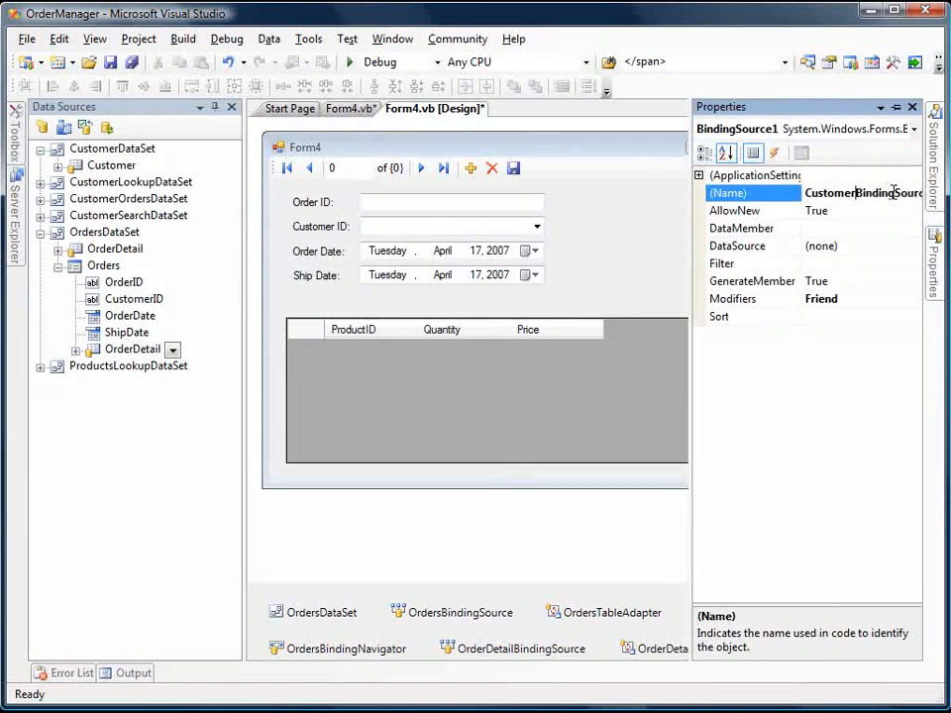
{"action": "left_click", "coordinate": [911, 245]}
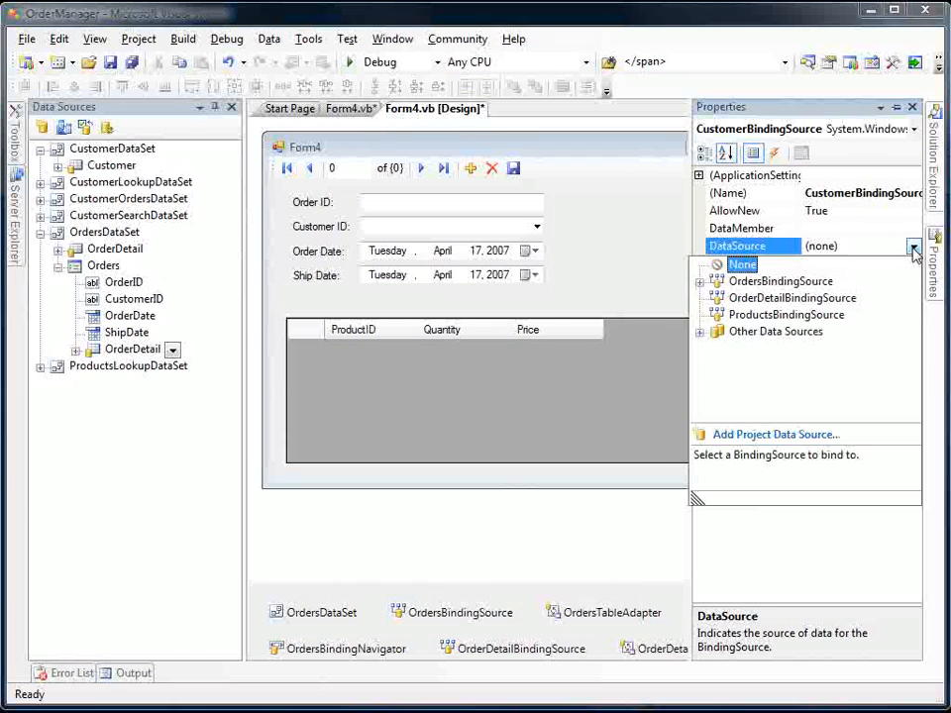
- Set CustomerBindingSource's DataSource to CustomerLookupDataSet and DataMember to Customer
{"action": "left_click", "coordinate": [700, 331]}
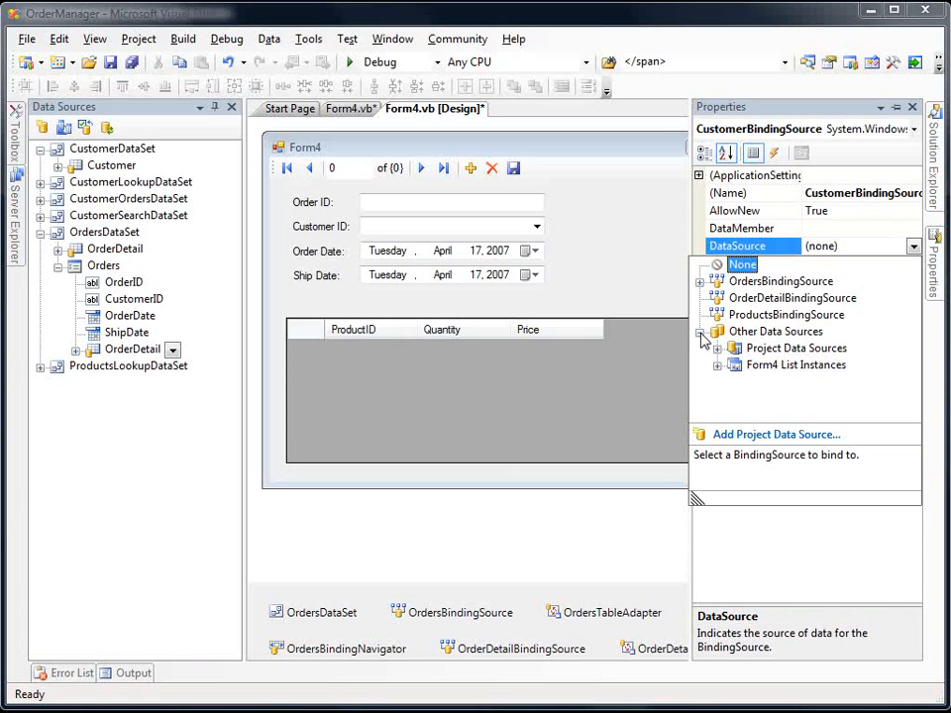
{"action": "left_click", "coordinate": [716, 348]}
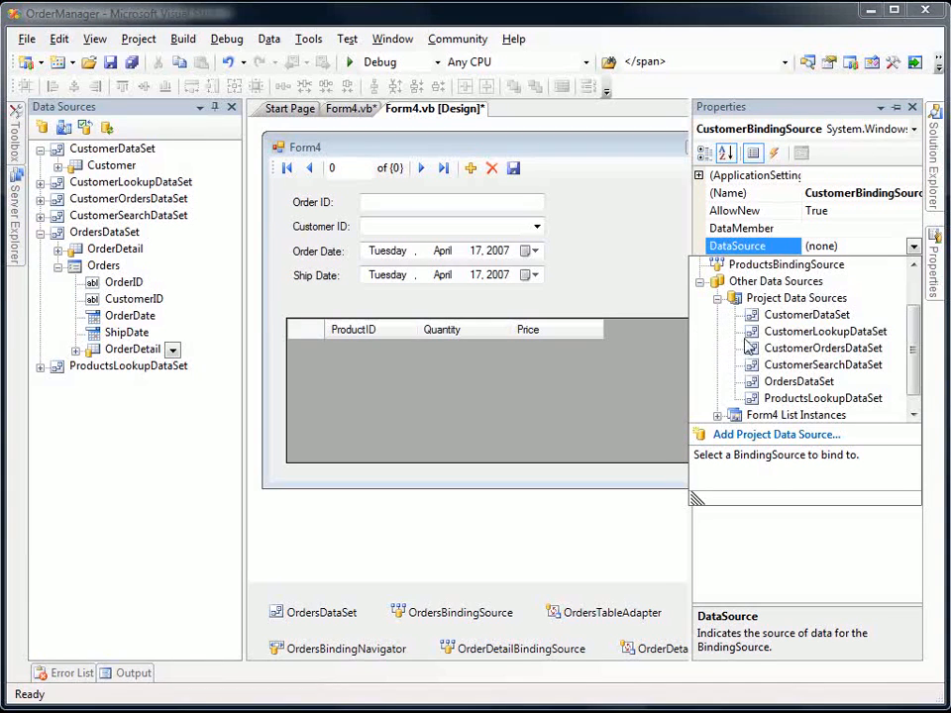
{"action": "left_click", "coordinate": [826, 331]}
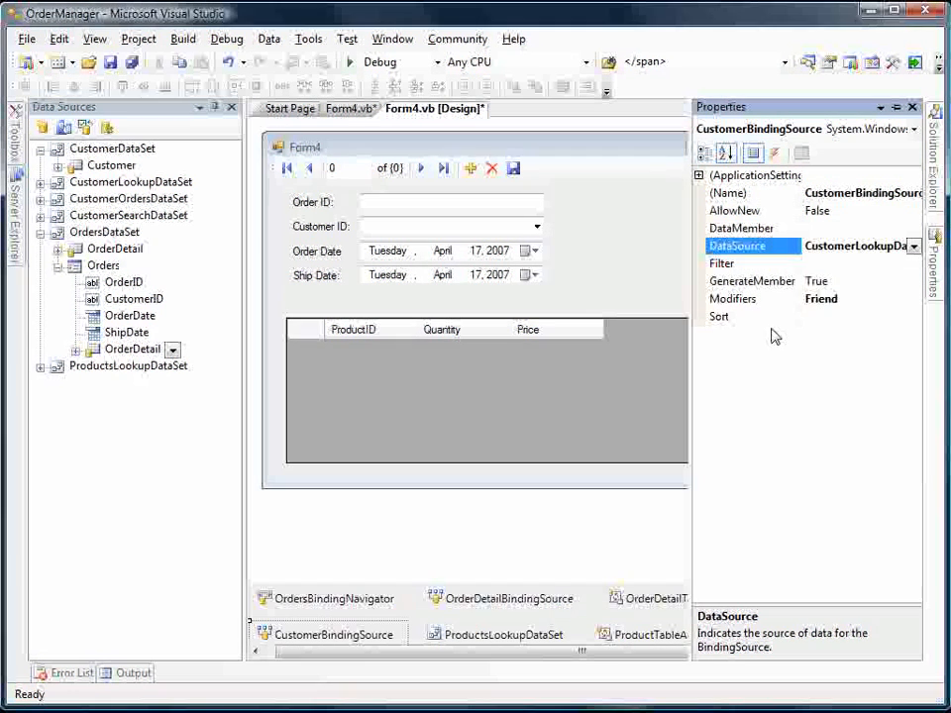
{"action": "left_click", "coordinate": [911, 229]}
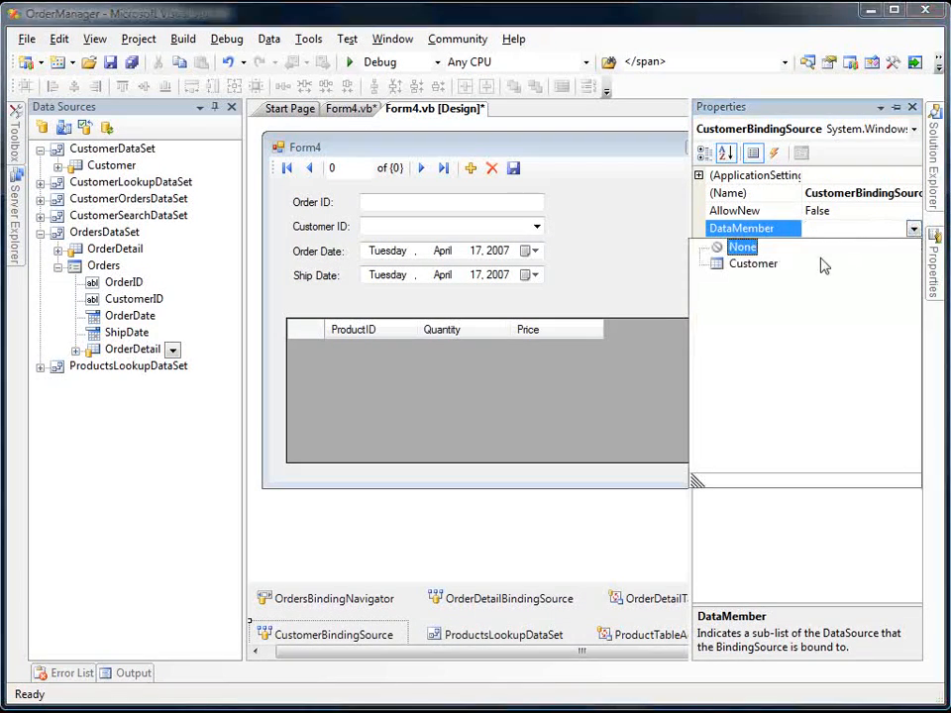
{"action": "left_click", "coordinate": [753, 263]}
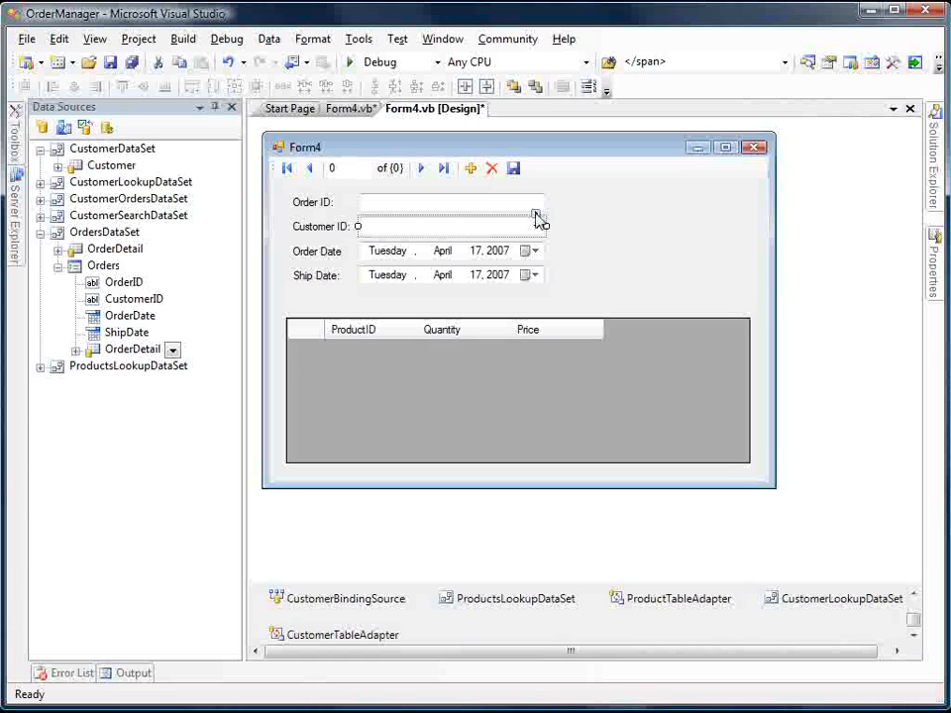
- Fill the combo from CustomerBindingSource, displaying LastName, valued by CustomerID, and begin choosing Selected Value
{"action": "left_click", "coordinate": [536, 214]}
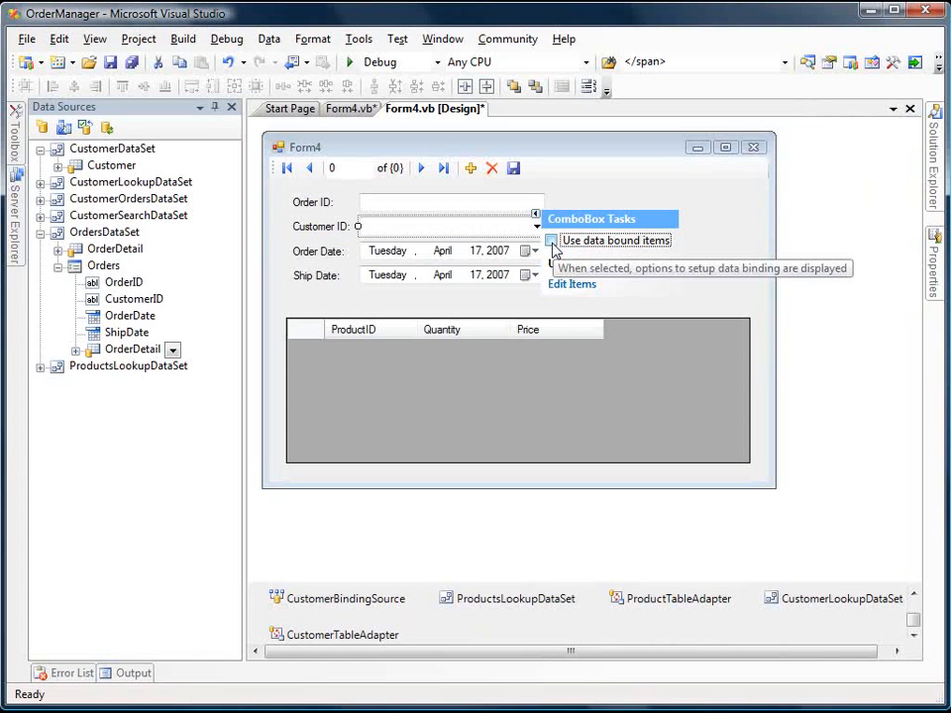
{"action": "left_click", "coordinate": [552, 241]}
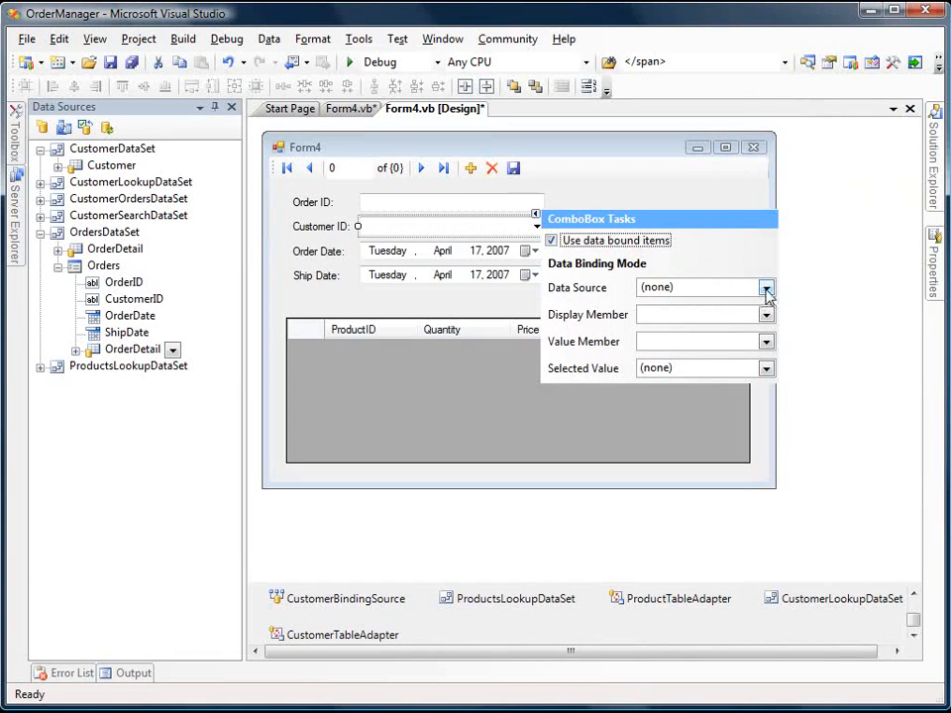
{"action": "left_click", "coordinate": [765, 287]}
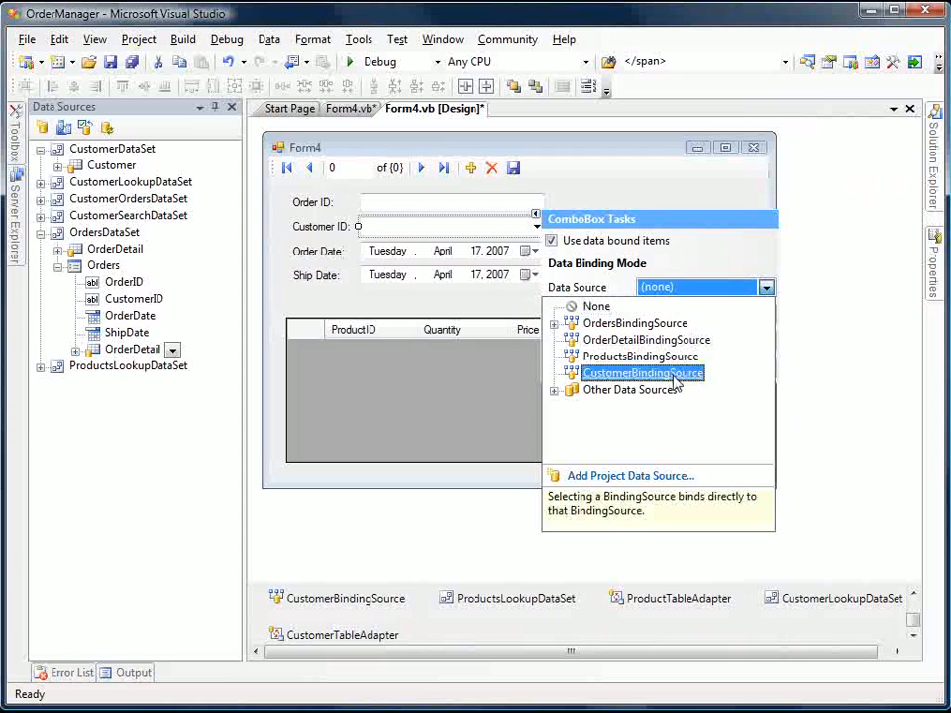
{"action": "left_click", "coordinate": [641, 373]}
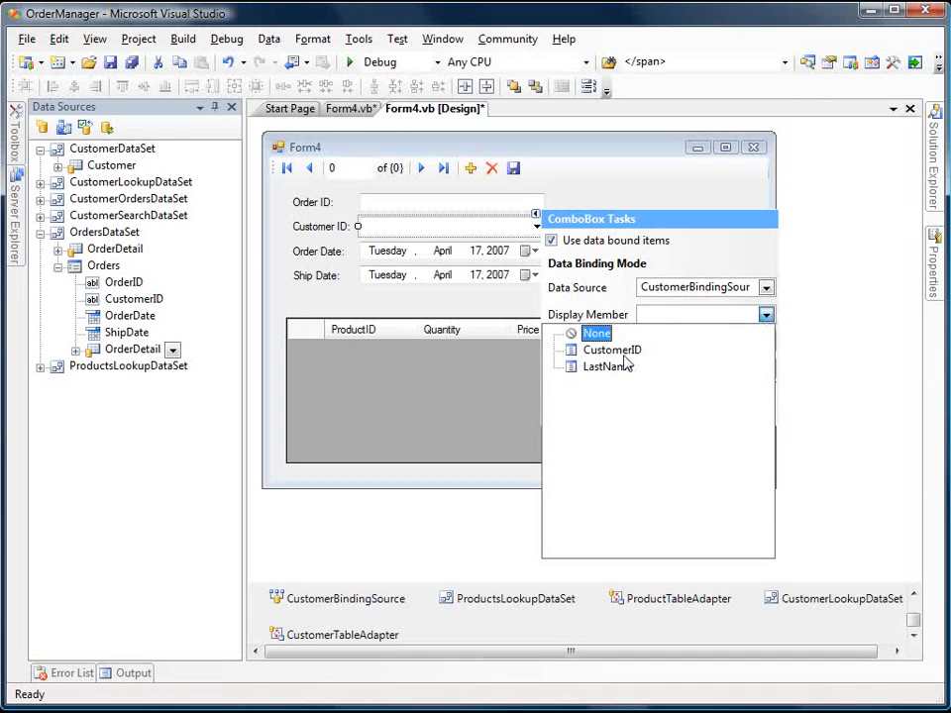
{"action": "left_click", "coordinate": [607, 366]}
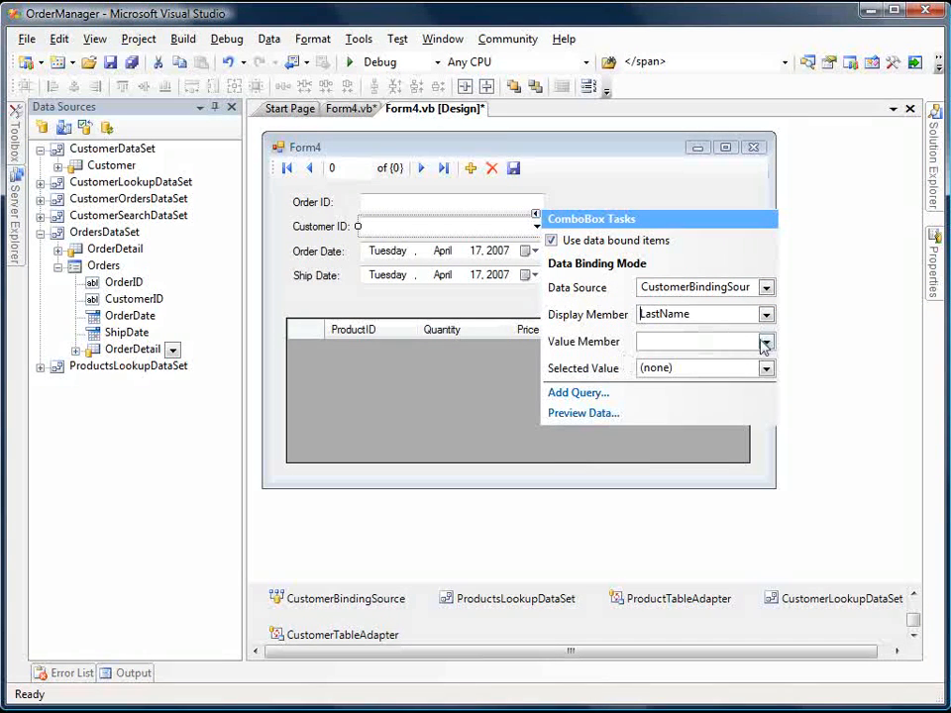
{"action": "left_click", "coordinate": [765, 341]}
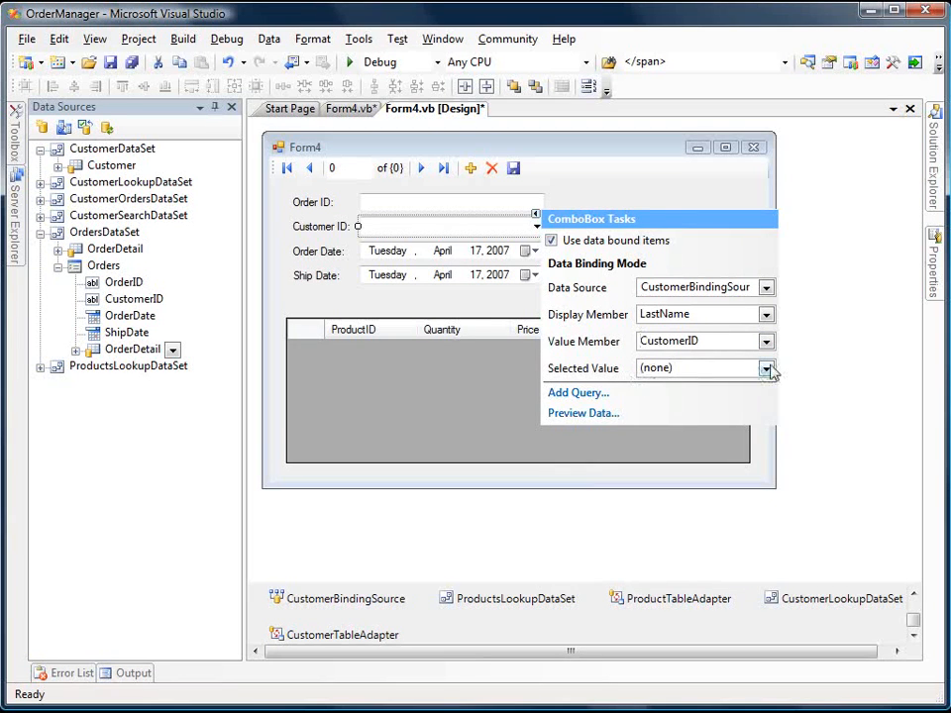
{"action": "left_click", "coordinate": [766, 368]}
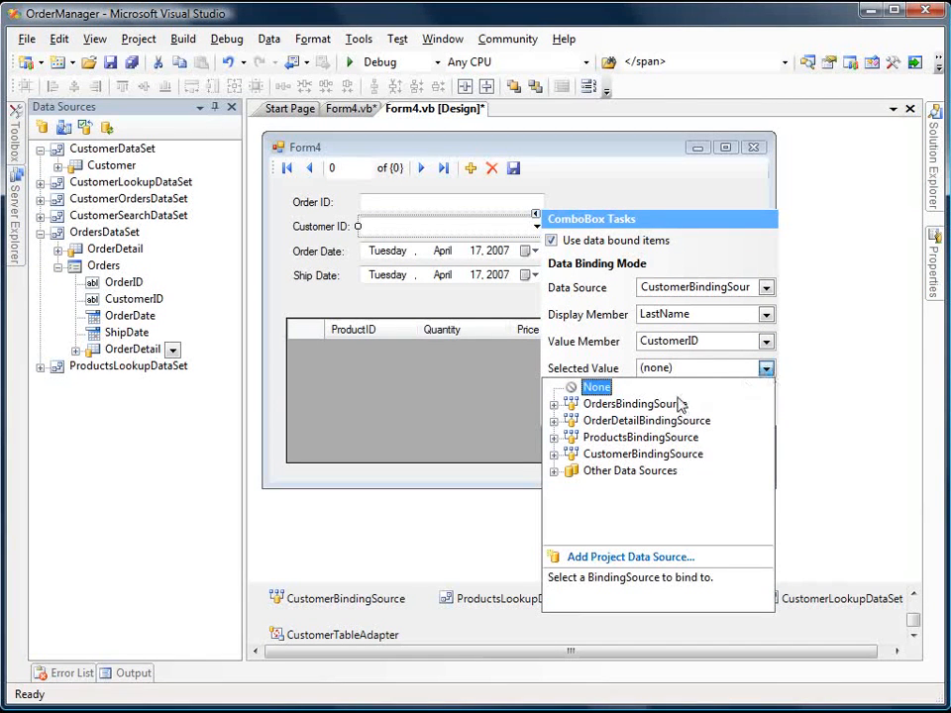
{"action": "mouse_move", "coordinate": [556, 430]}
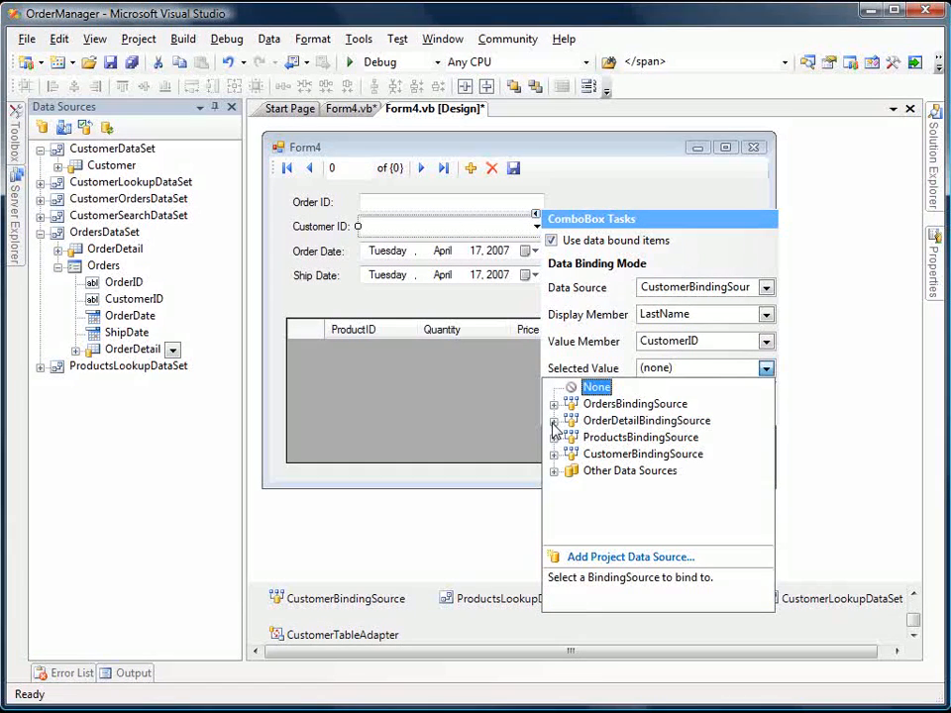
{"action": "left_click", "coordinate": [554, 403]}
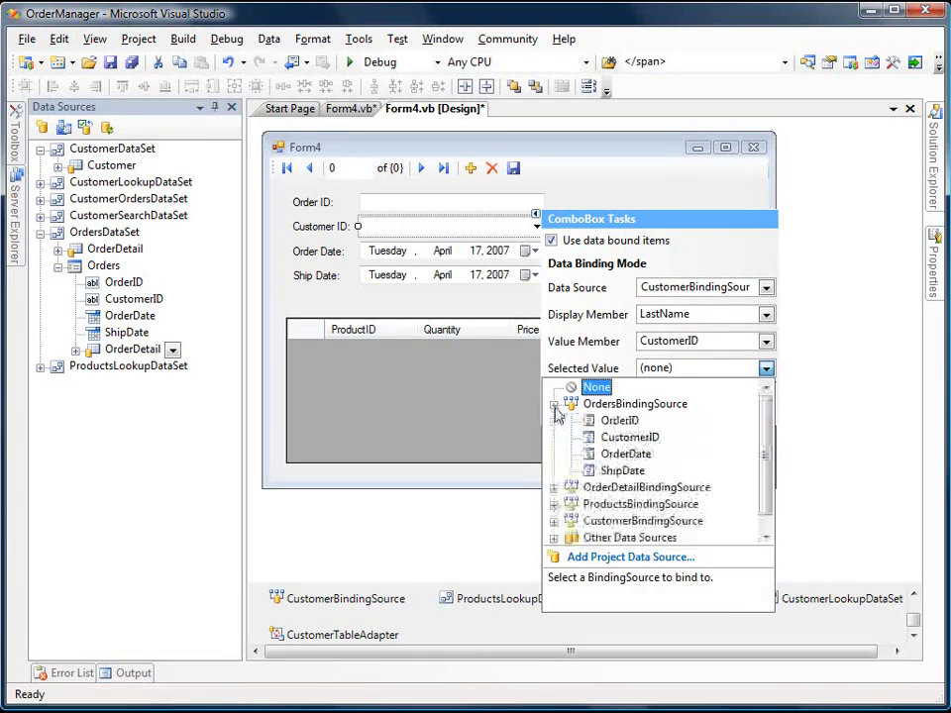
{"action": "mouse_move", "coordinate": [630, 437]}
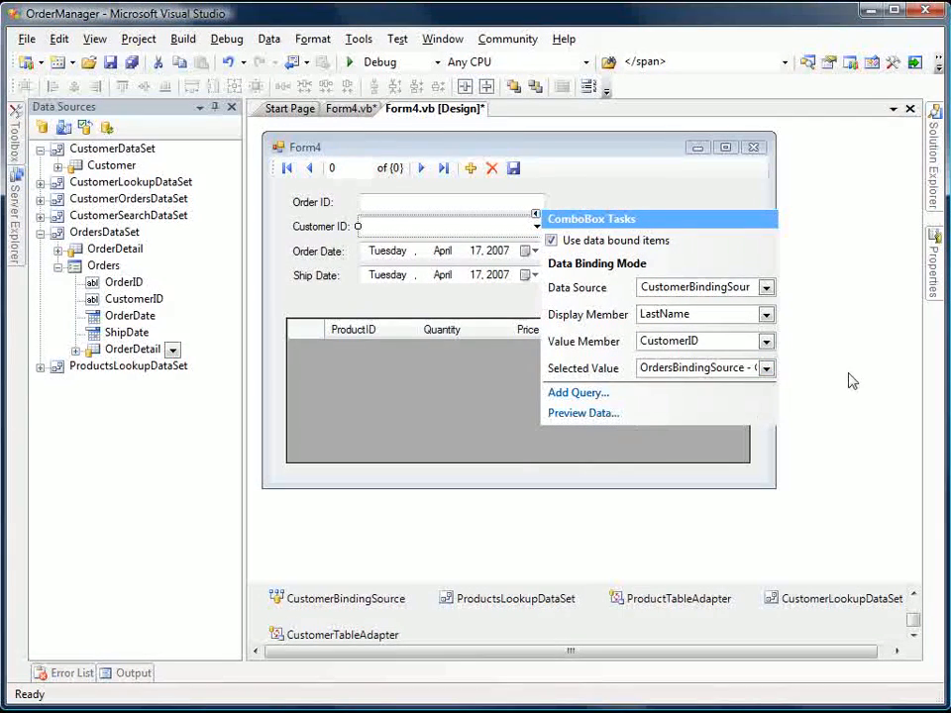
{"action": "mouse_move", "coordinate": [886, 369]}
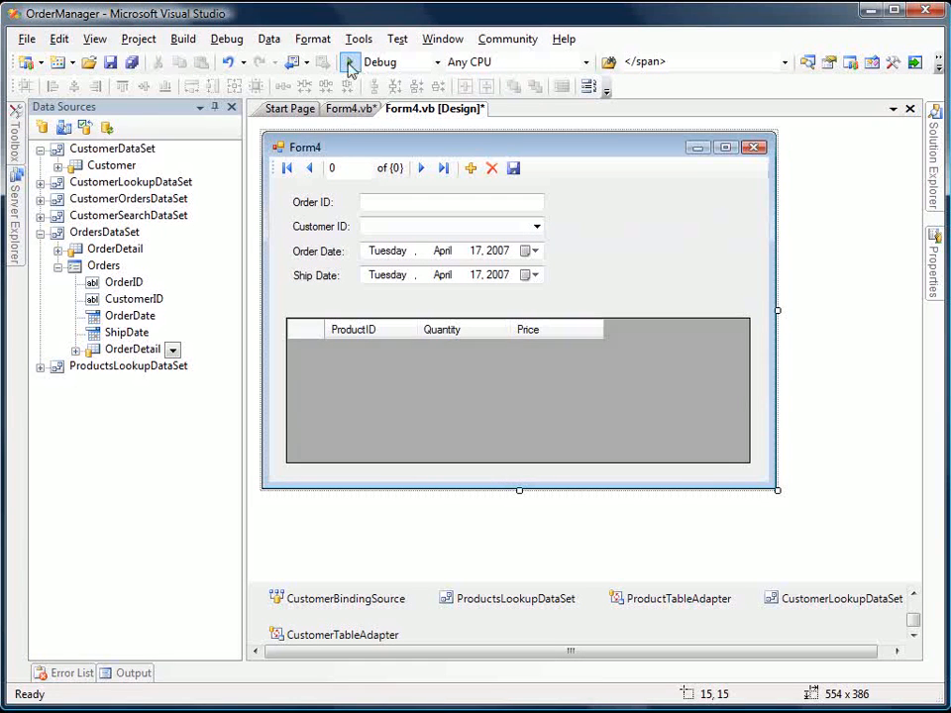
- Run OrderManager, open Form4, and check the customer last names in the combo
{"action": "left_click", "coordinate": [348, 61]}
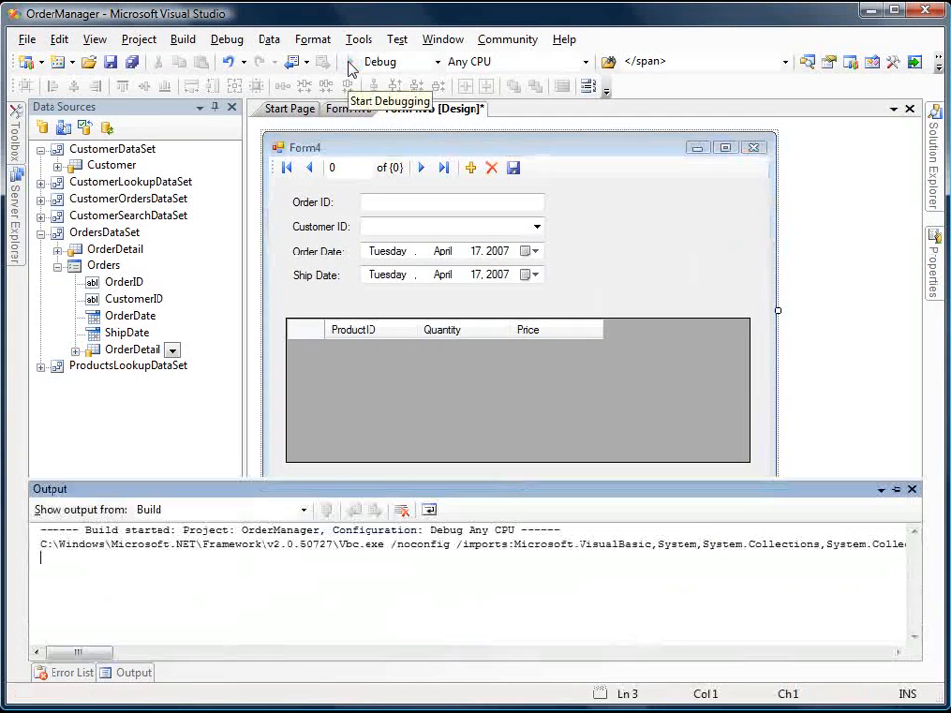
{"action": "left_click", "coordinate": [342, 61]}
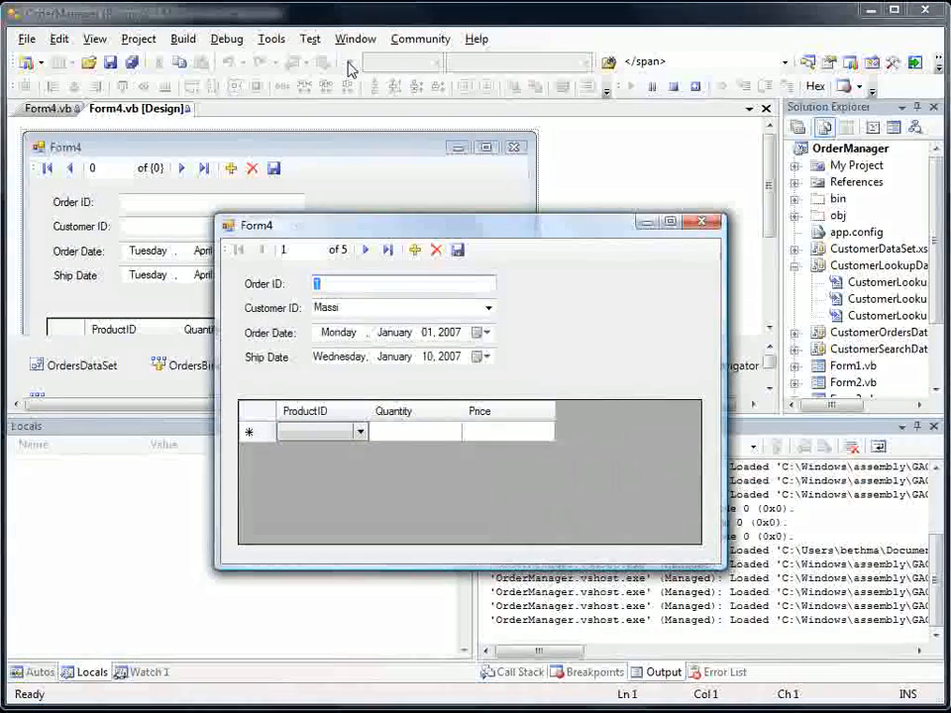
{"action": "left_click", "coordinate": [488, 307]}
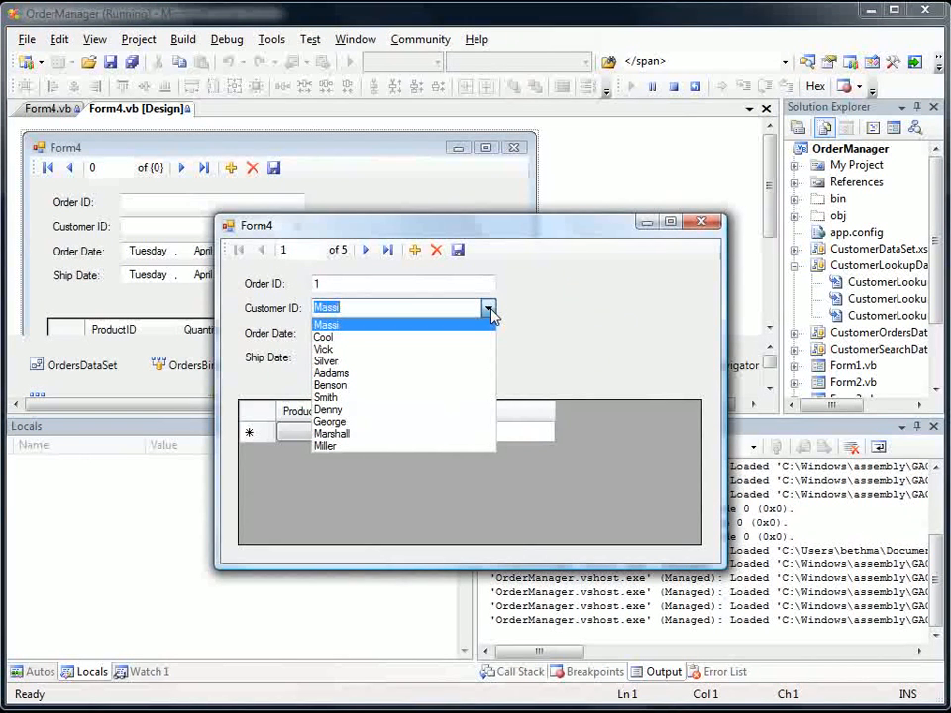
{"action": "left_click", "coordinate": [366, 249]}
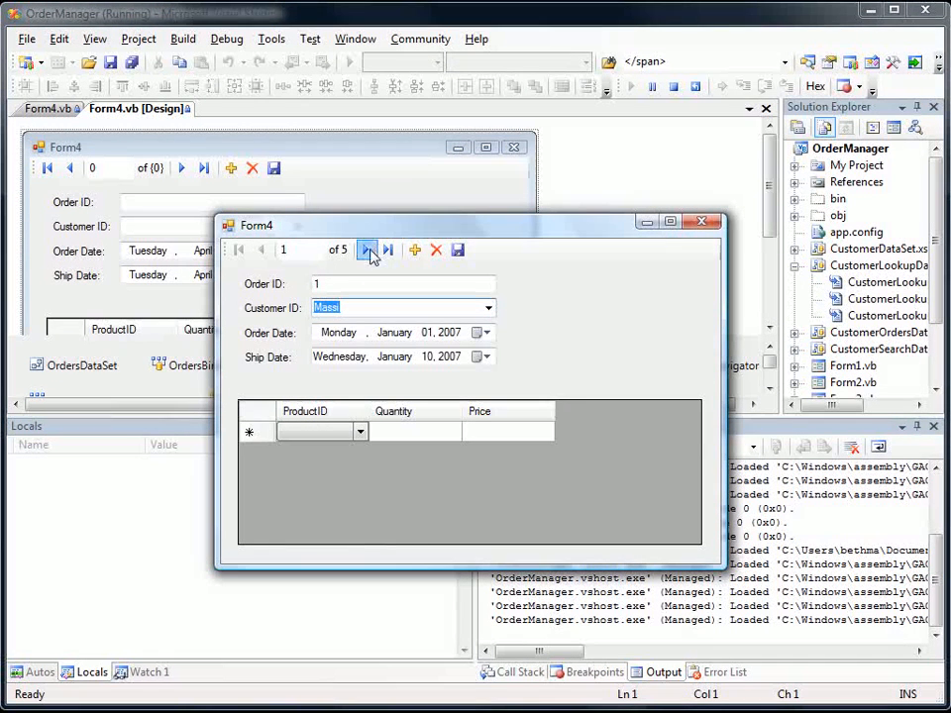
- Step through order records, checking each order's customer choices, then close the form
{"action": "left_click", "coordinate": [368, 249]}
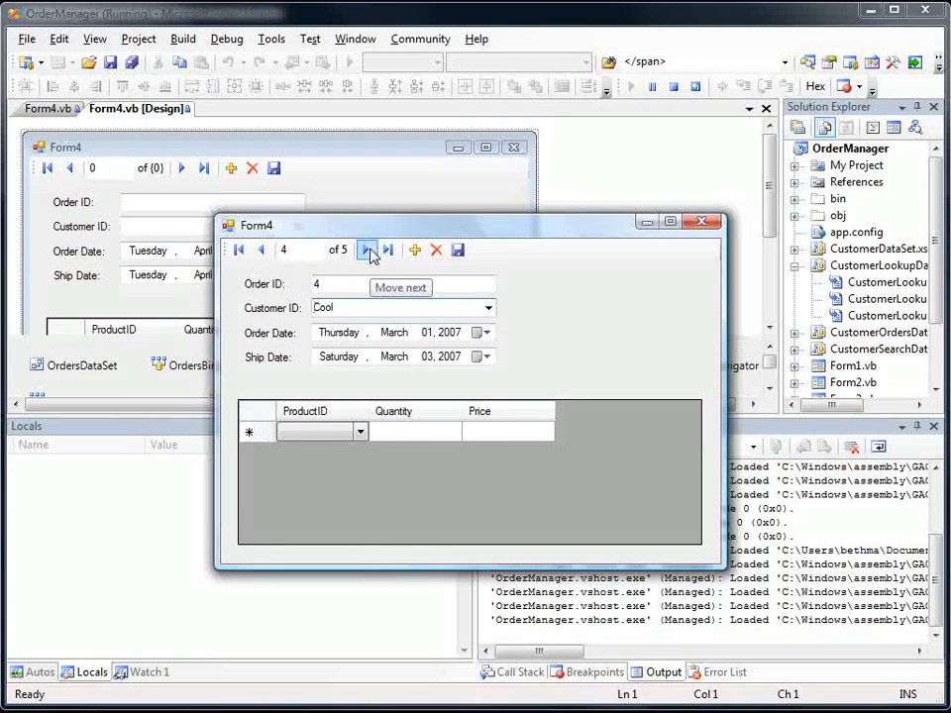
{"action": "left_click", "coordinate": [365, 250]}
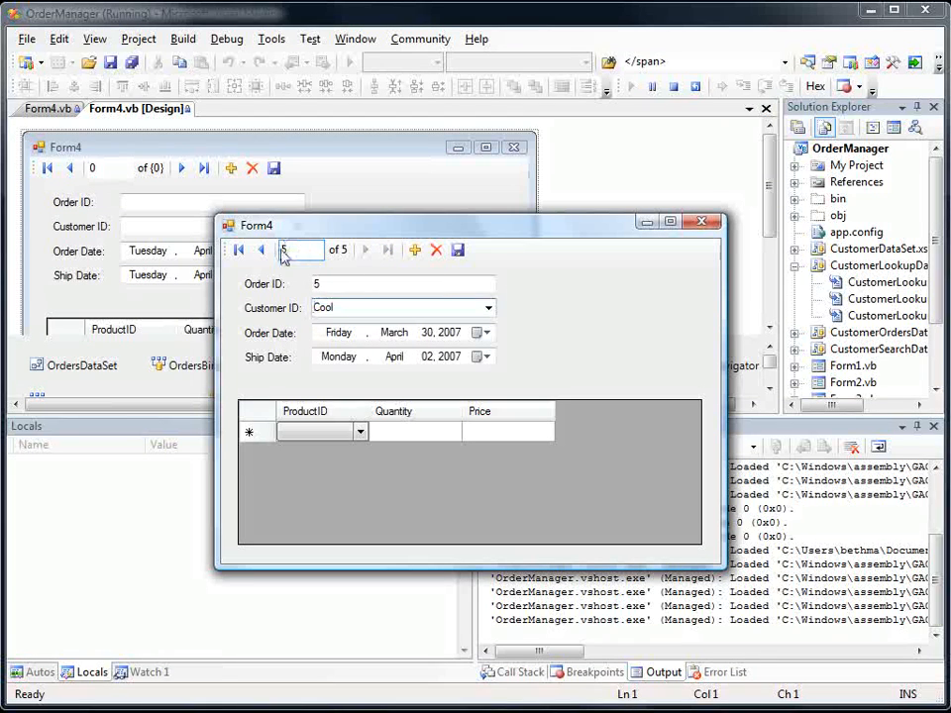
{"action": "left_click", "coordinate": [261, 250]}
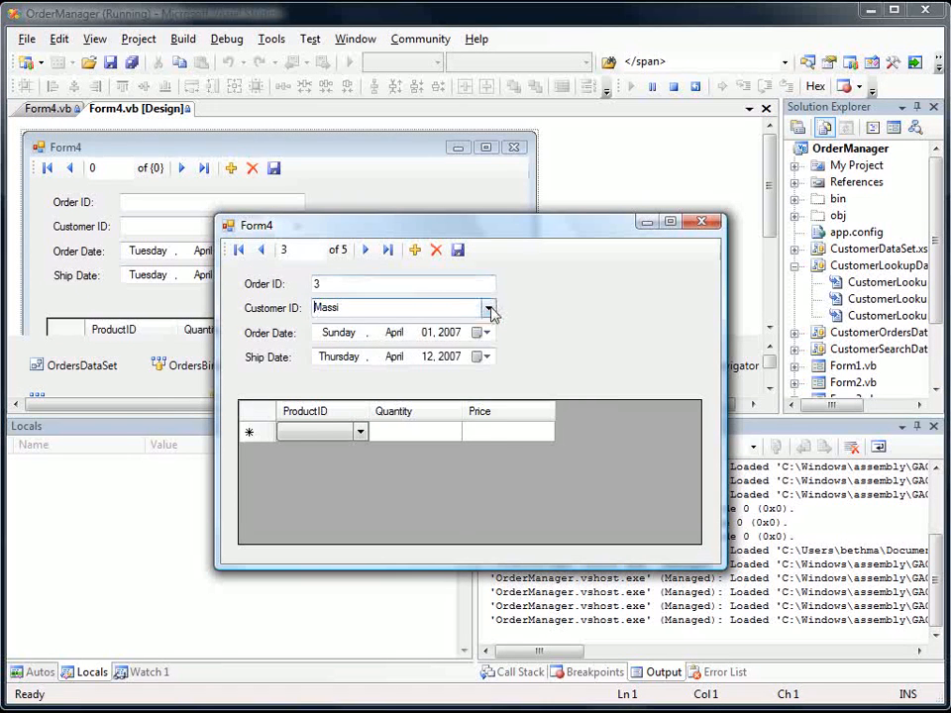
{"action": "left_click", "coordinate": [458, 248]}
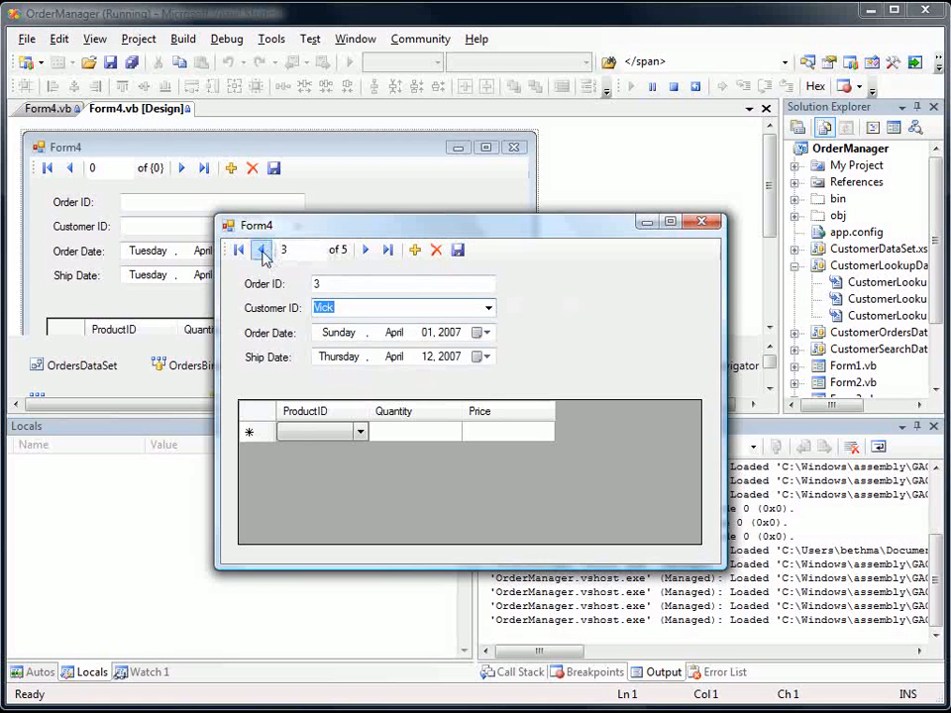
{"action": "mouse_move", "coordinate": [365, 250]}
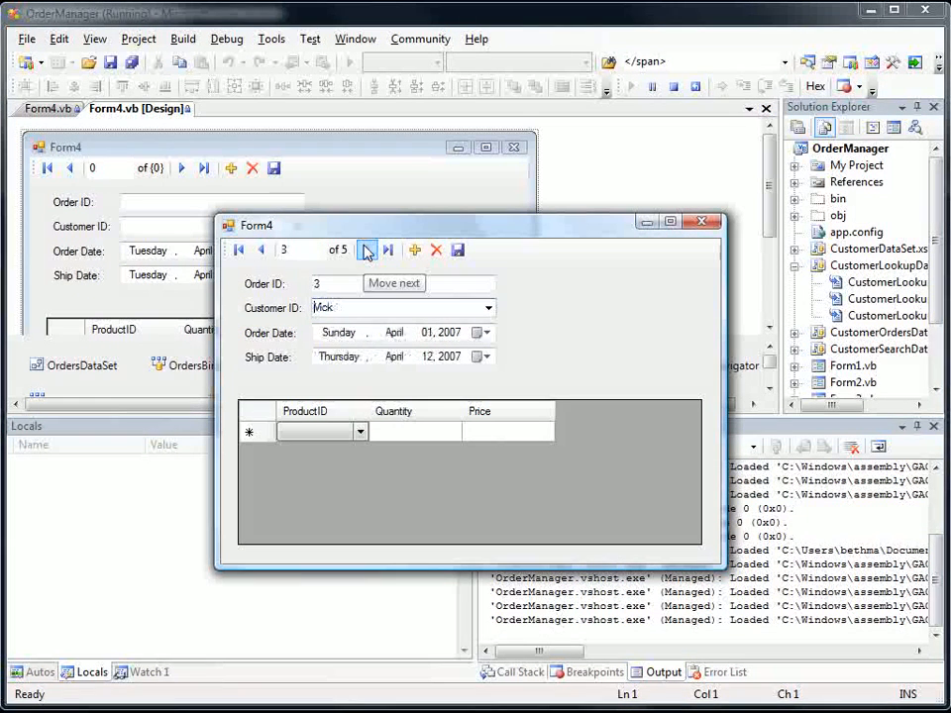
{"action": "left_click", "coordinate": [365, 249]}
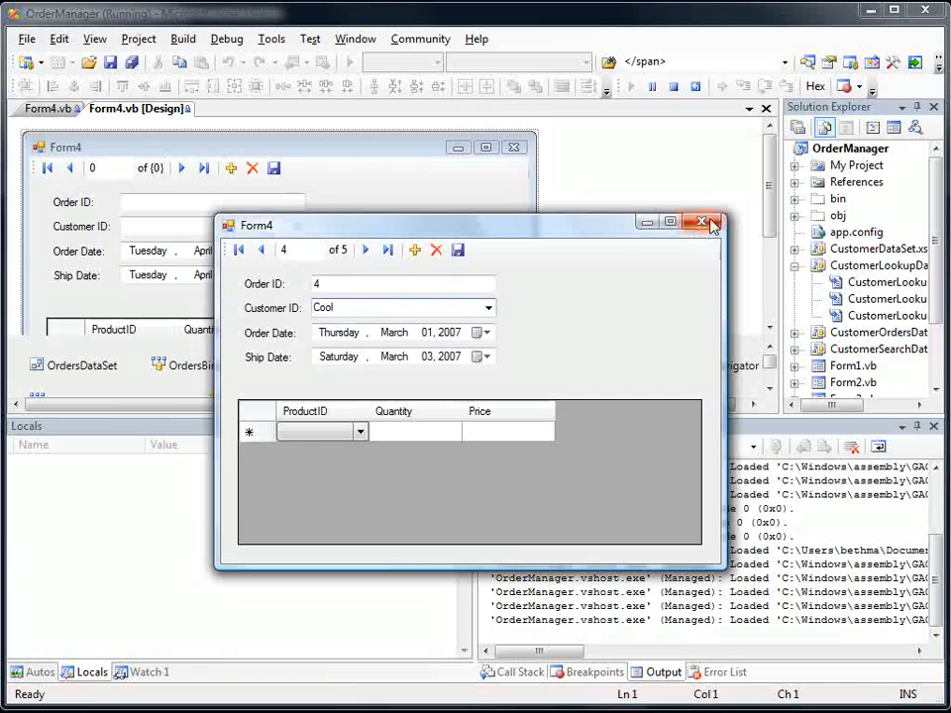
{"action": "left_click", "coordinate": [702, 222]}
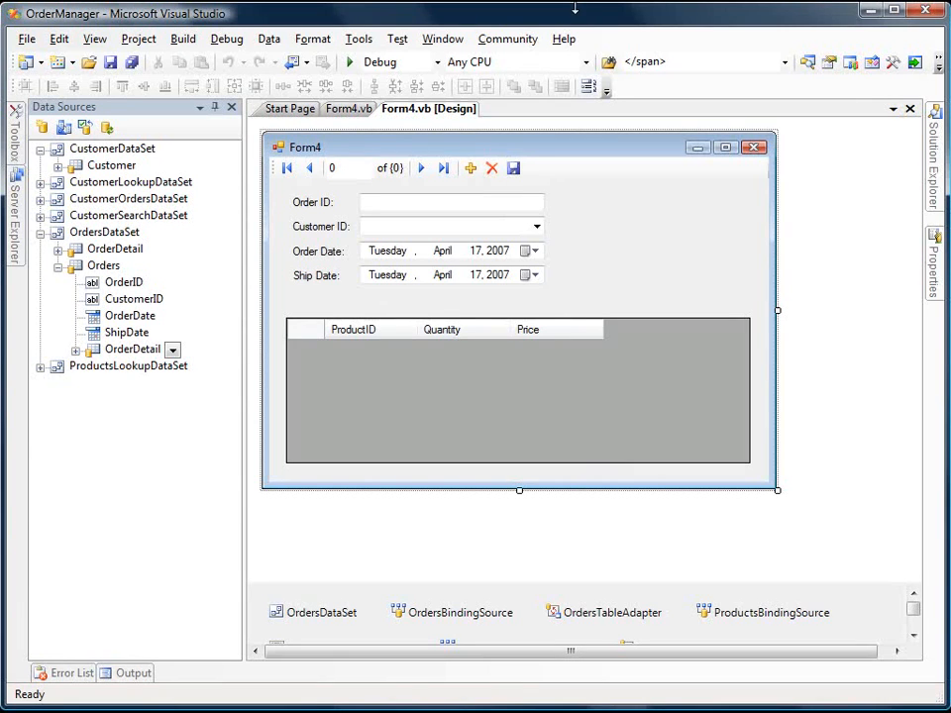
{"action": "mouse_move", "coordinate": [614, 235]}
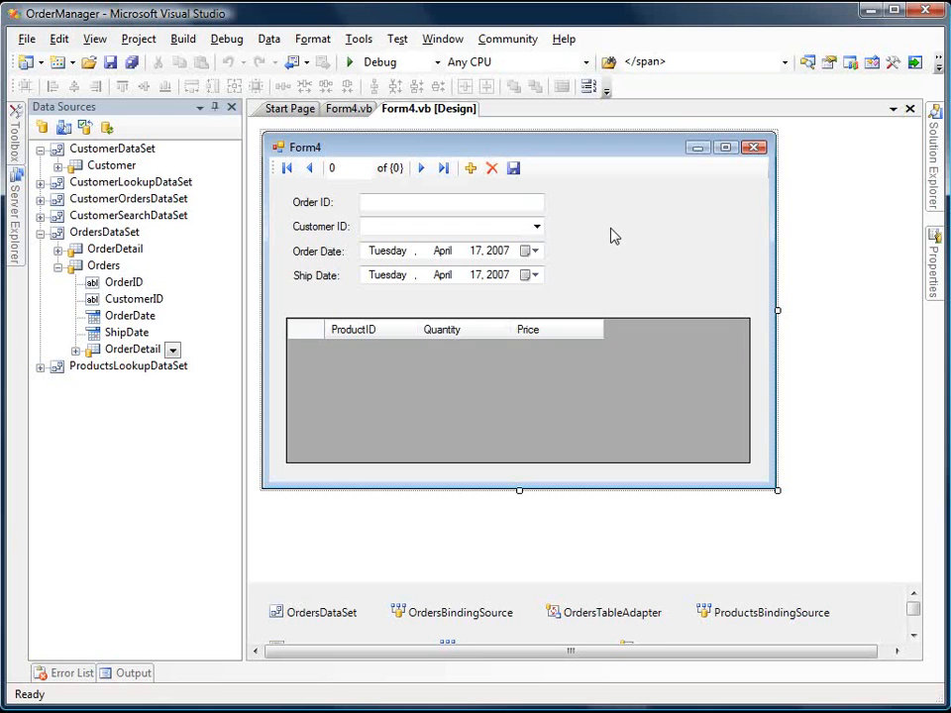
{"action": "mouse_move", "coordinate": [312, 301]}
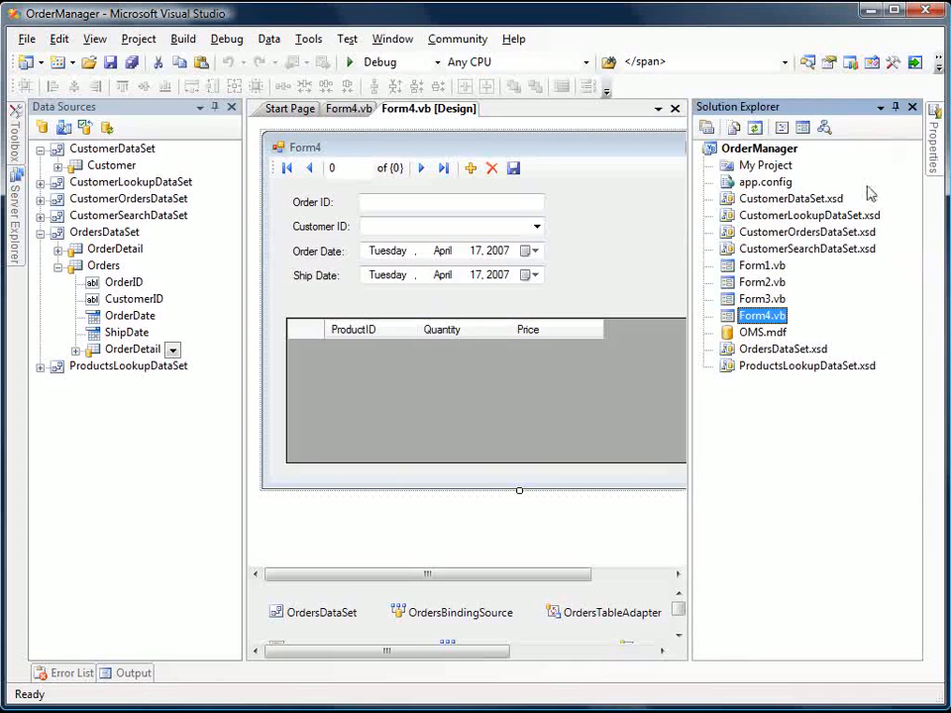
{"action": "mouse_move", "coordinate": [760, 221]}
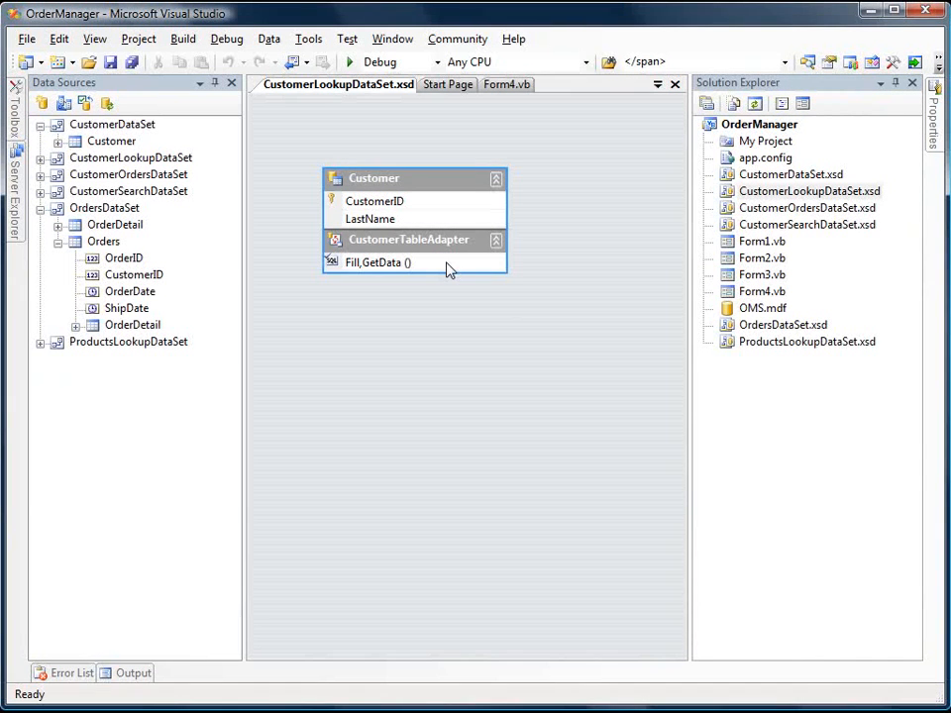
- Append ORDER BY LastName to the CustomerTableAdapter query and finish the wizard
{"action": "right_click", "coordinate": [408, 238]}
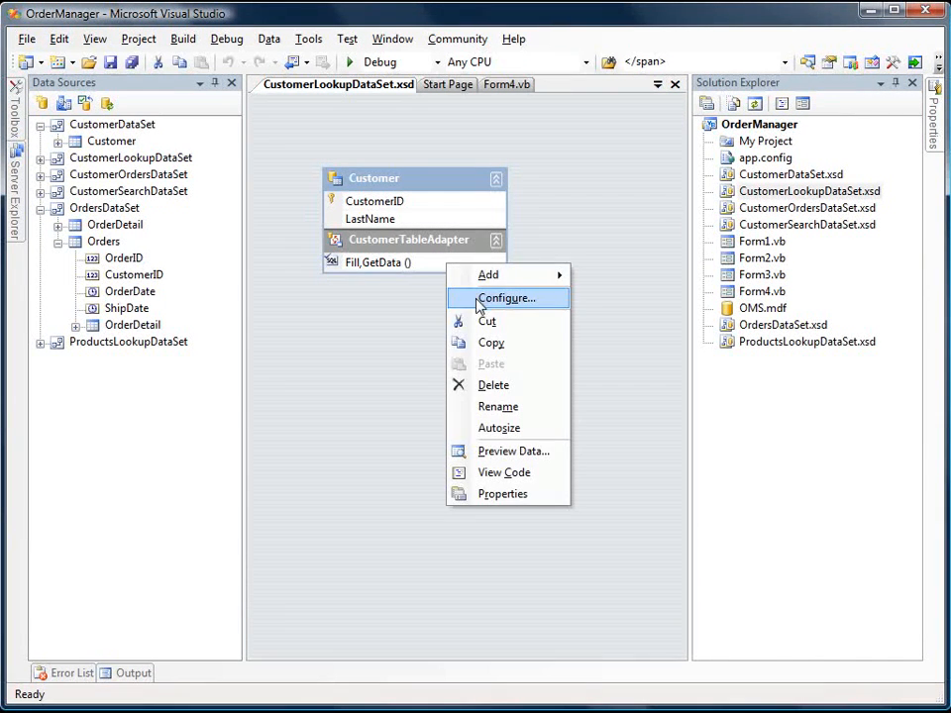
{"action": "left_click", "coordinate": [508, 298]}
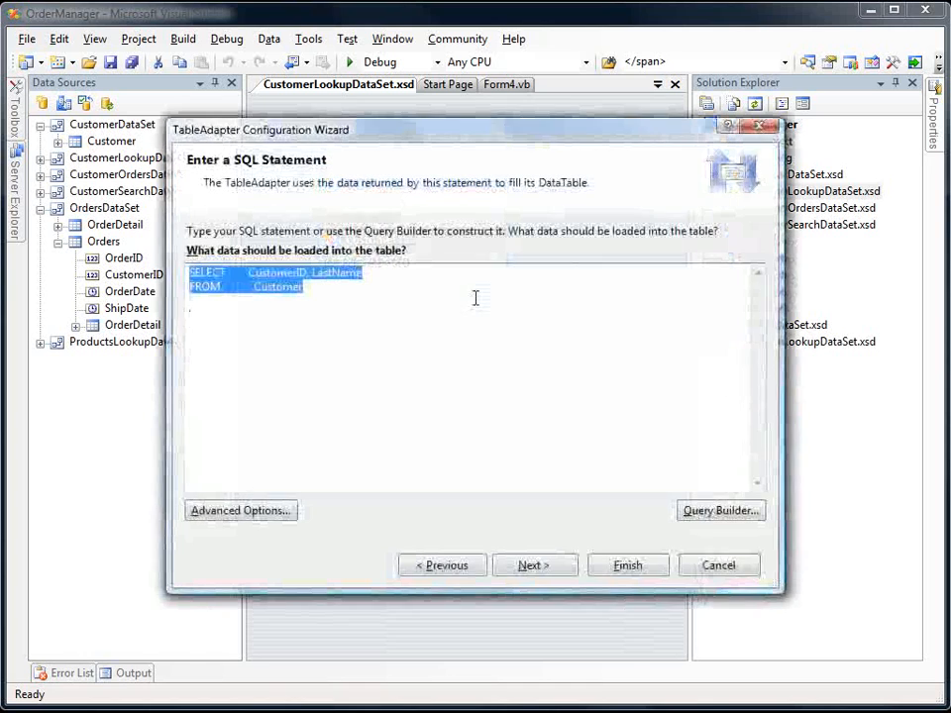
{"action": "type", "text": "ODE"}
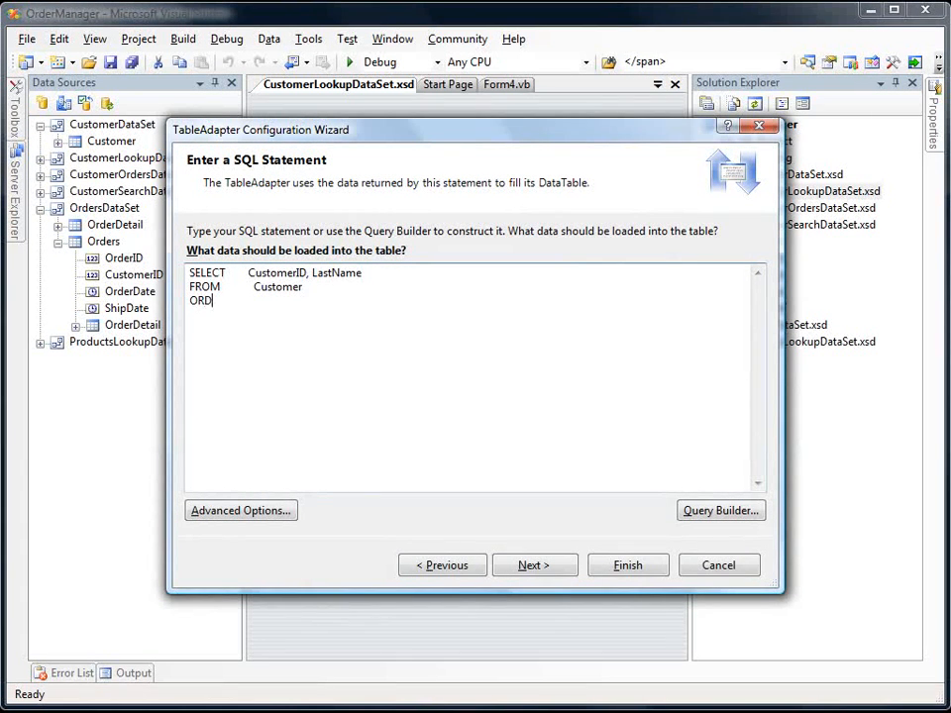
{"action": "type", "text": "ER"}
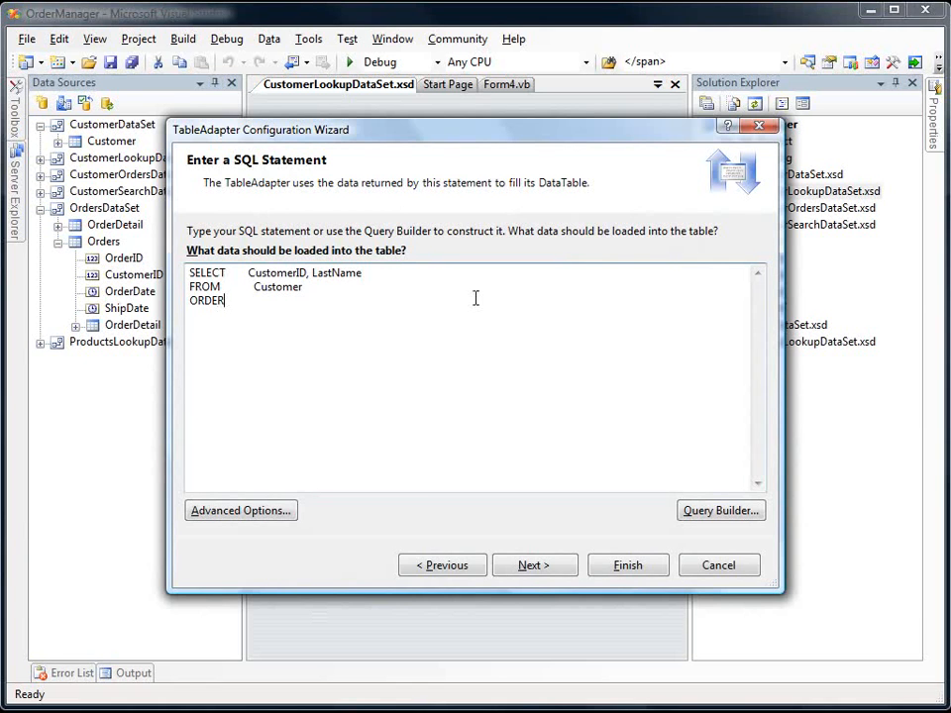
{"action": "type", "text": "BY La"}
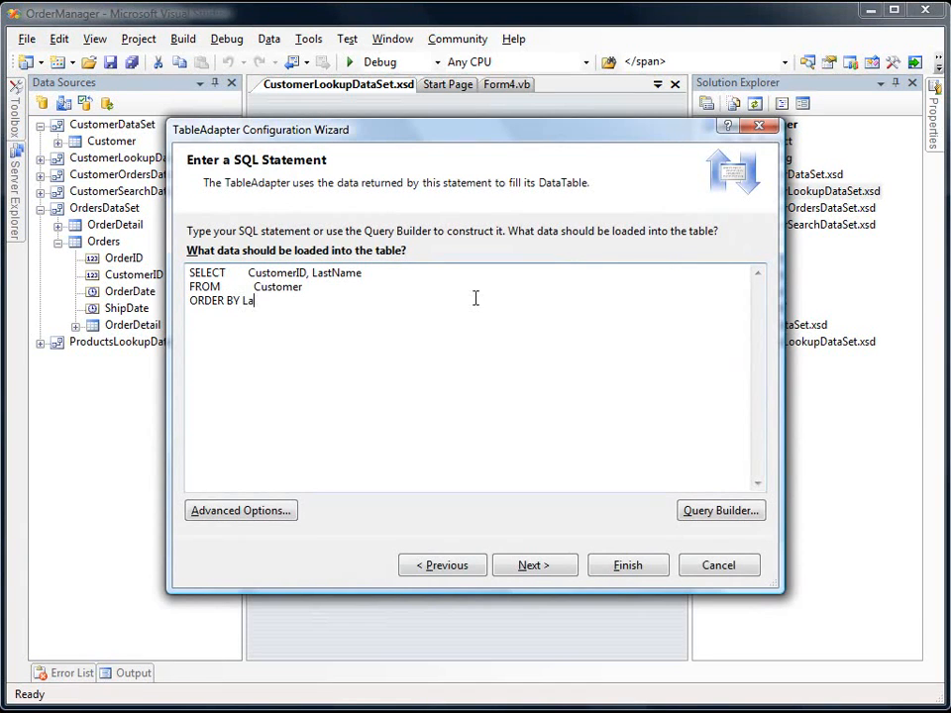
{"action": "type", "text": "stName"}
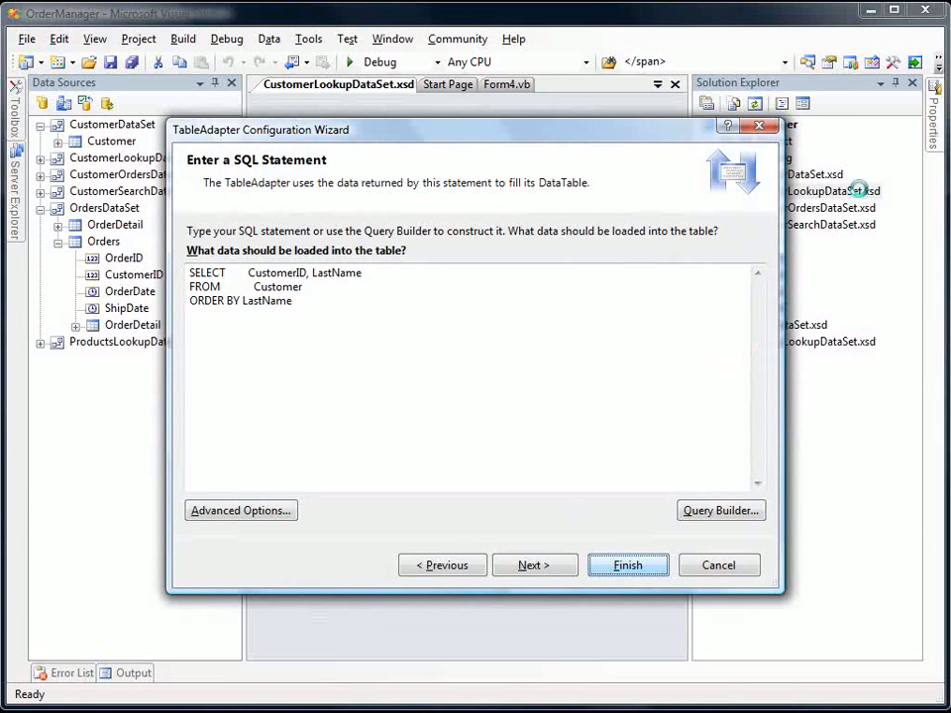
{"action": "left_click", "coordinate": [627, 565]}
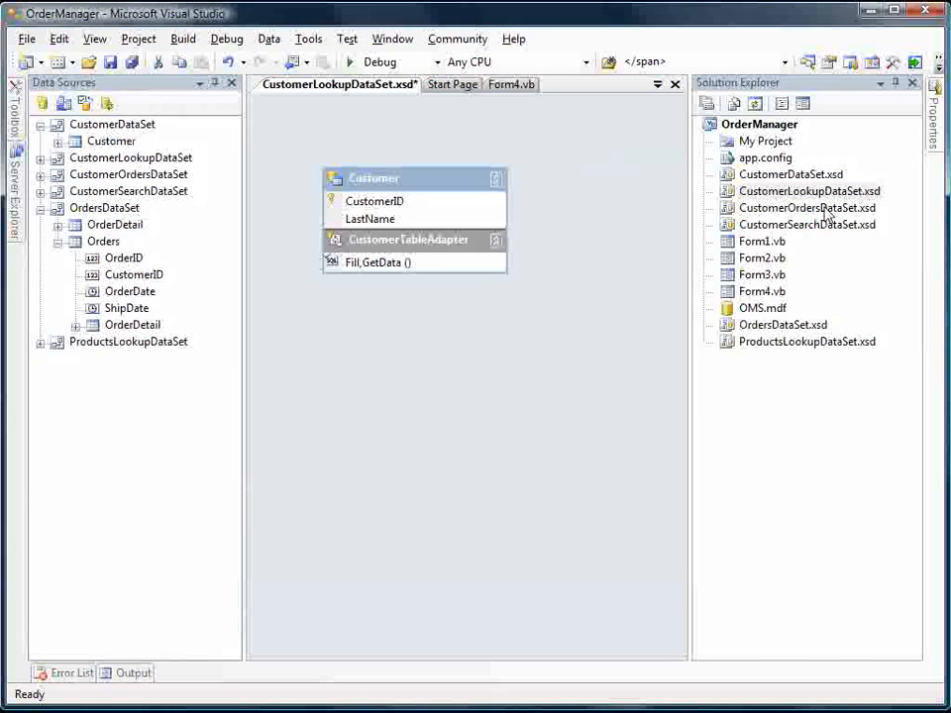
- Open ProductsLookupDataSet and append ORDER BY Name to the ProductTableAdapter query
{"action": "double_click", "coordinate": [807, 341]}
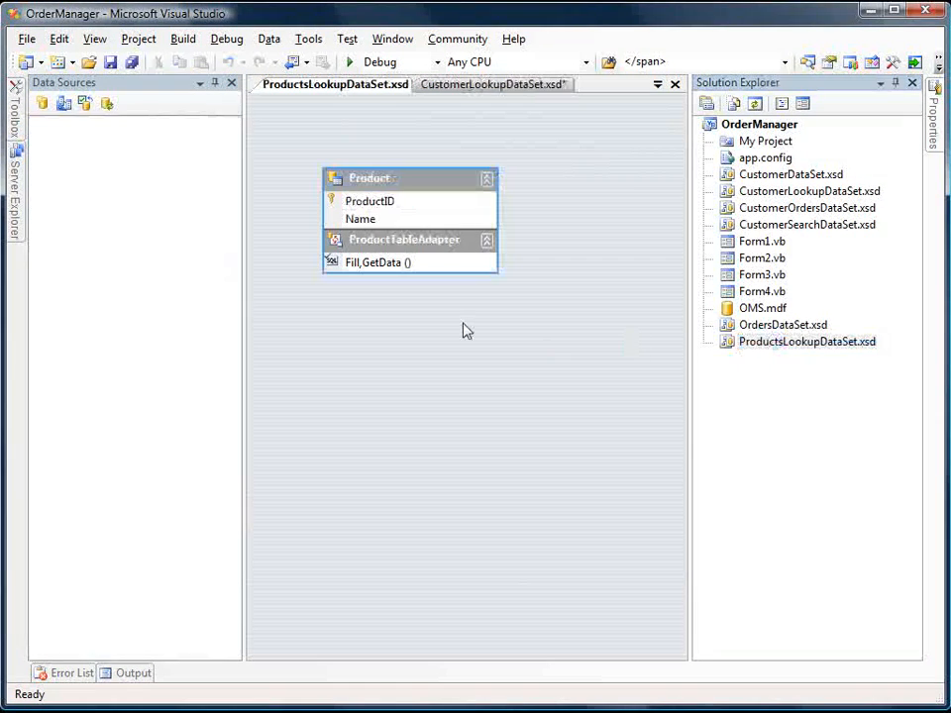
{"action": "right_click", "coordinate": [403, 240]}
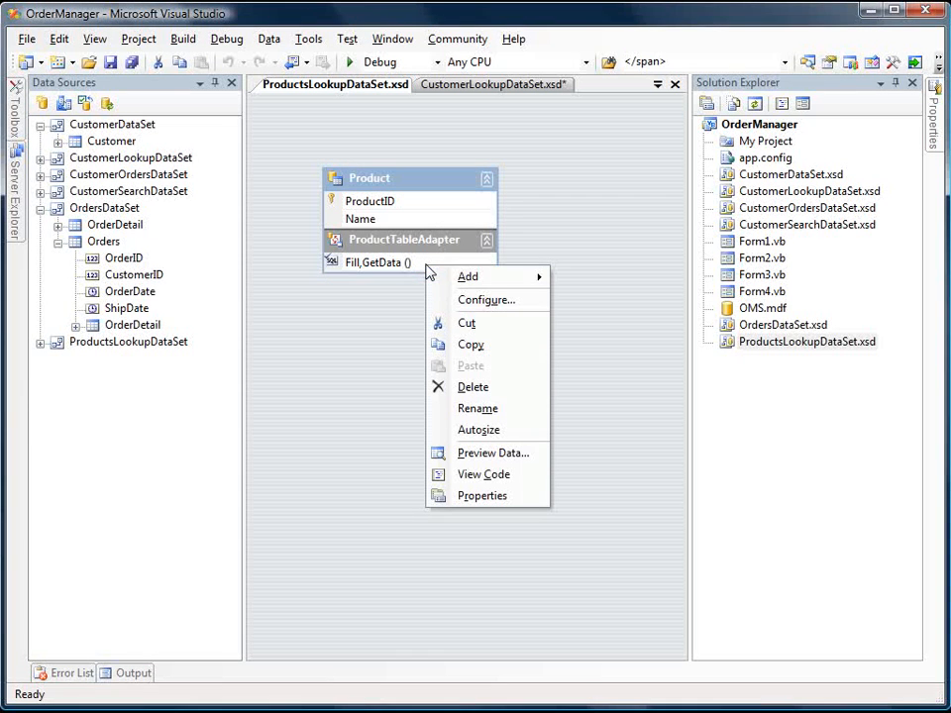
{"action": "left_click", "coordinate": [486, 299]}
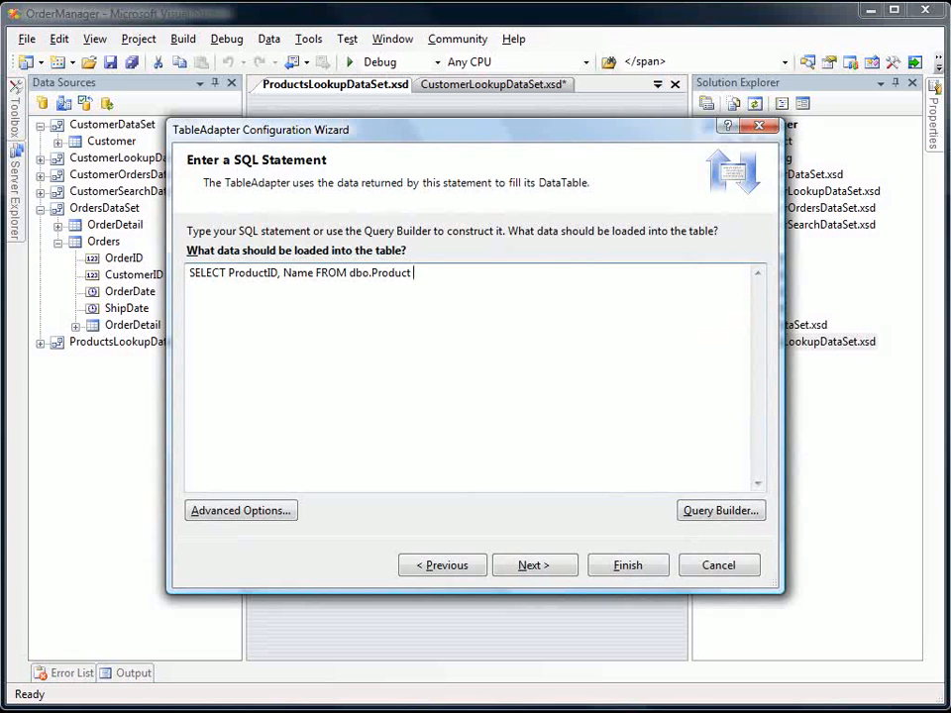
{"action": "type", "text": "OD"}
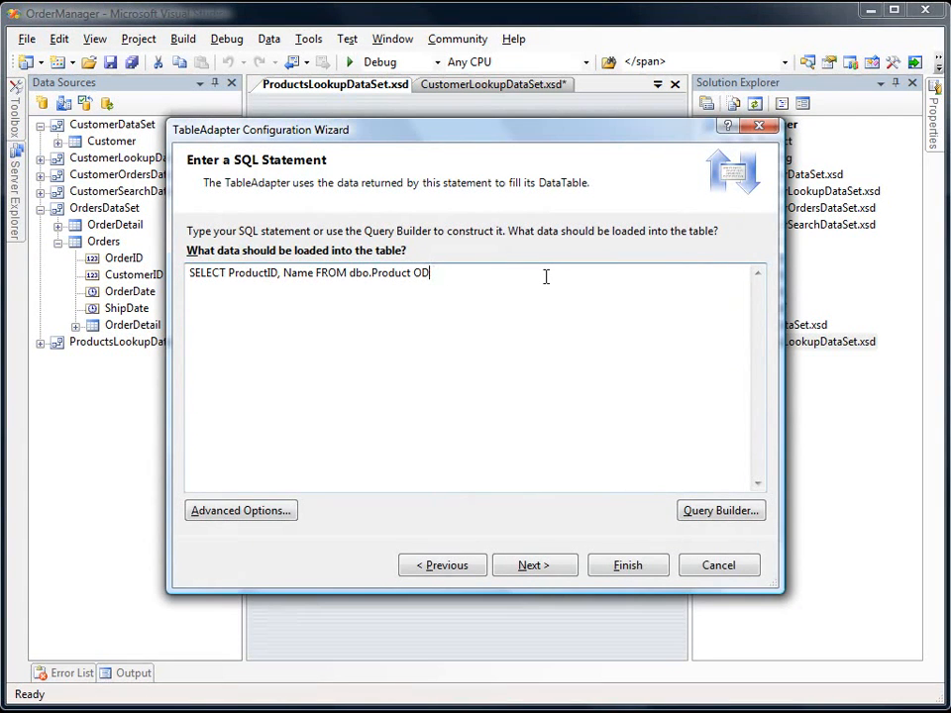
{"action": "type", "text": "ORDER BY"}
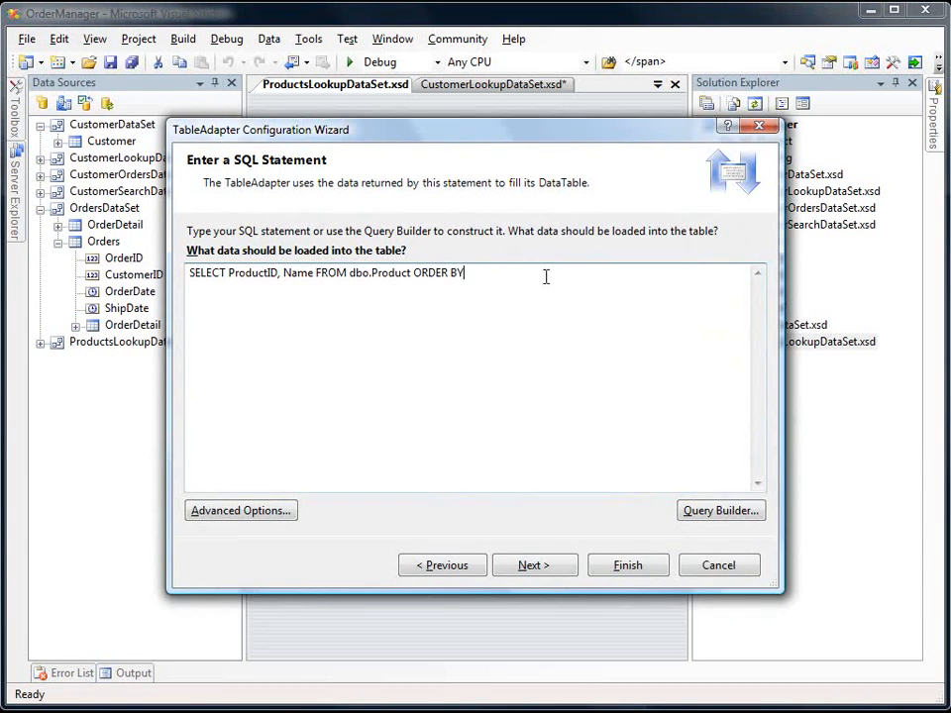
{"action": "type", "text": "Name"}
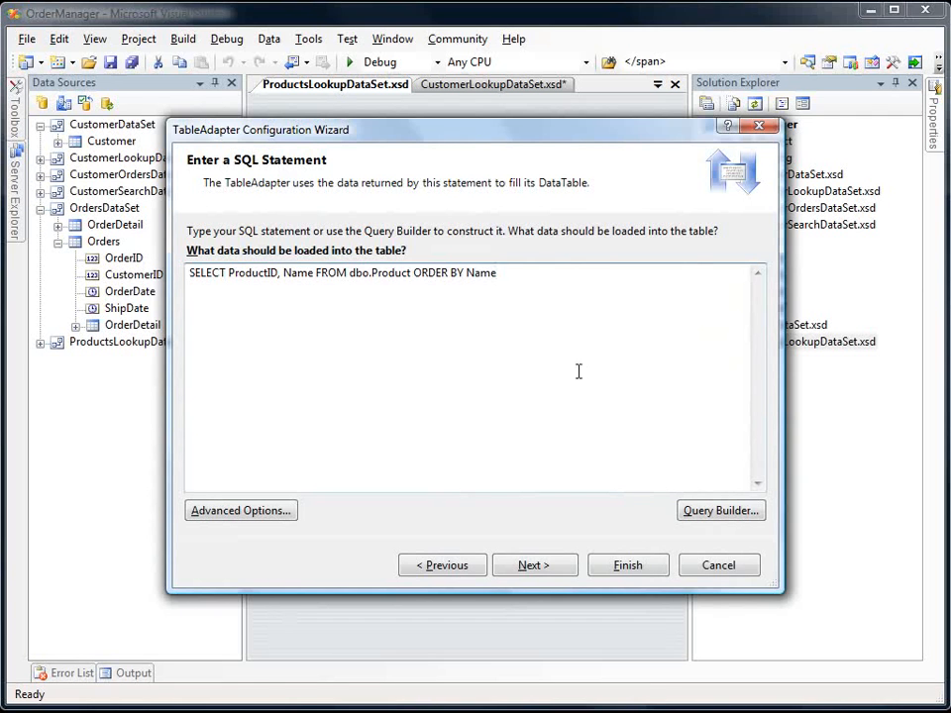
{"action": "left_click", "coordinate": [627, 565]}
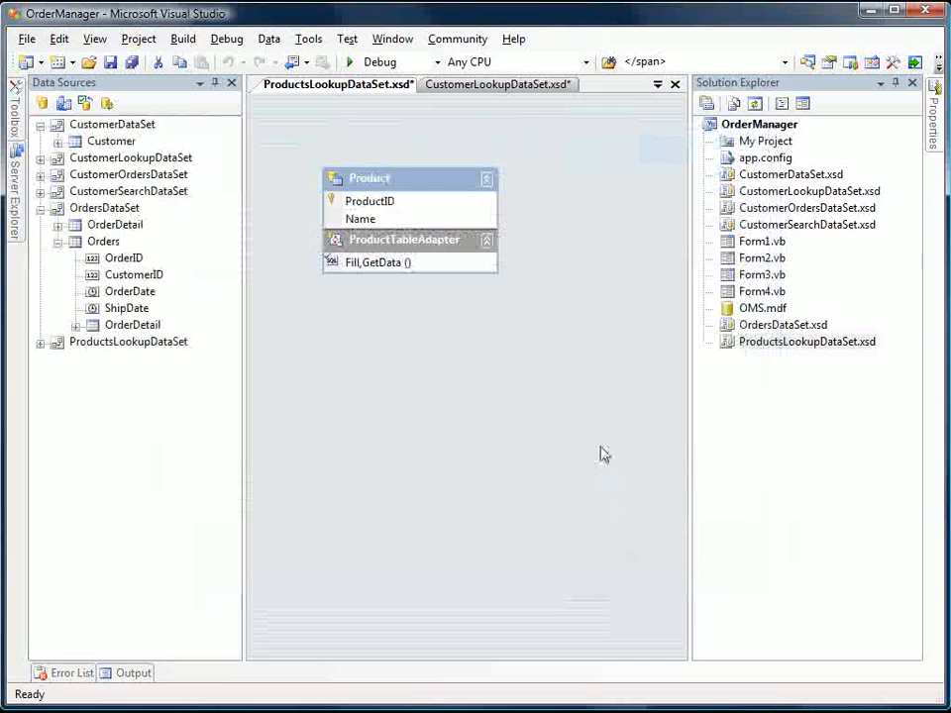
- Run OrderManager, open Form4, and drop down the product and customer lists to check sorting
{"action": "left_click", "coordinate": [350, 61]}
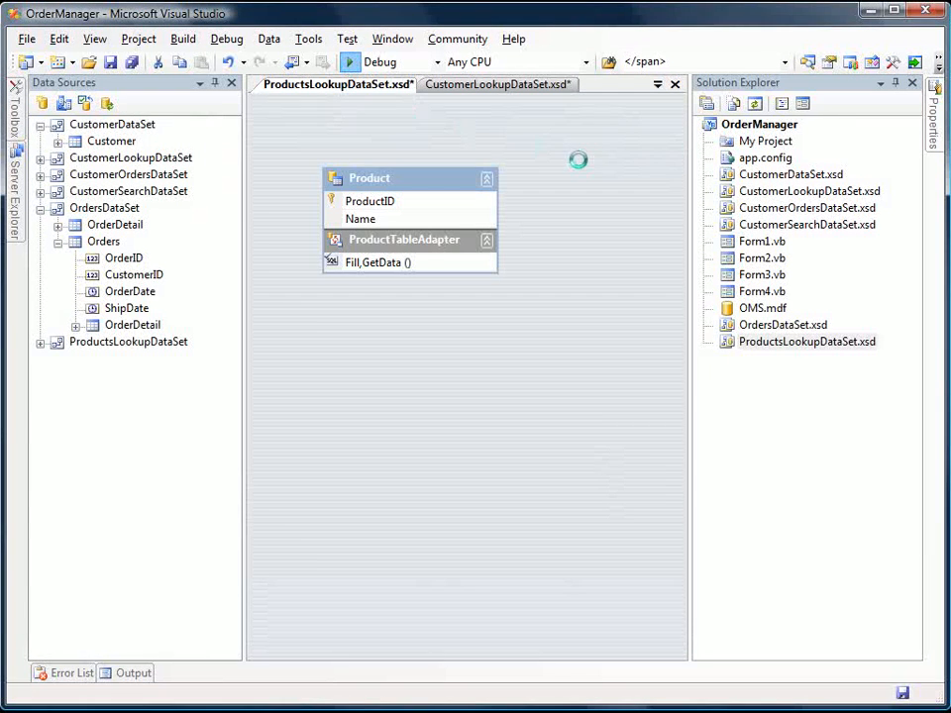
{"action": "left_click", "coordinate": [350, 62]}
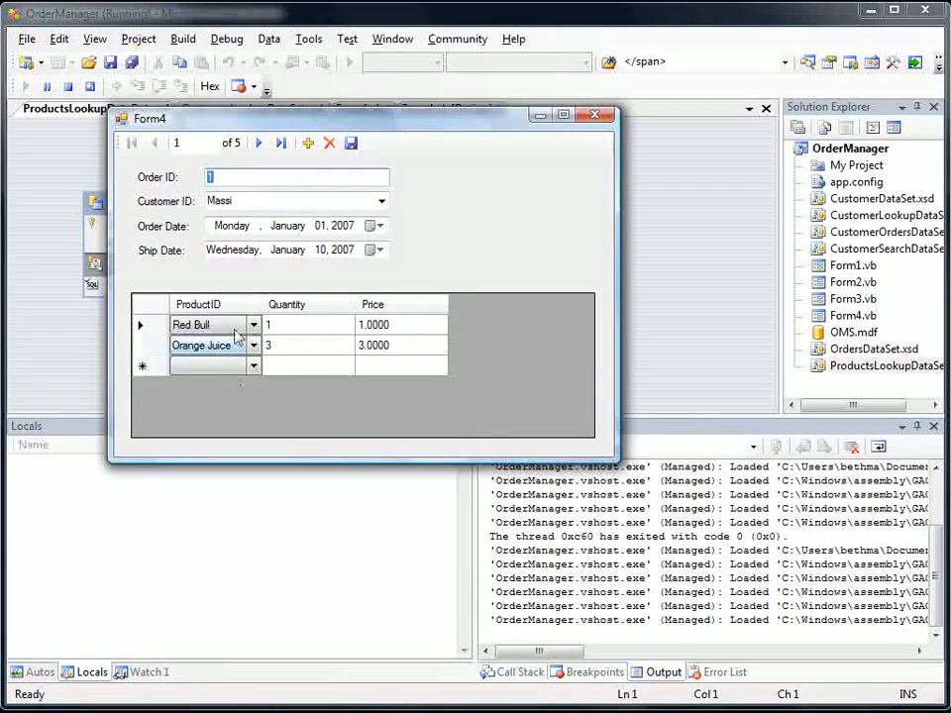
{"action": "left_click", "coordinate": [254, 325]}
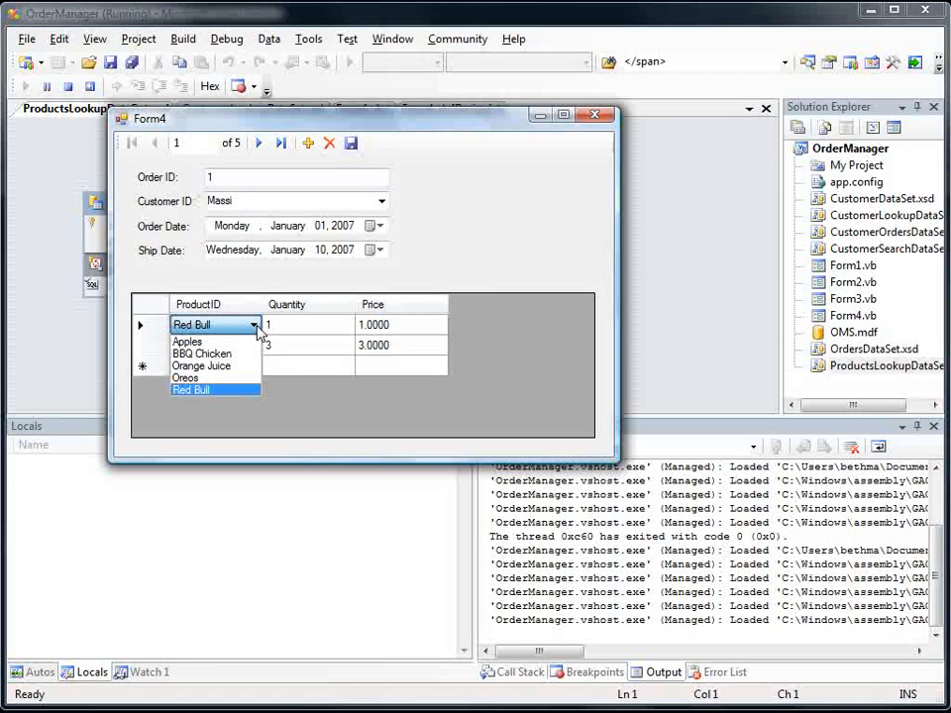
{"action": "left_click", "coordinate": [381, 201]}
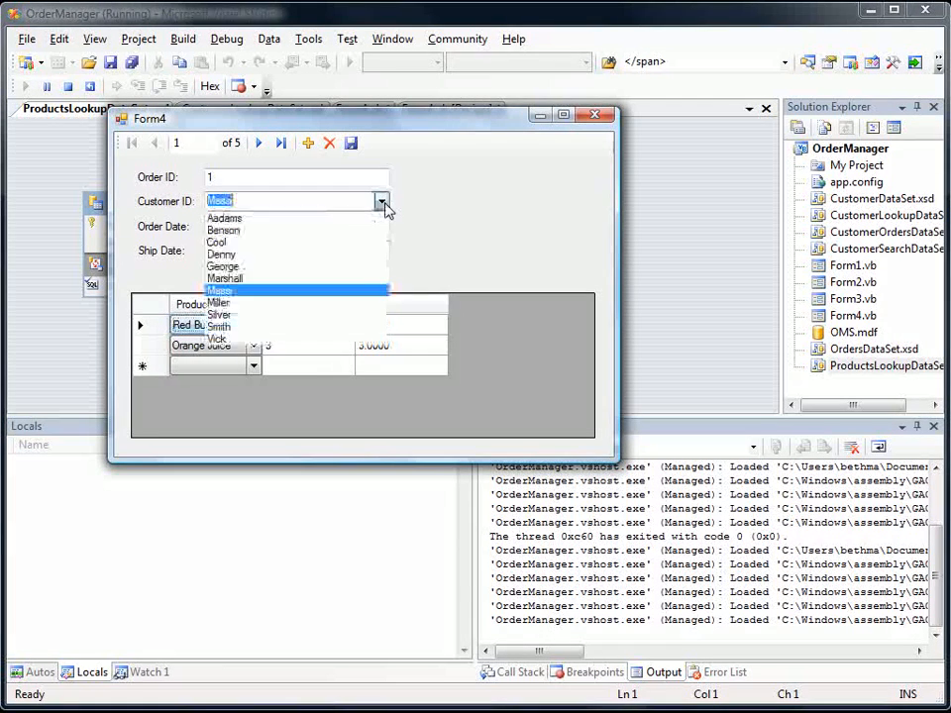